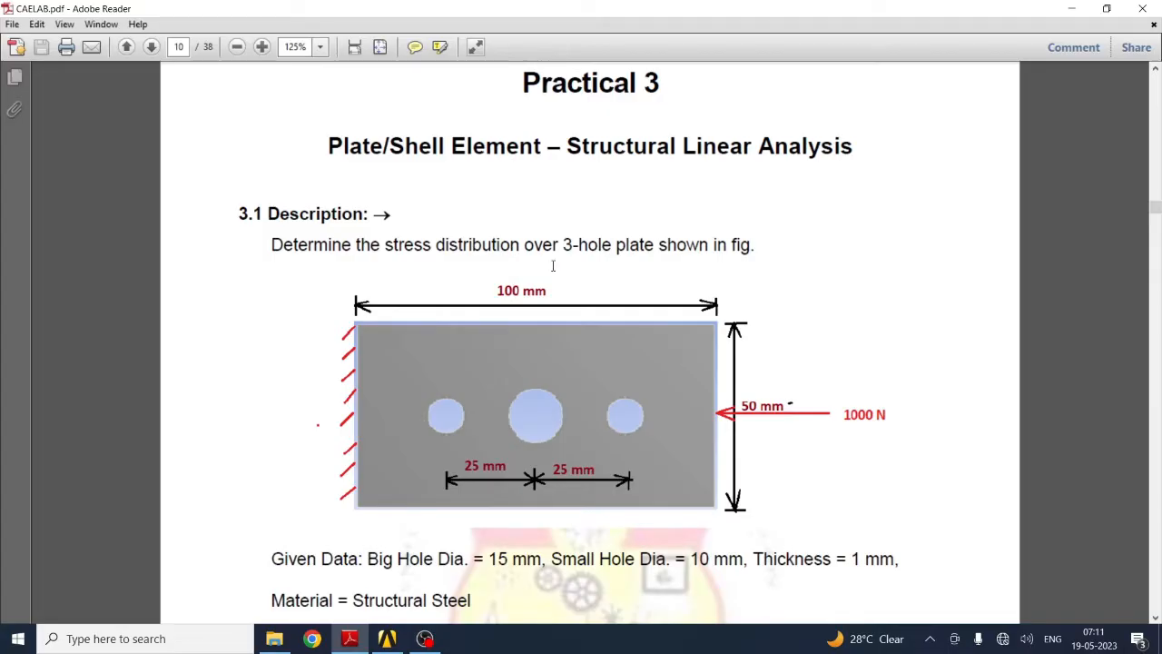
mouse_move(576, 265)
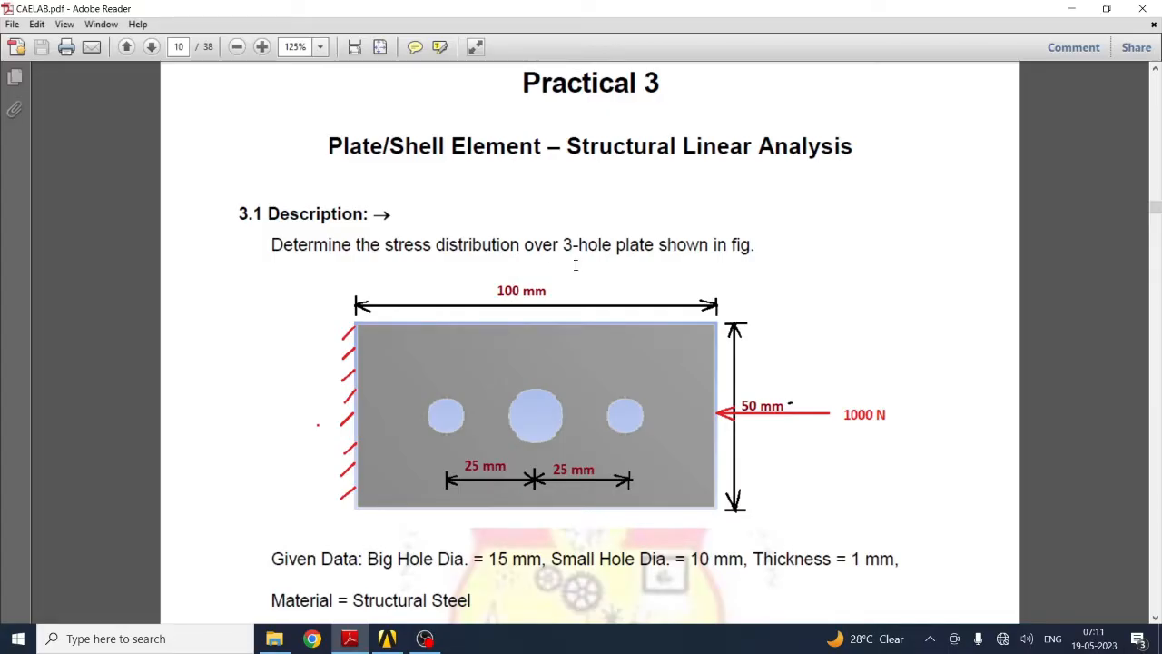
mouse_move(535, 331)
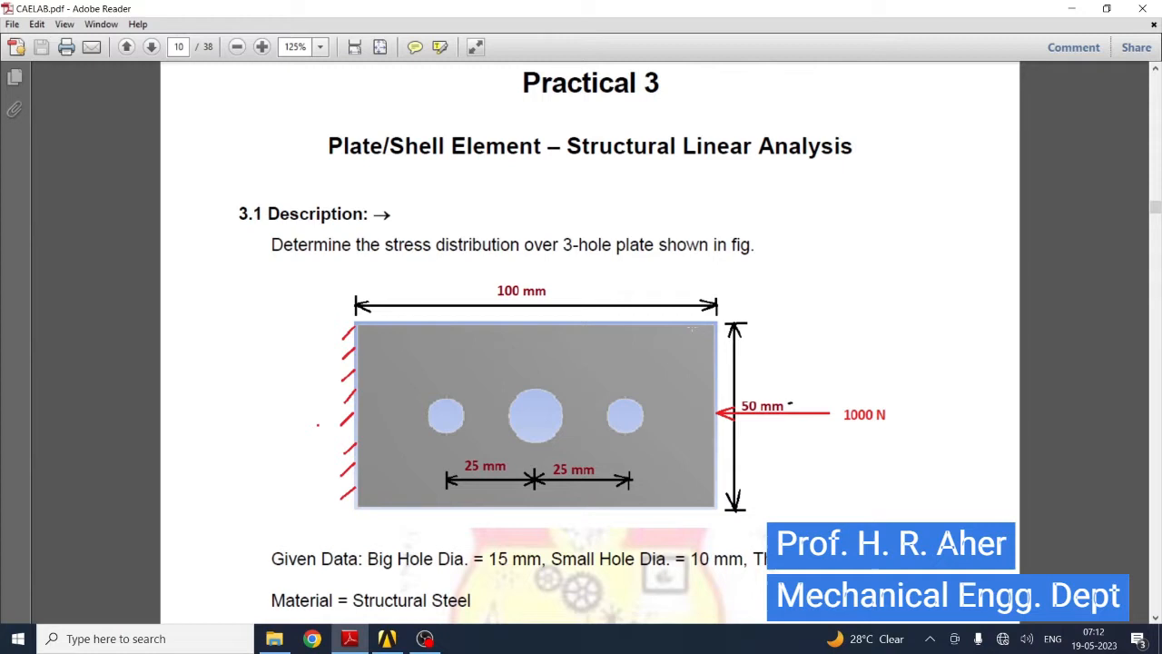
mouse_move(699, 482)
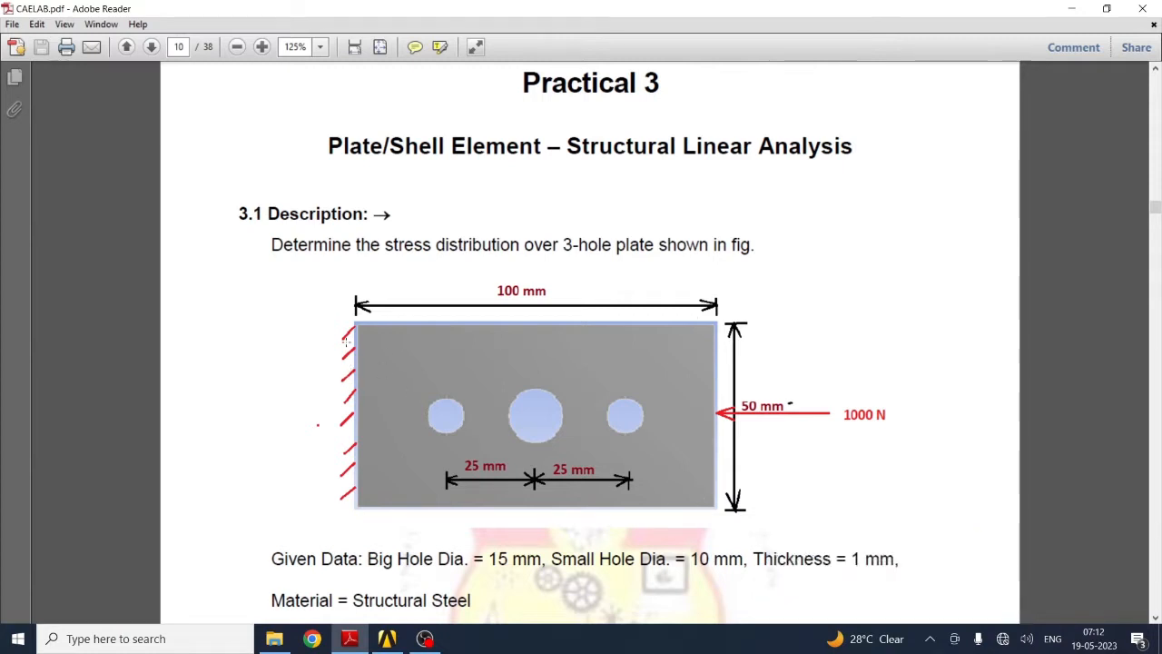
mouse_move(366, 309)
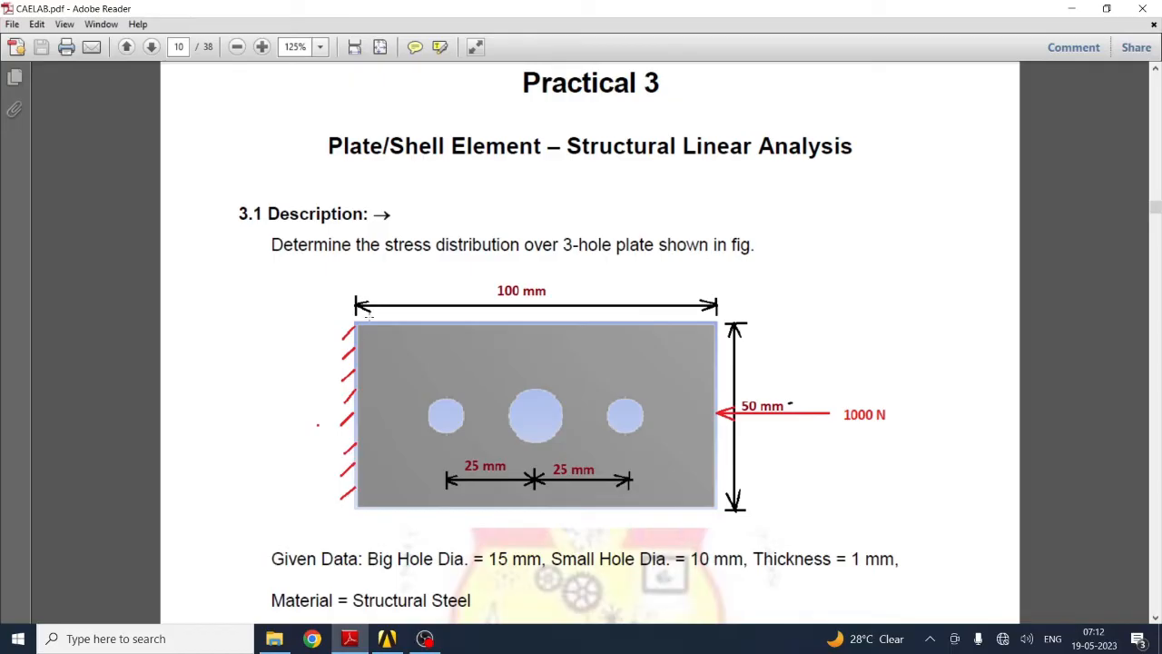
mouse_move(799, 395)
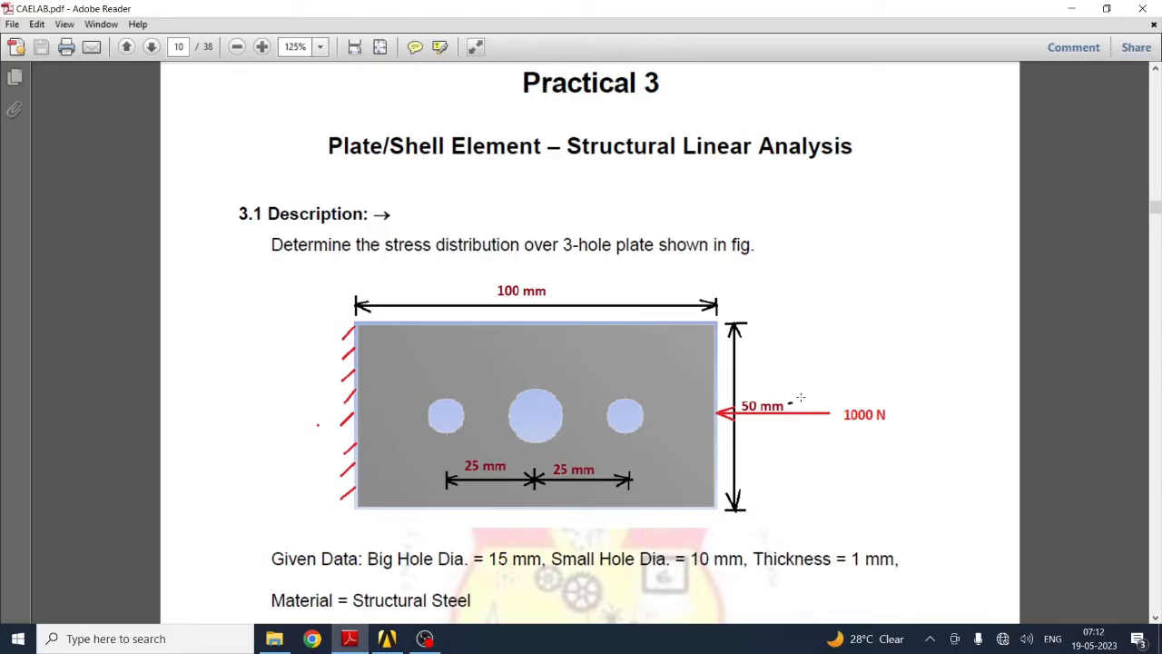
mouse_move(693, 445)
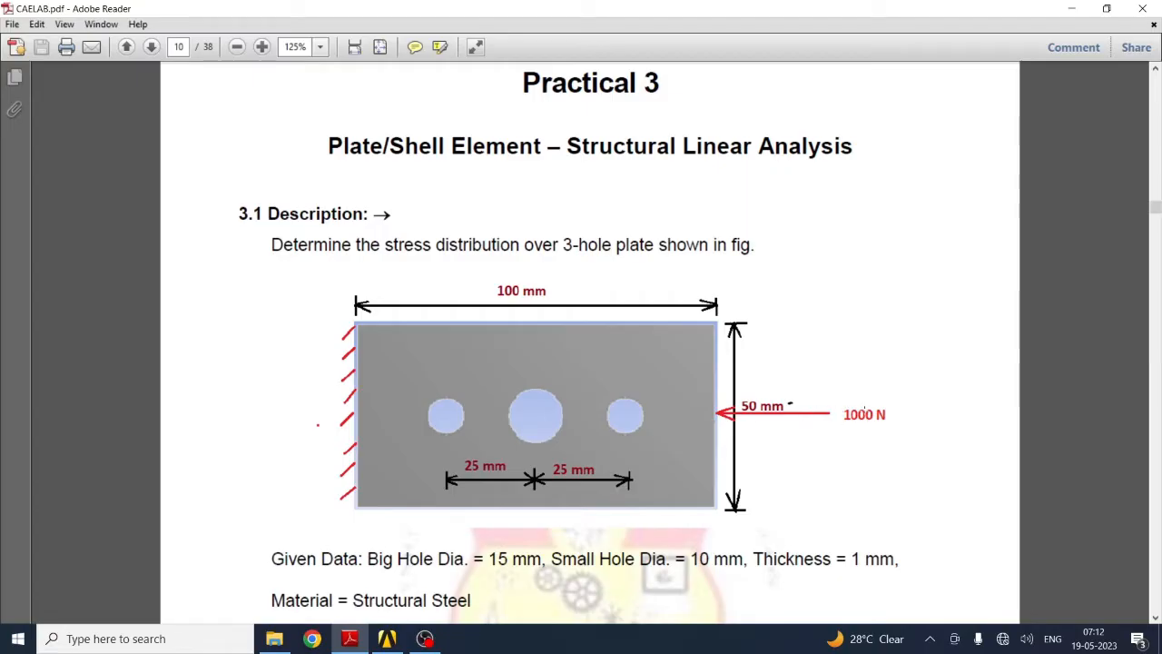
mouse_move(844, 432)
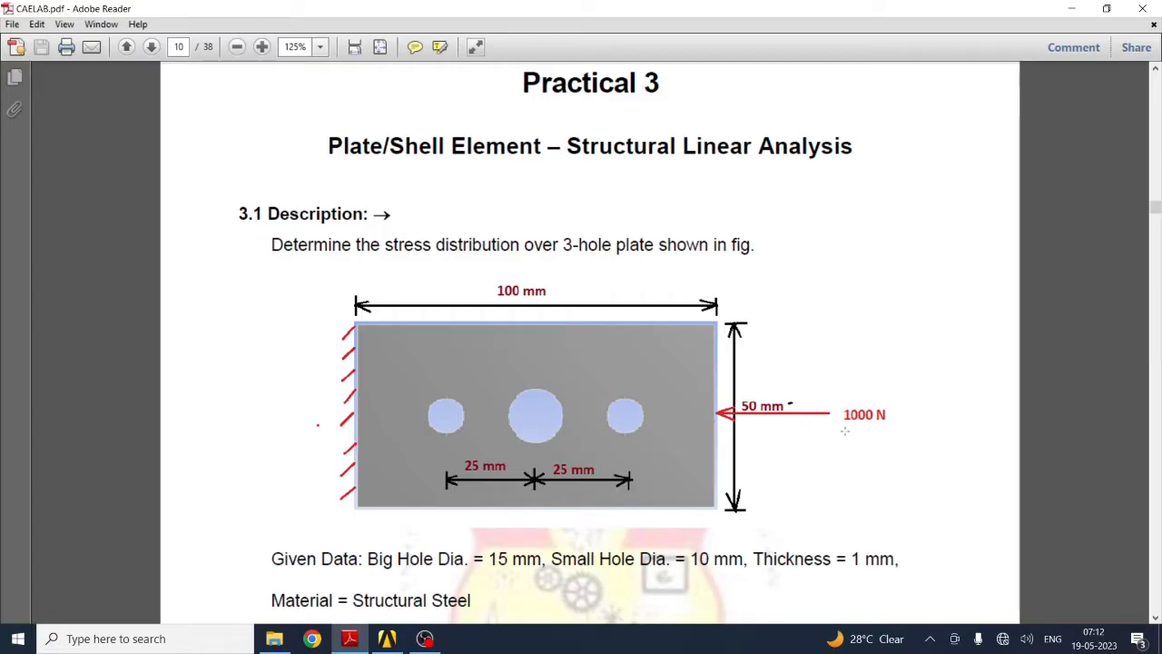
mouse_move(850, 436)
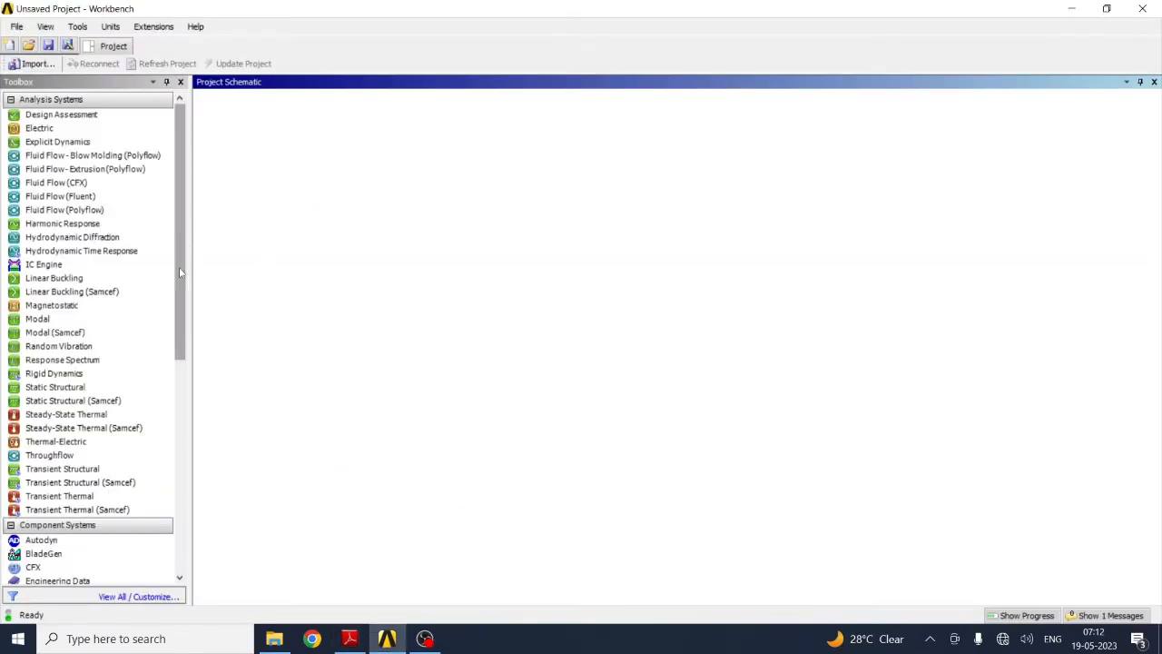
Step: Add a Static Structural system to the Project Schematic and name it Plate
click(38, 320)
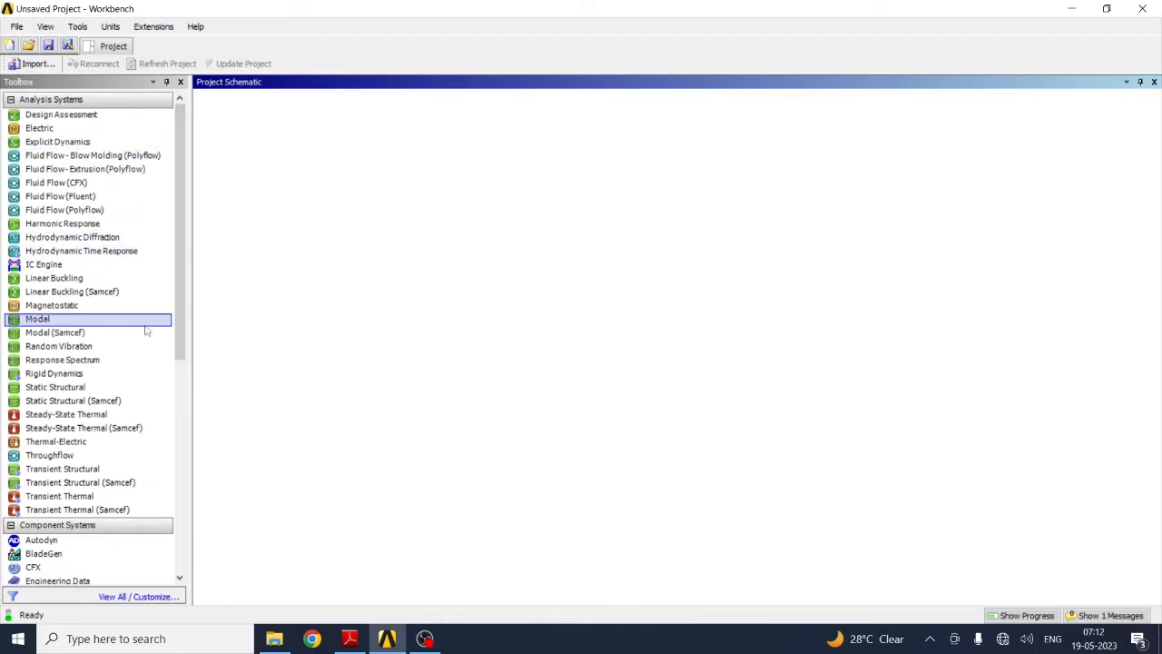
click(54, 387)
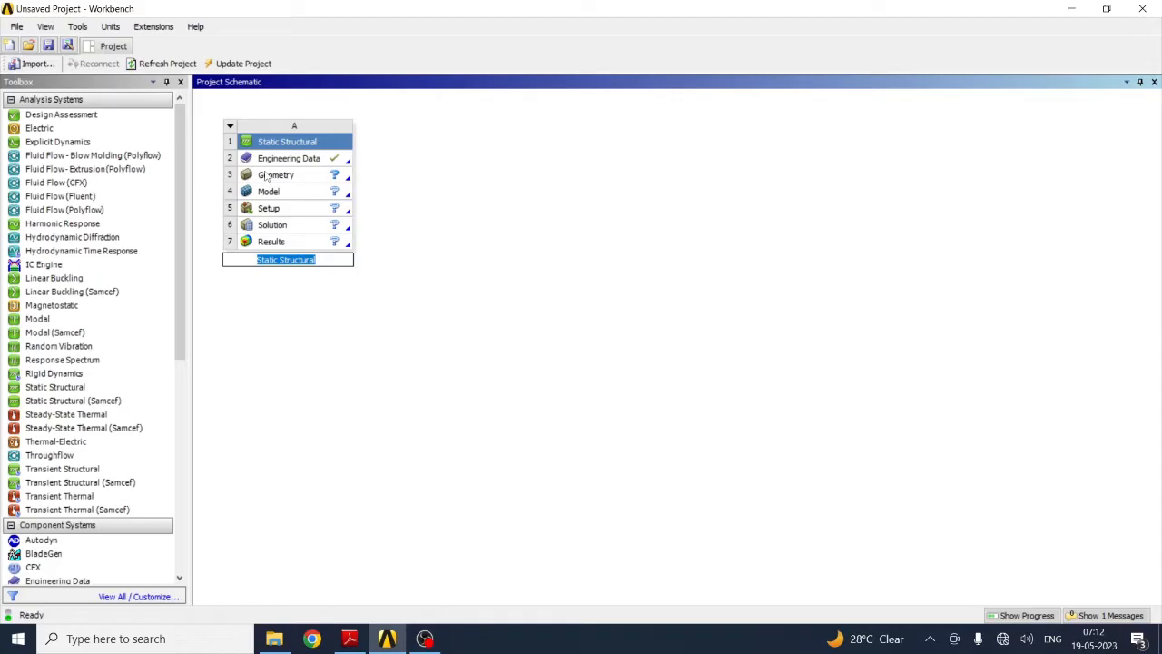
text(P)
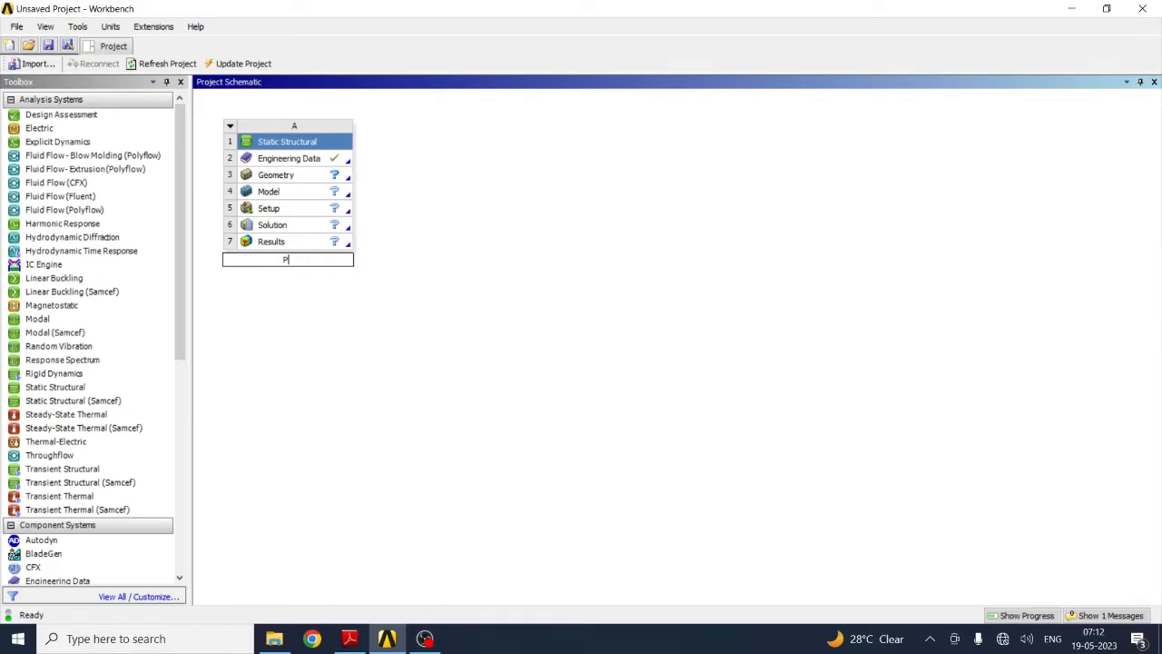
text(late)
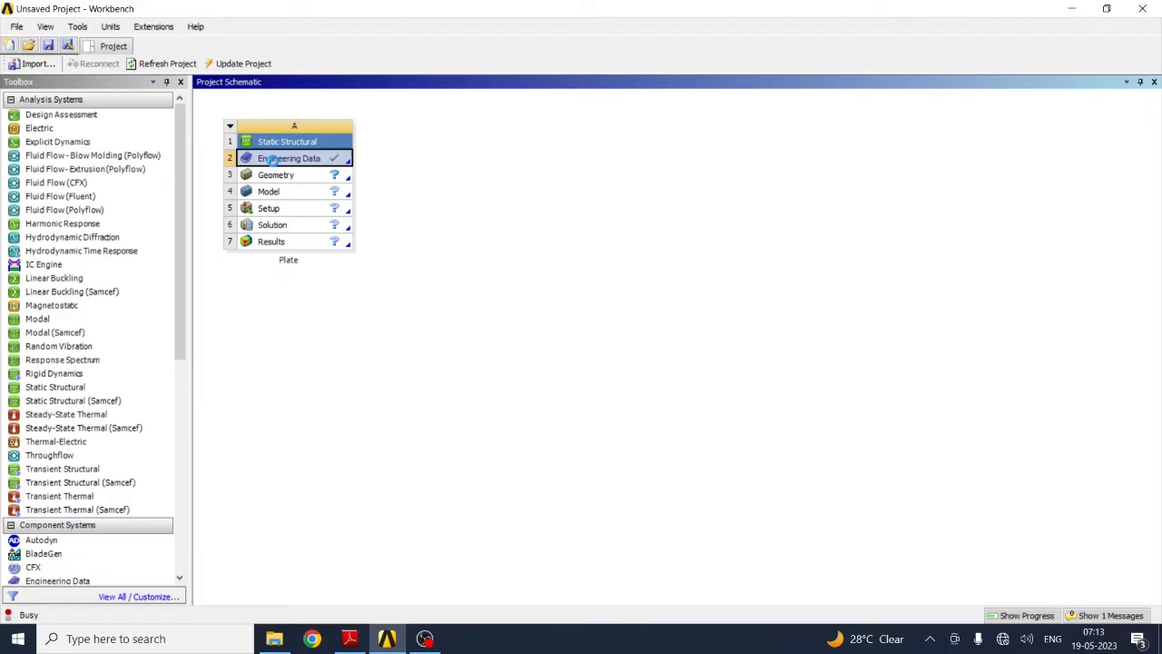
Step: Review Structural Steel and the General Materials library in Engineering Data, then return to the schematic
double_click(288, 158)
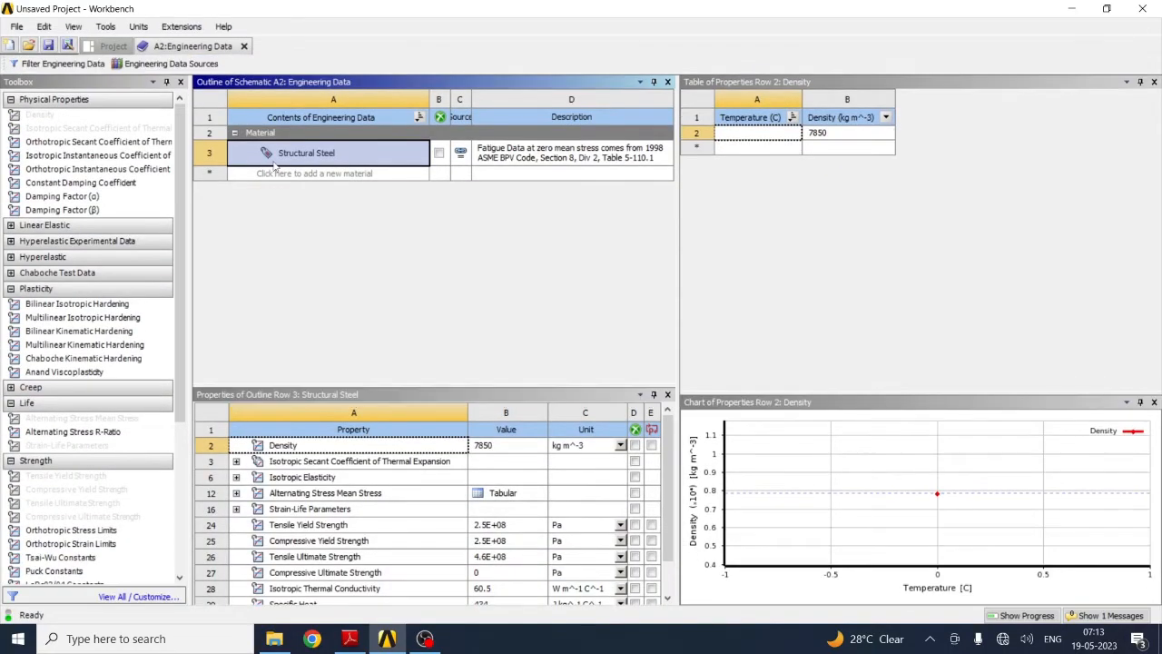
mouse_move(288, 203)
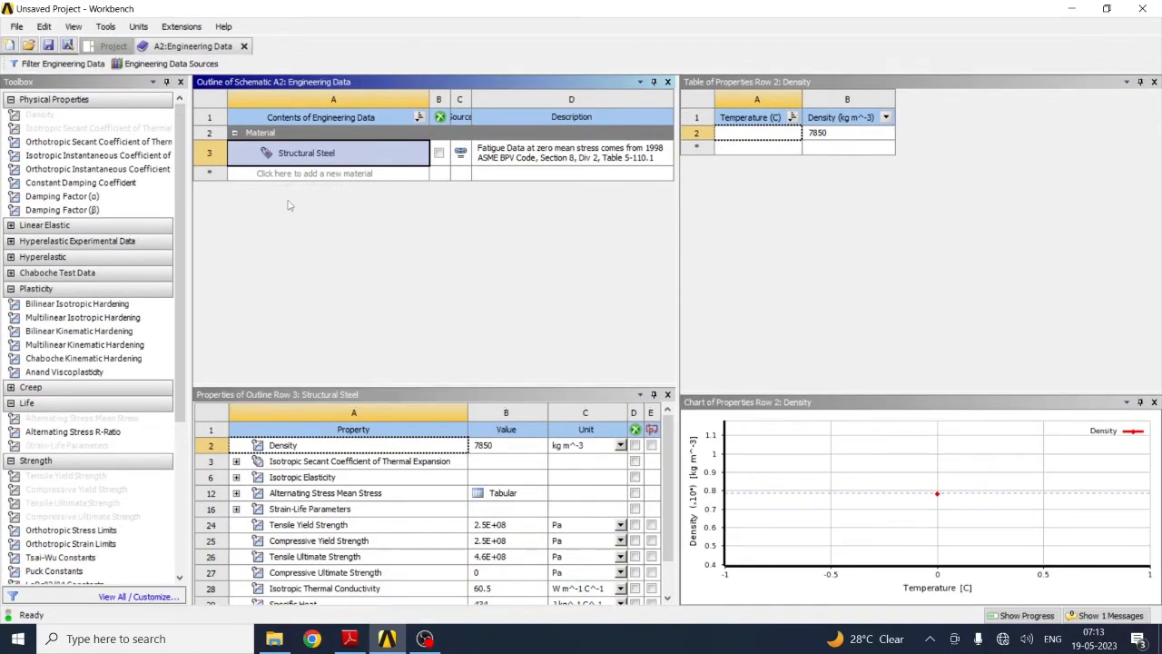
mouse_move(307, 172)
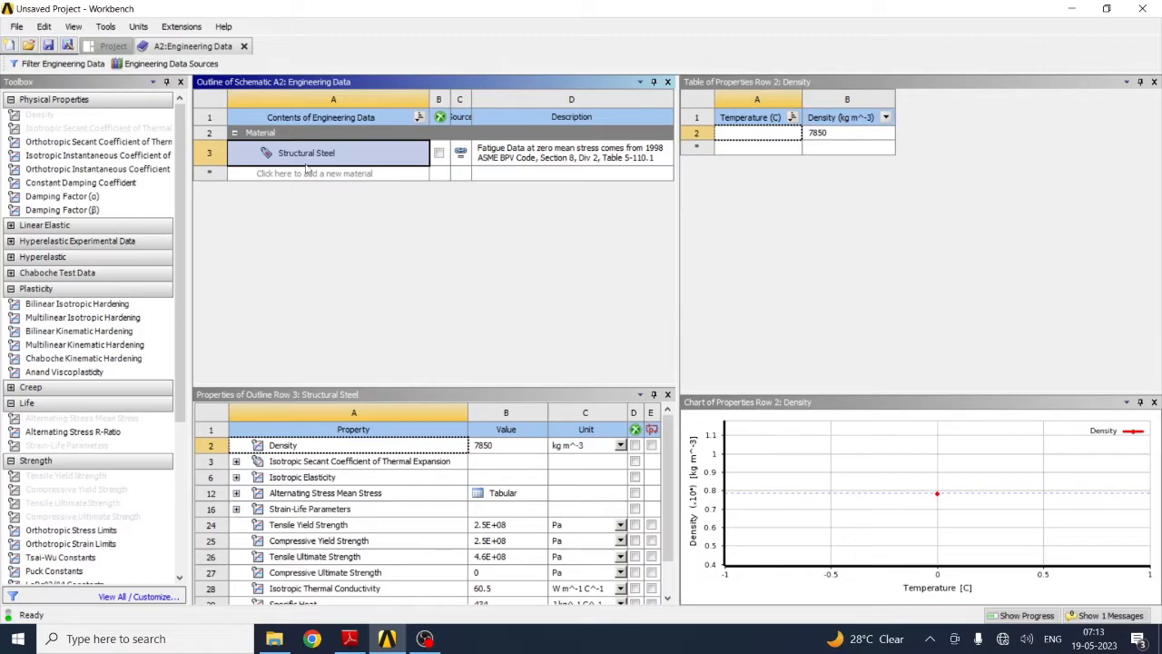
mouse_move(395, 567)
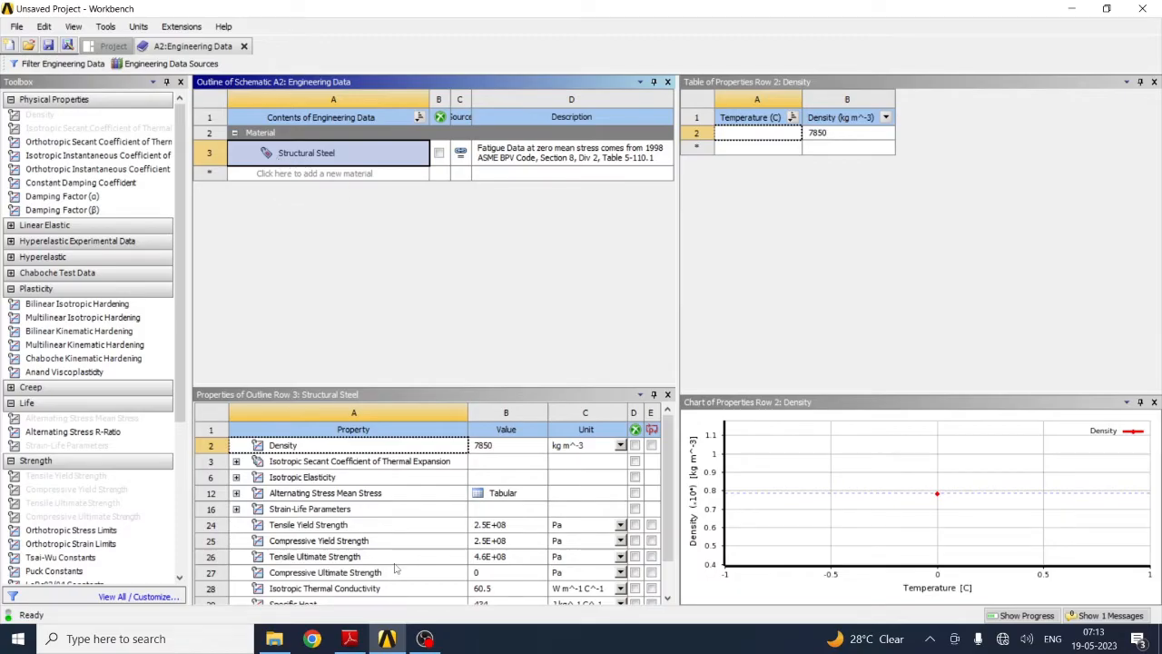
click(351, 639)
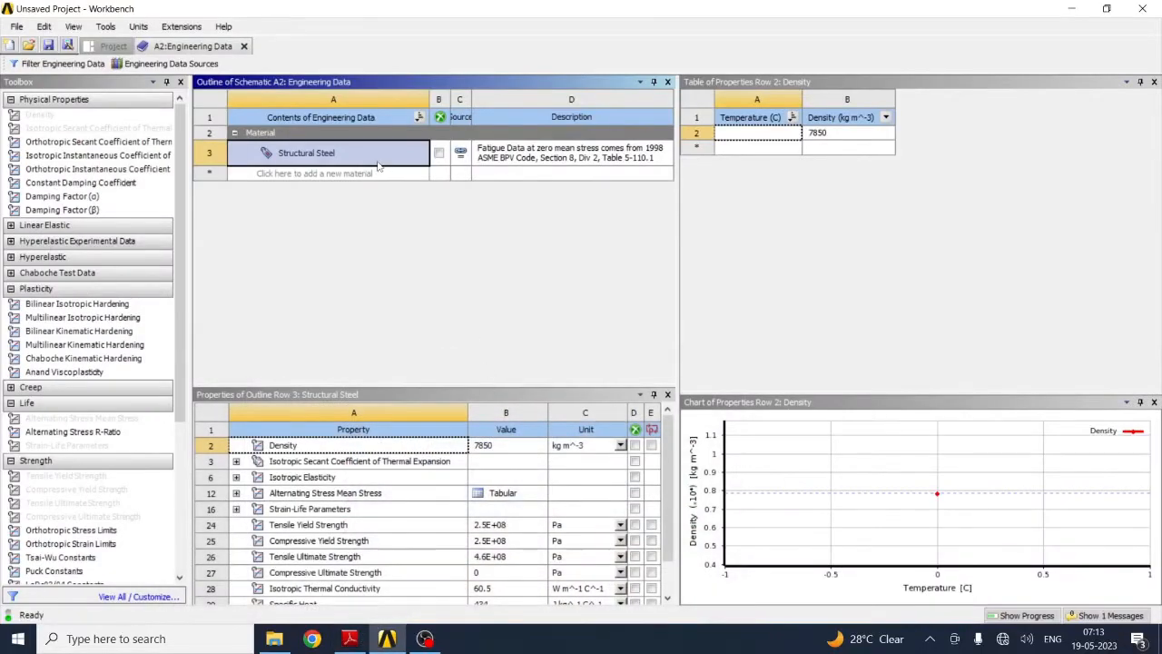
mouse_move(294, 185)
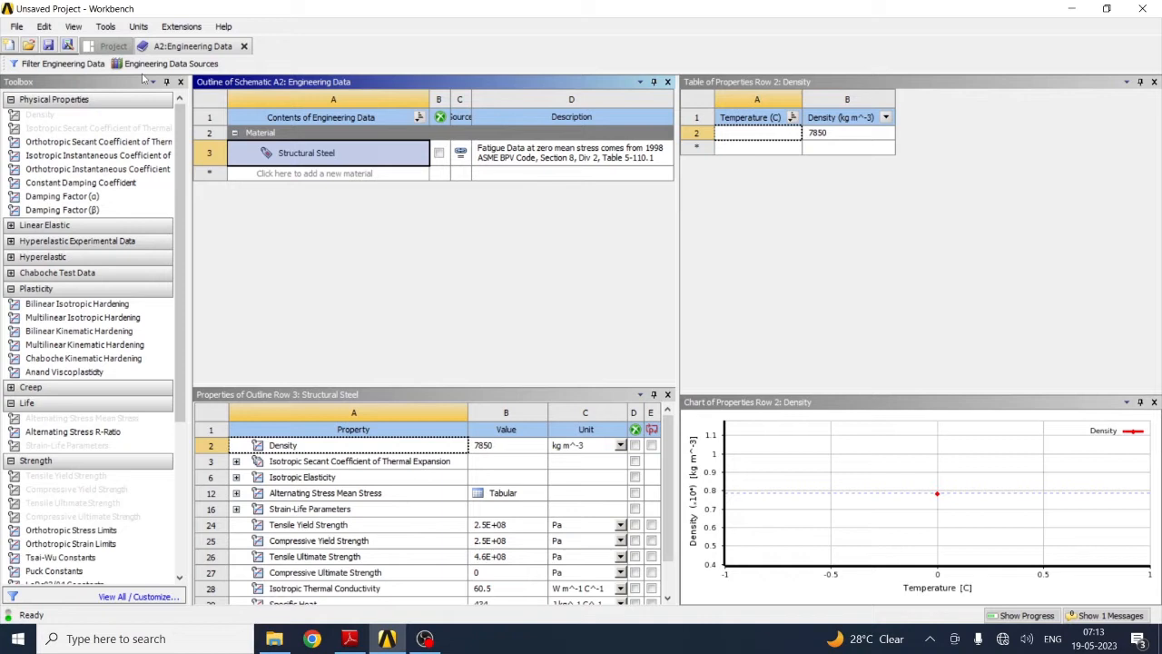
click(171, 64)
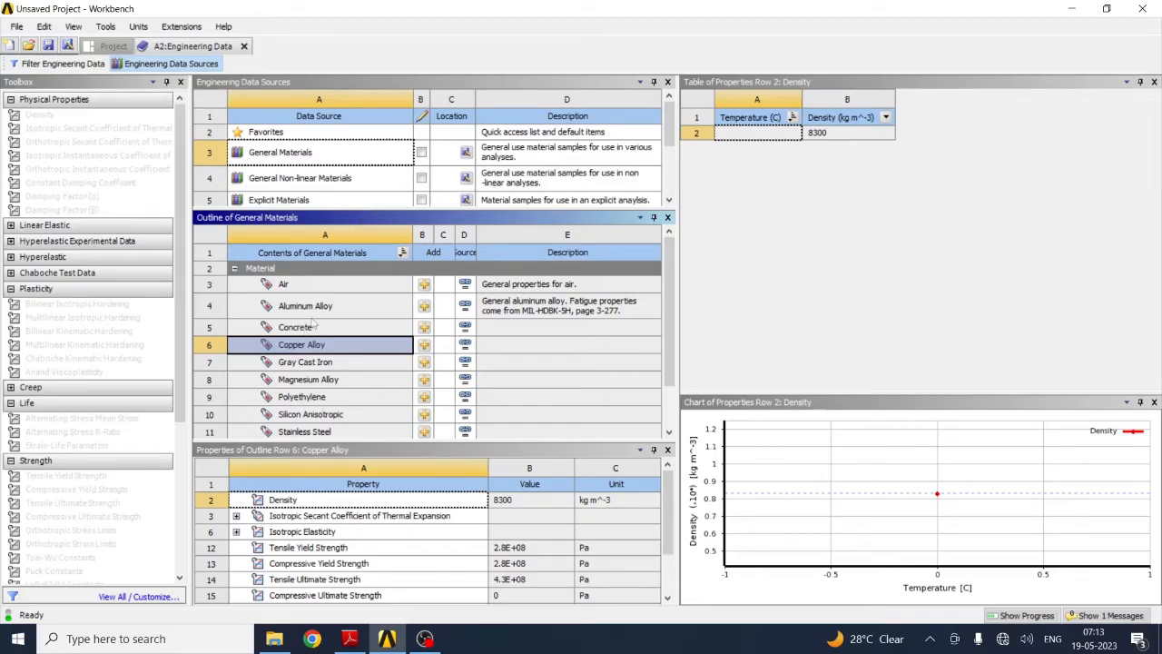
click(102, 47)
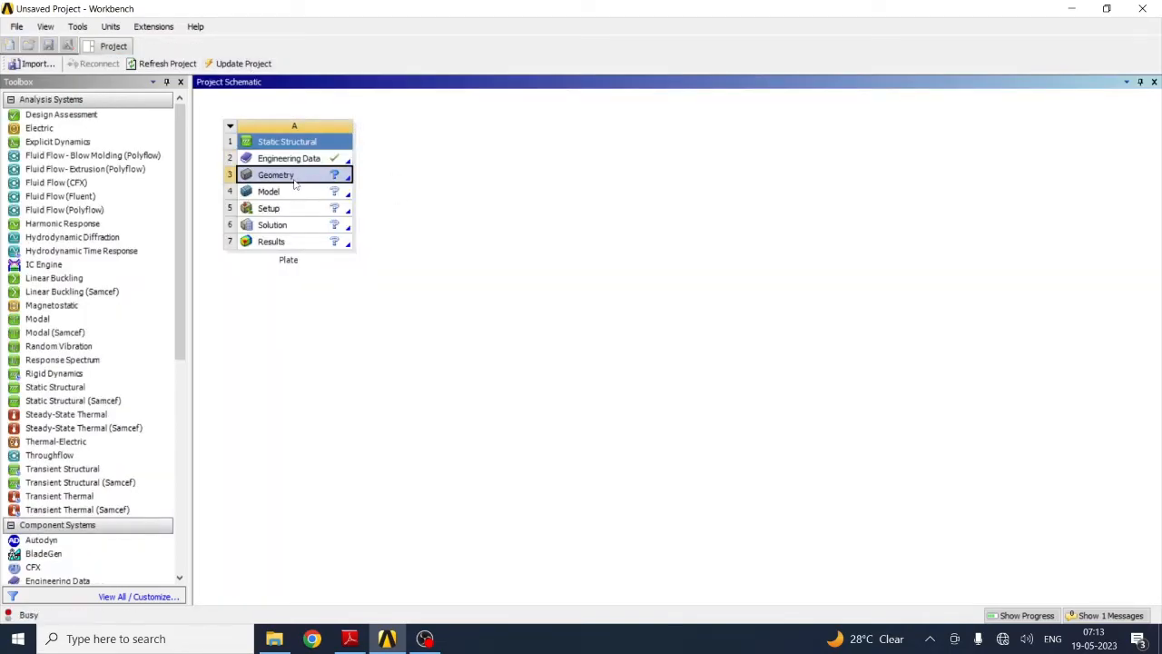
Step: Launch DesignModeler from the Geometry cell and bring its window forward
double_click(276, 175)
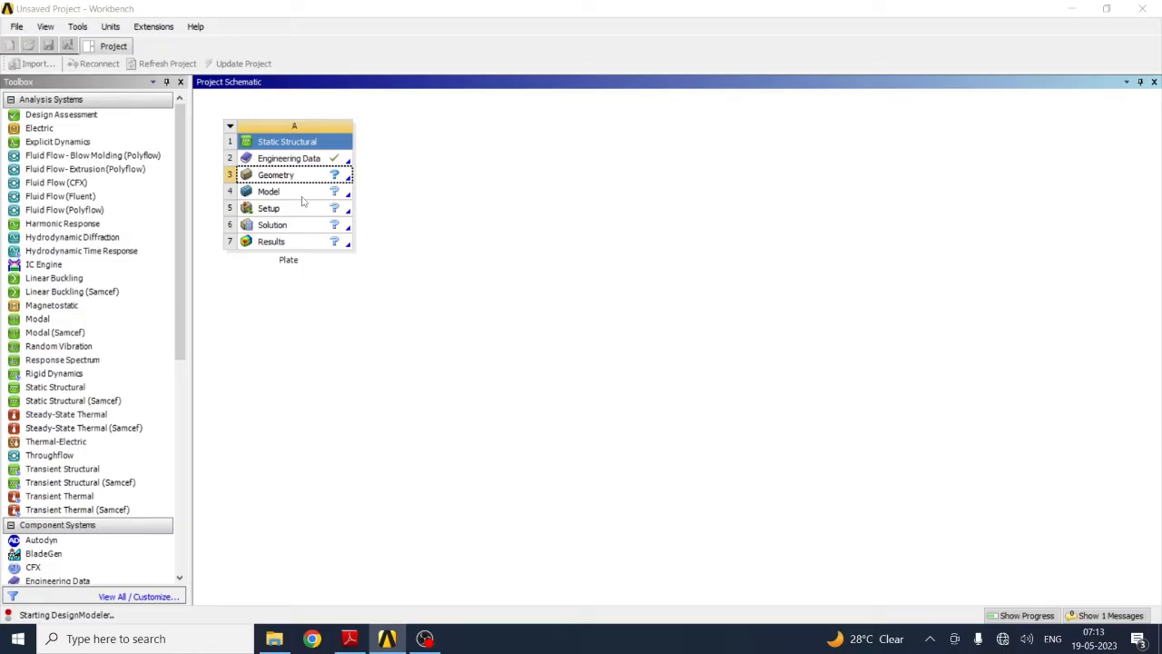
mouse_move(389, 640)
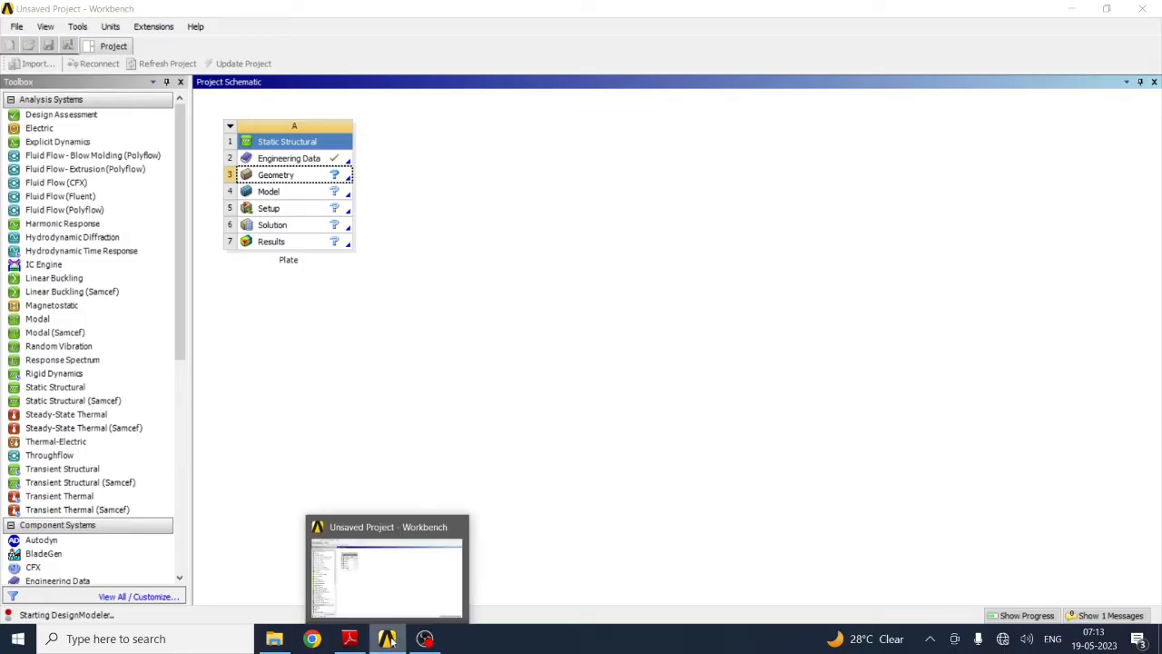
click(351, 639)
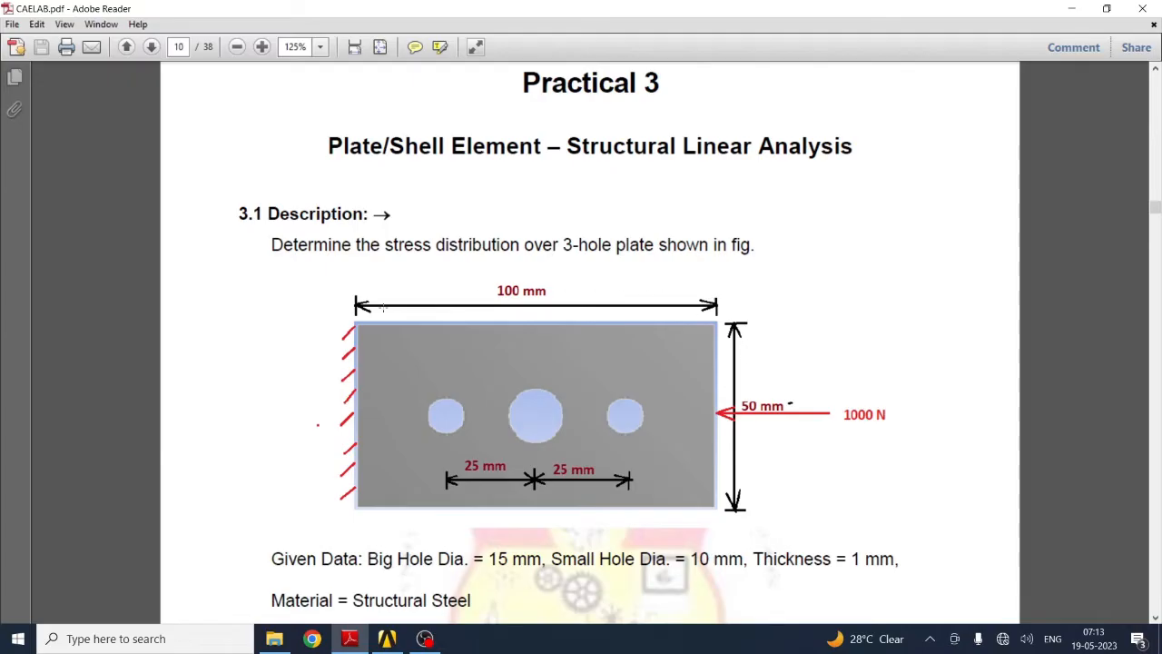
click(452, 636)
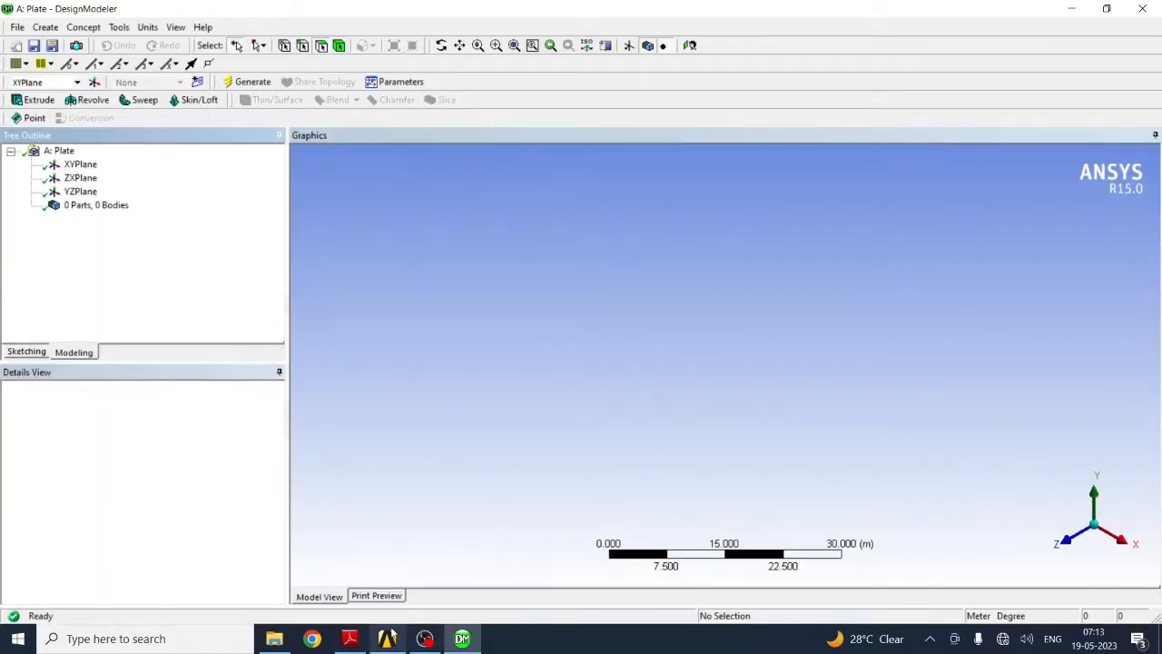
click(347, 639)
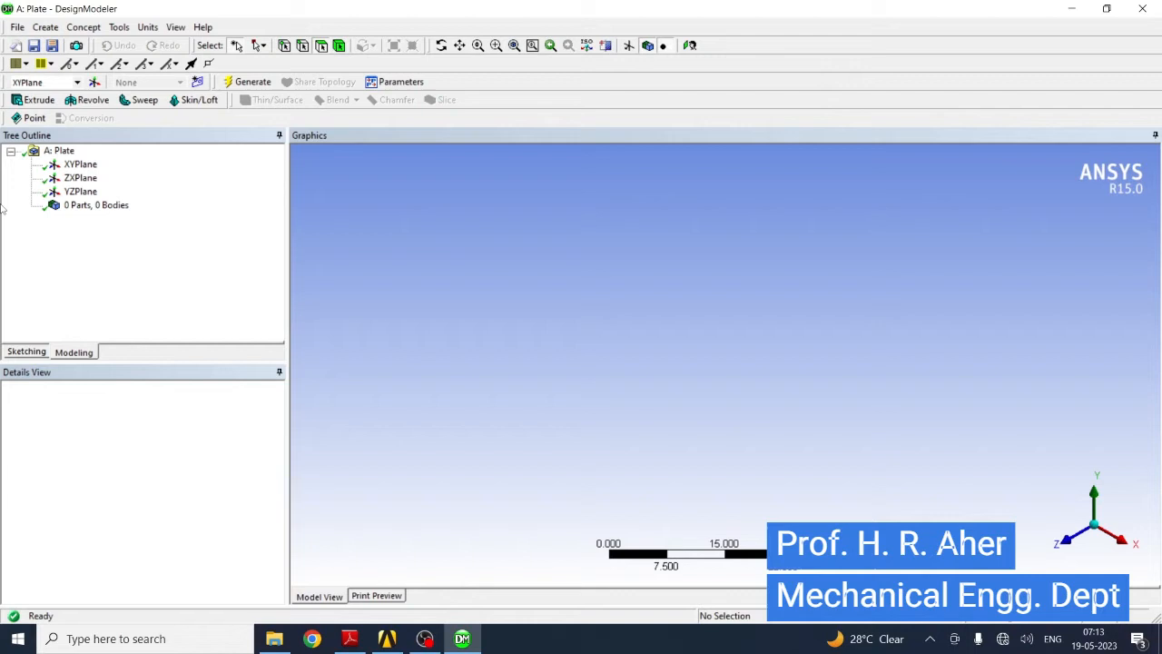
Step: Select XYPlane and set it to Look At, face-on for sketching
click(26, 350)
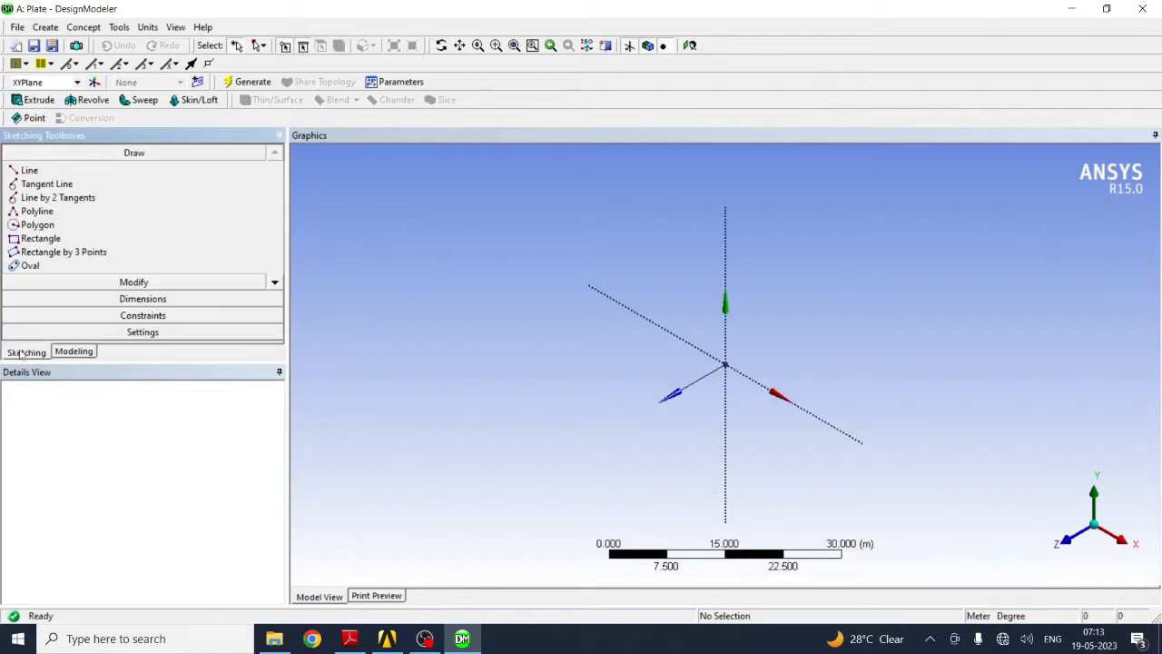
click(72, 350)
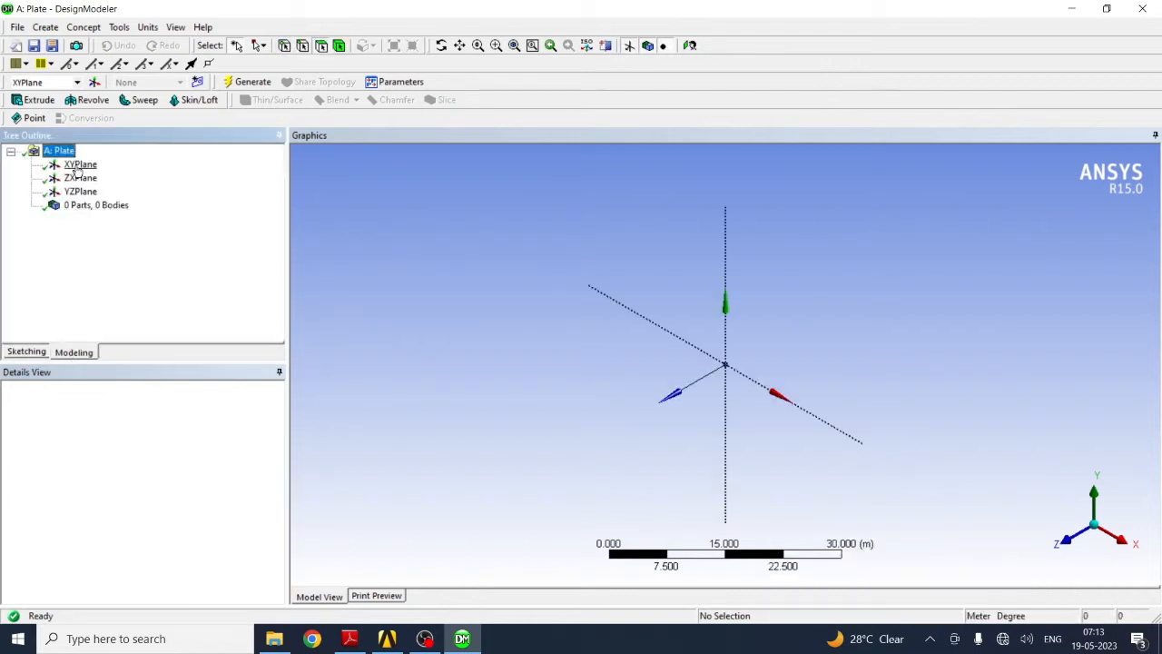
right_click(80, 163)
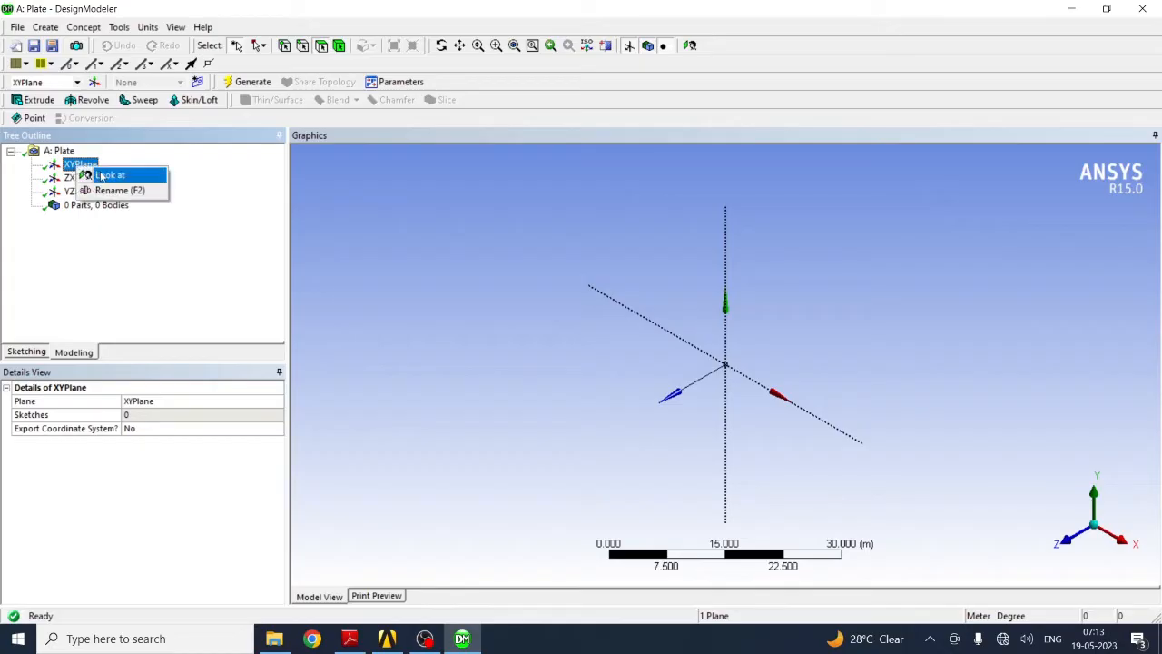
click(113, 175)
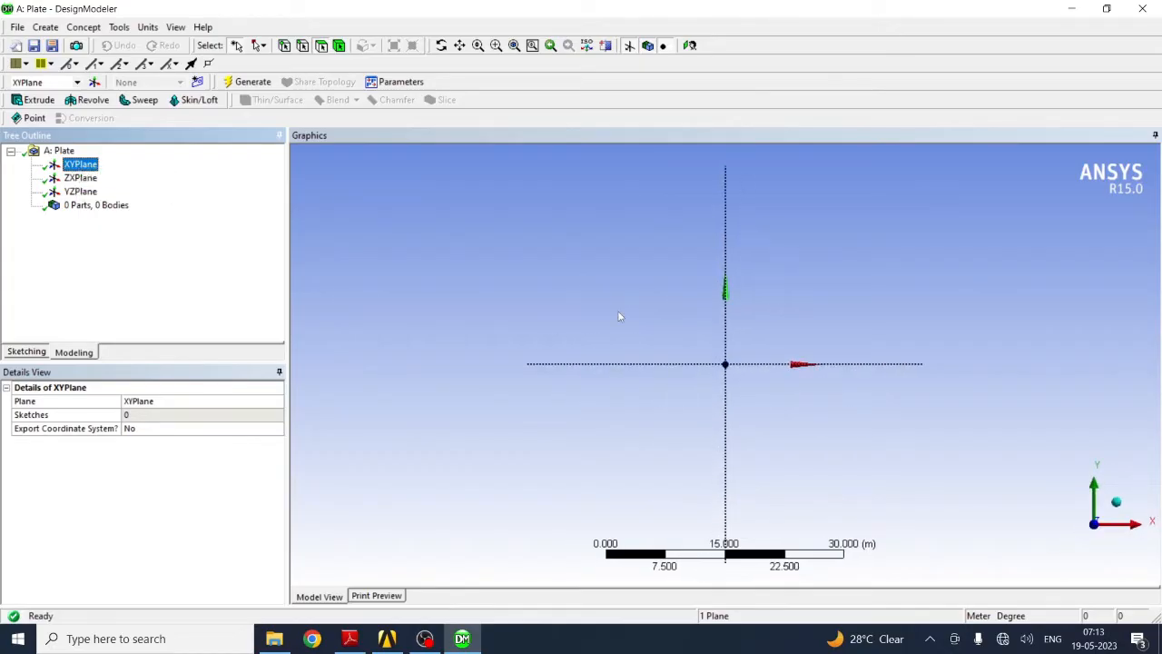
mouse_move(810, 474)
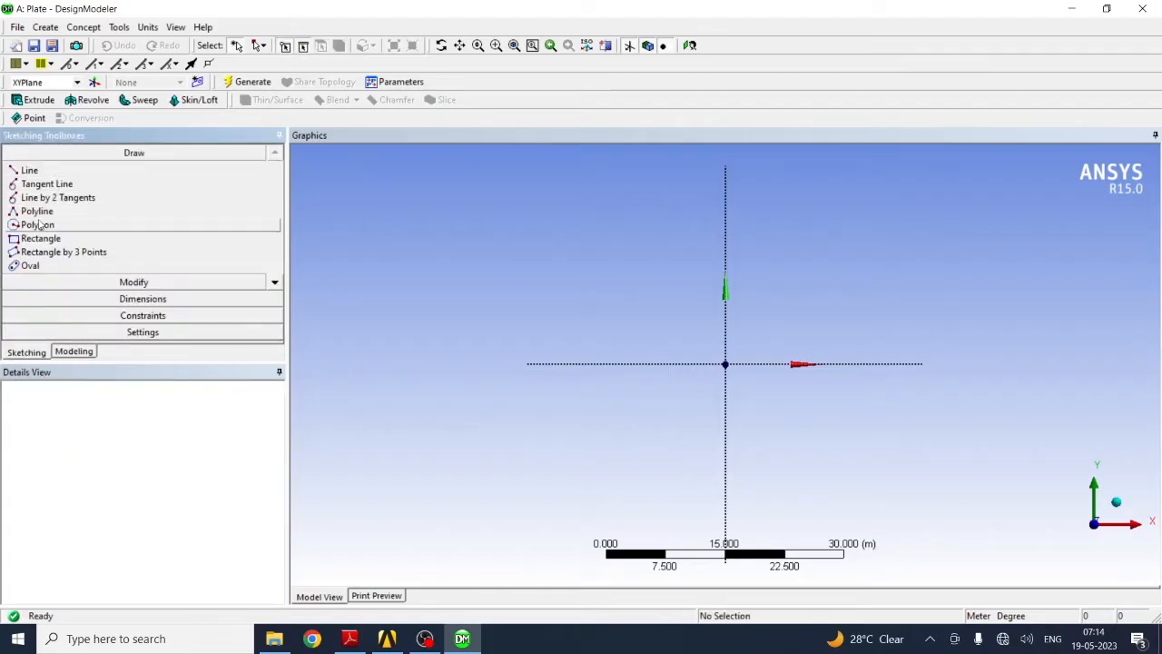
Step: Set the model length units to Millimeter before sketching the rectangle
click(40, 238)
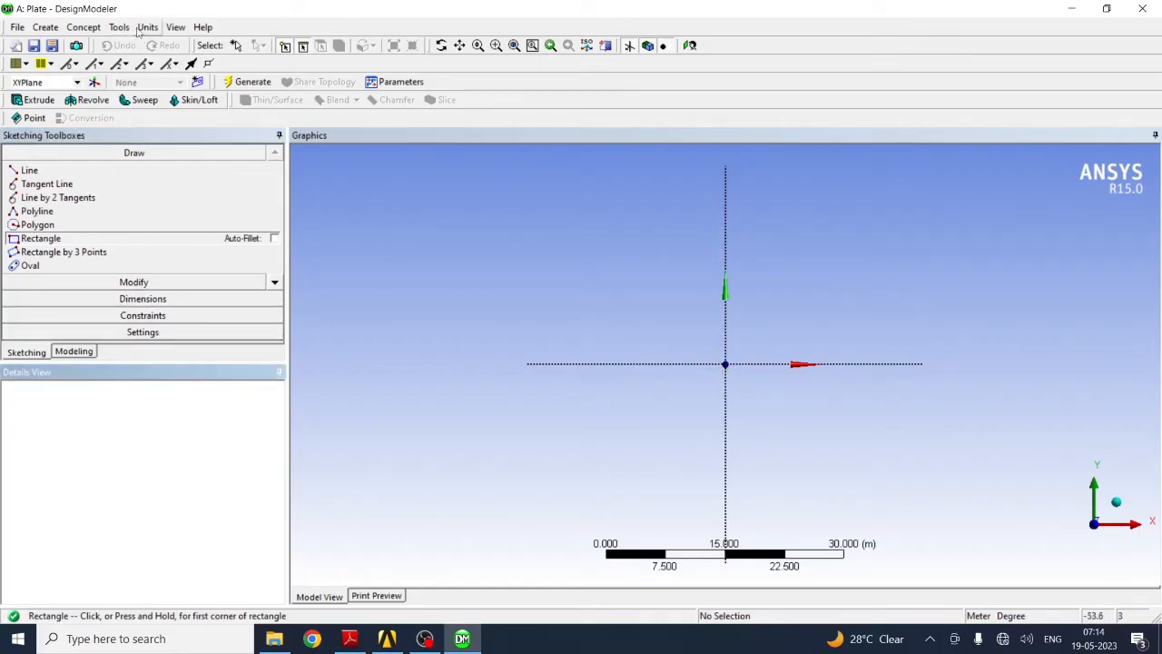
click(151, 27)
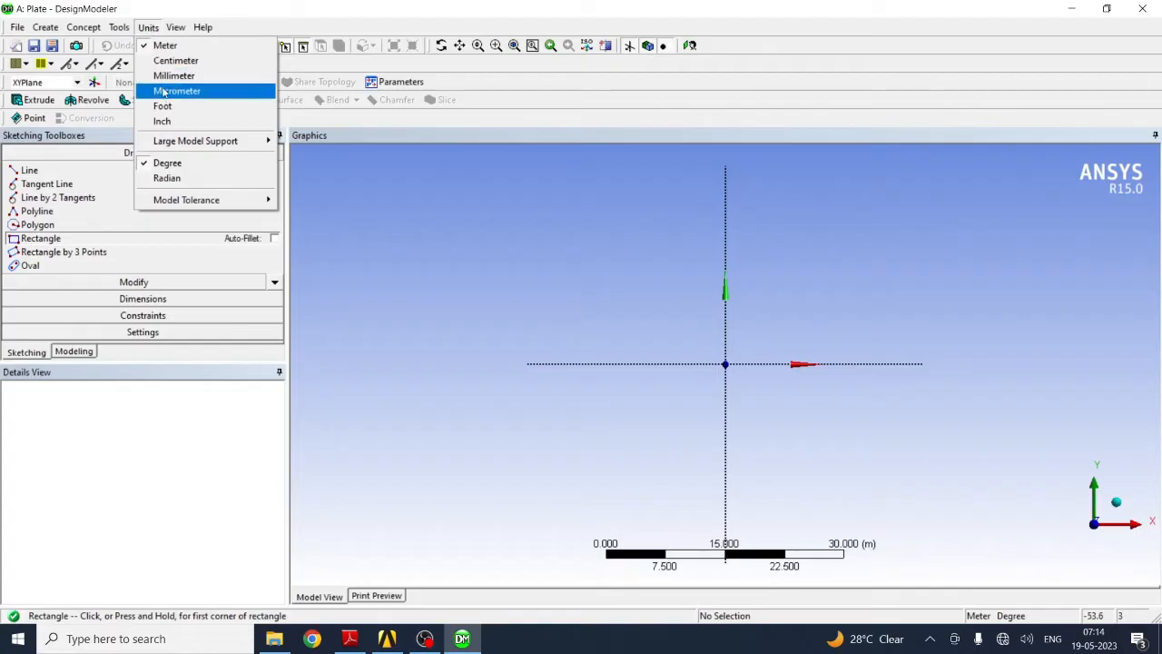
mouse_move(178, 76)
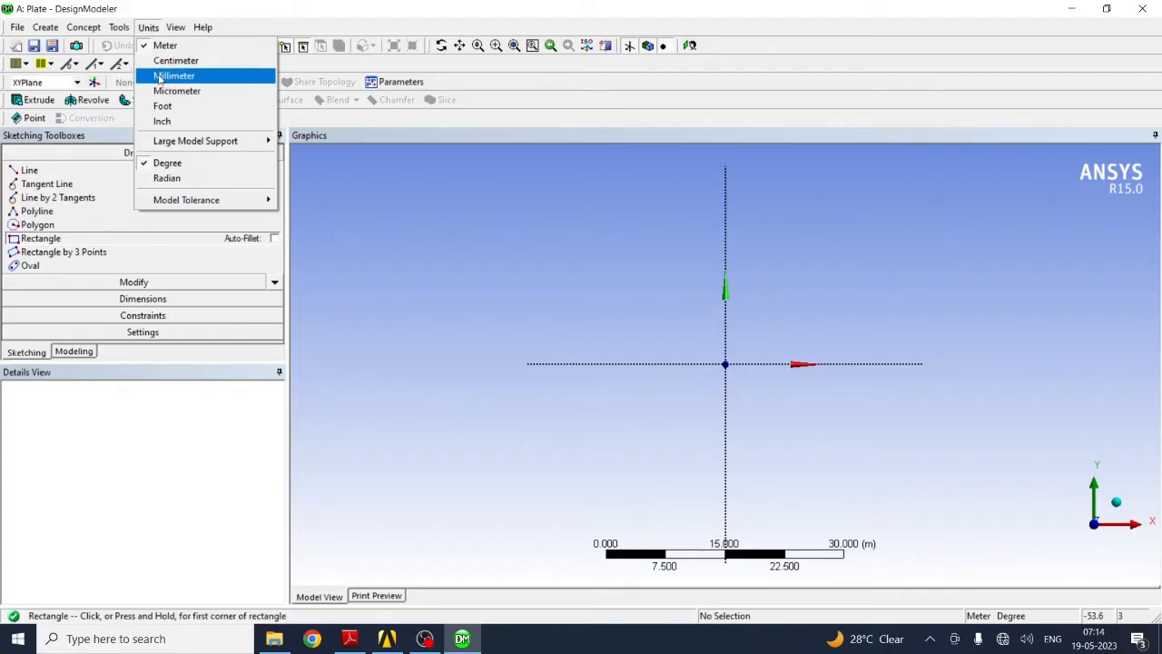
click(174, 76)
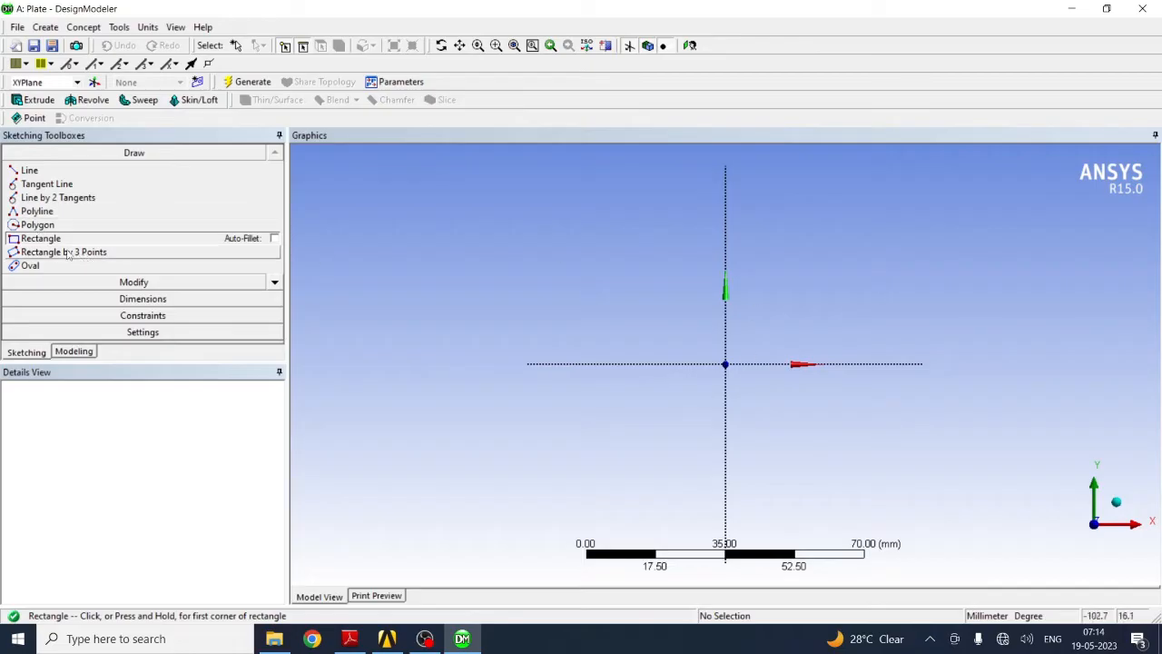
mouse_move(748, 363)
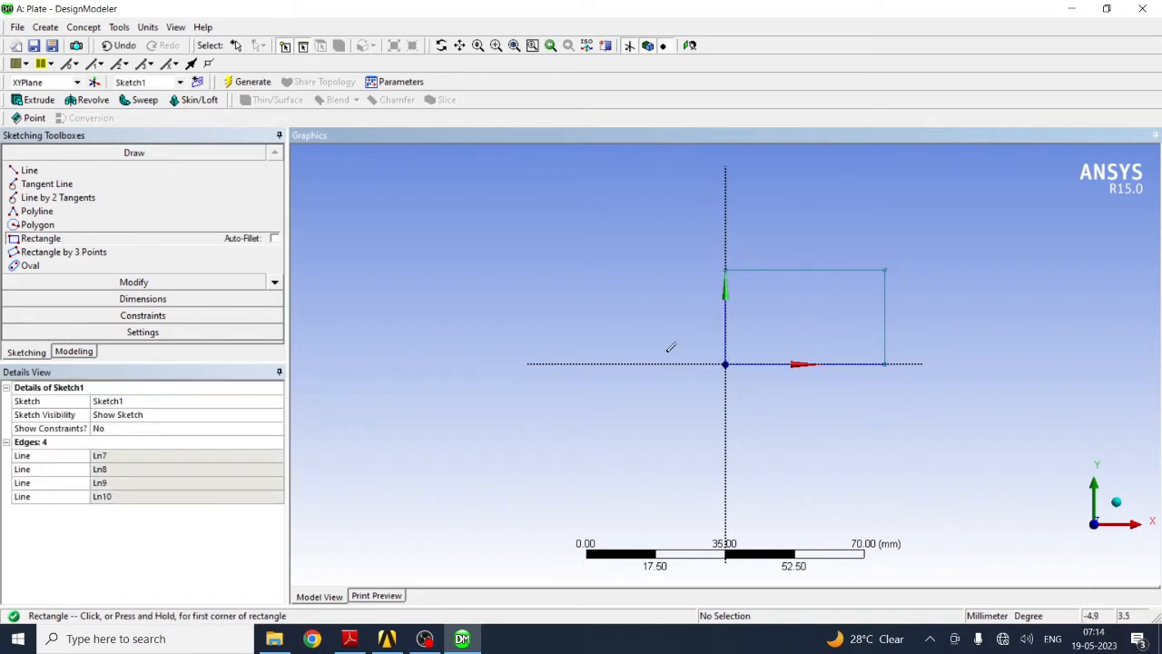
Step: Place a horizontal width dimension and a vertical height dimension on the rectangle
click(142, 298)
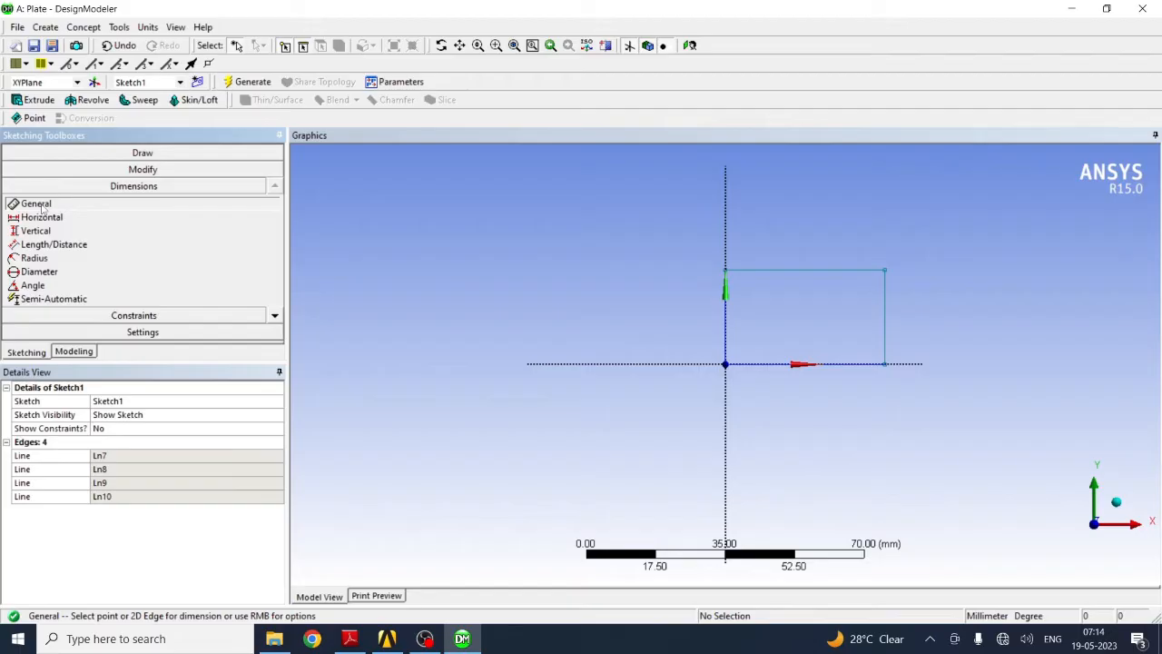
mouse_move(607, 247)
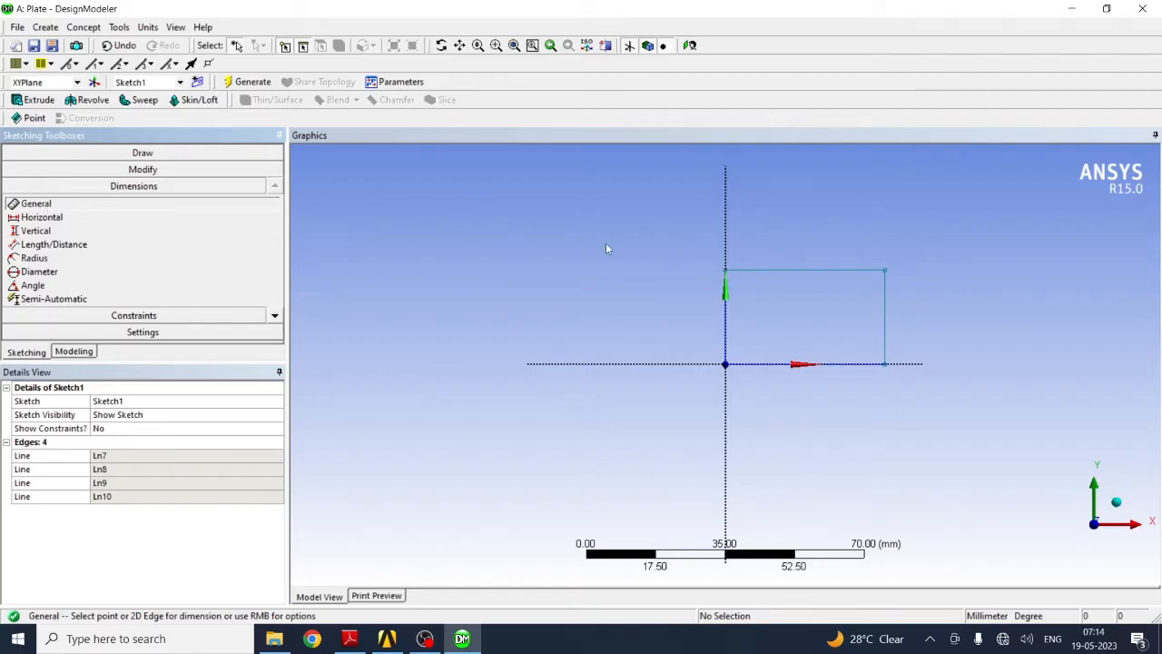
click(808, 269)
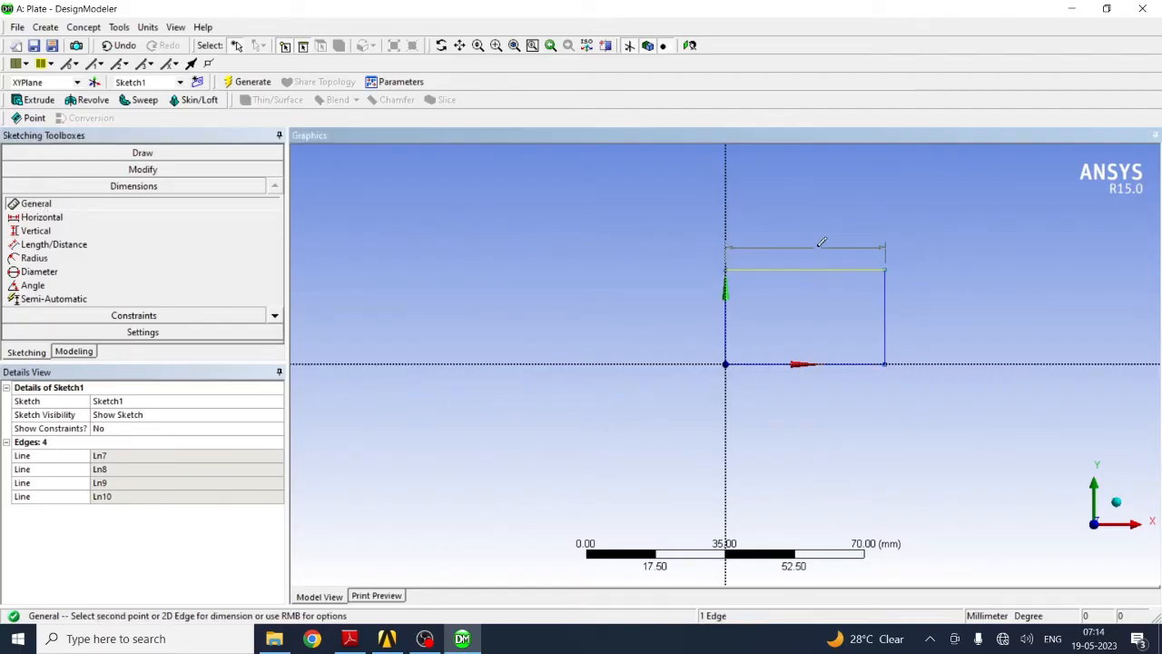
click(820, 243)
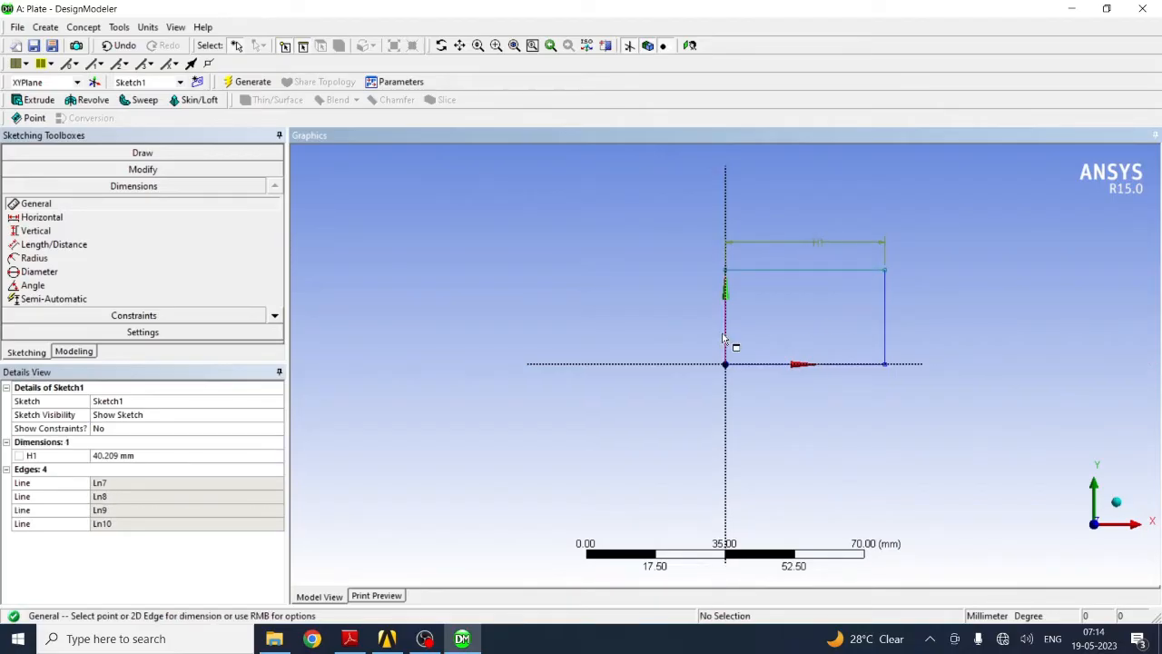
click(723, 308)
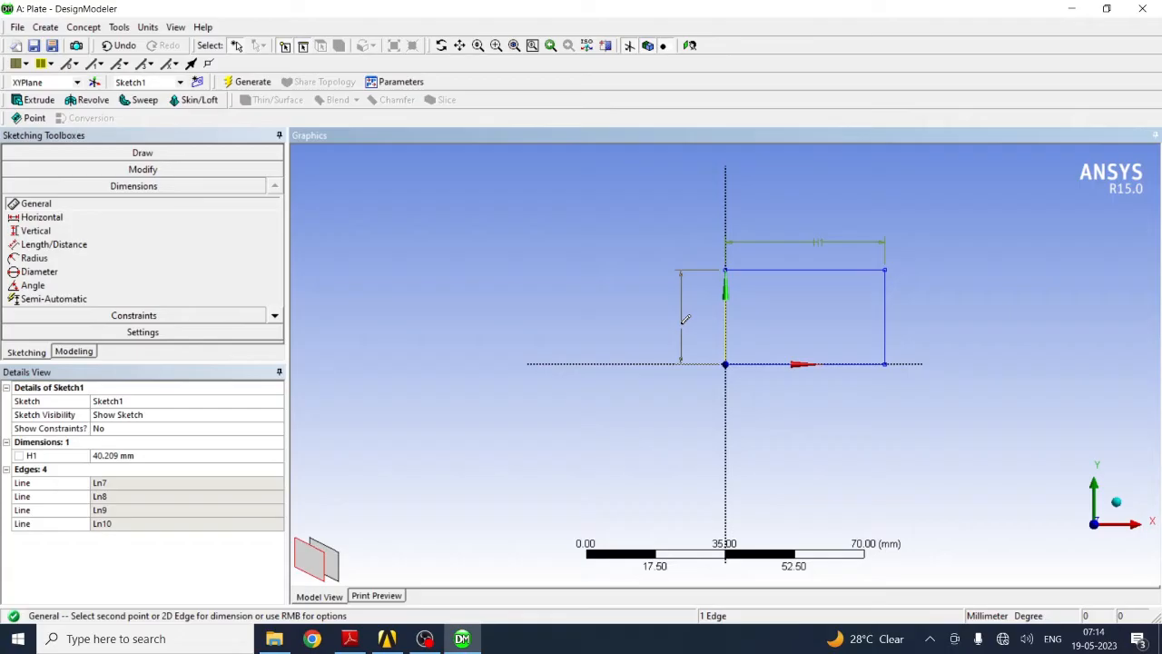
click(679, 320)
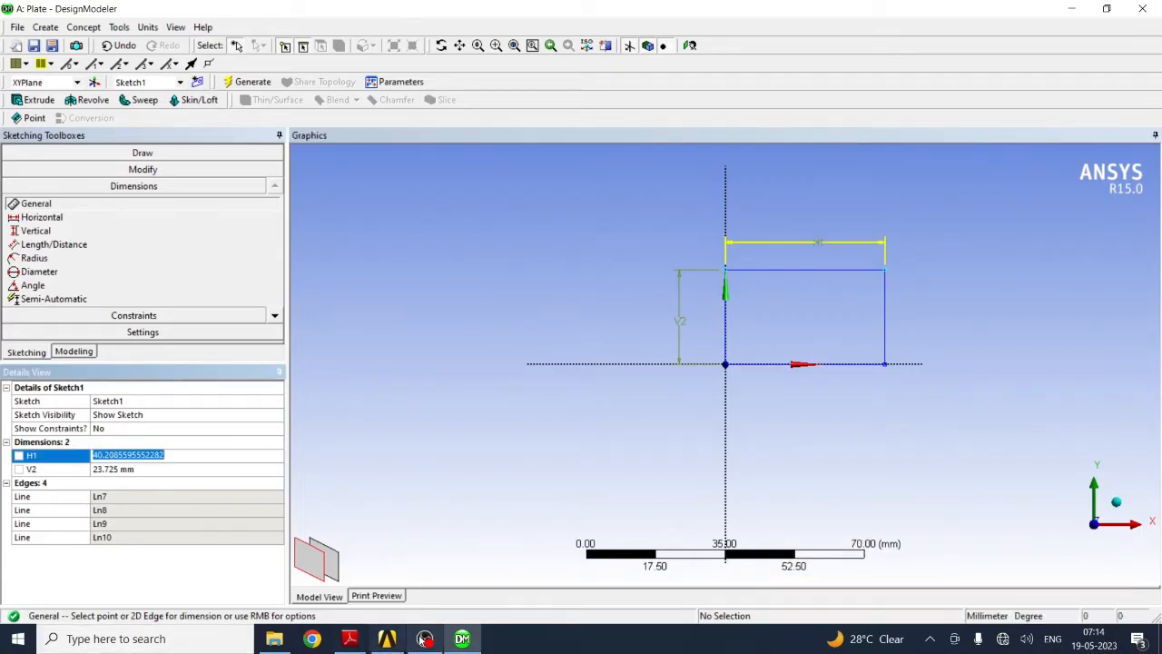
Step: Set the rectangle dimensions to 100 mm wide by 50 mm tall in the Details View
click(365, 639)
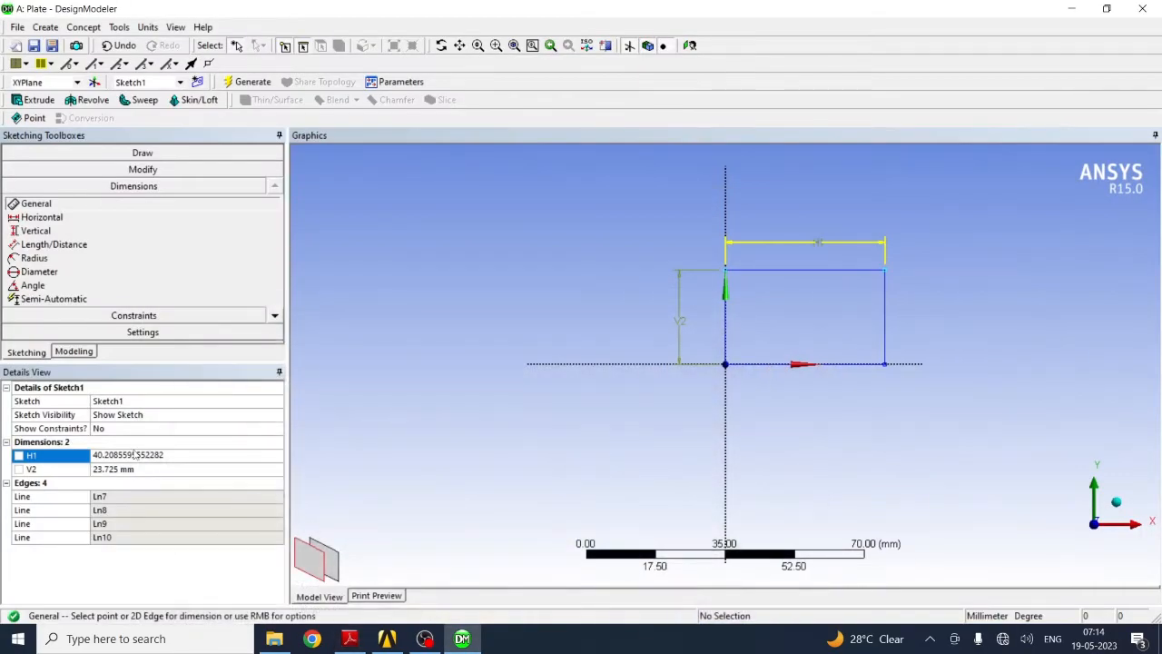
double_click(127, 454)
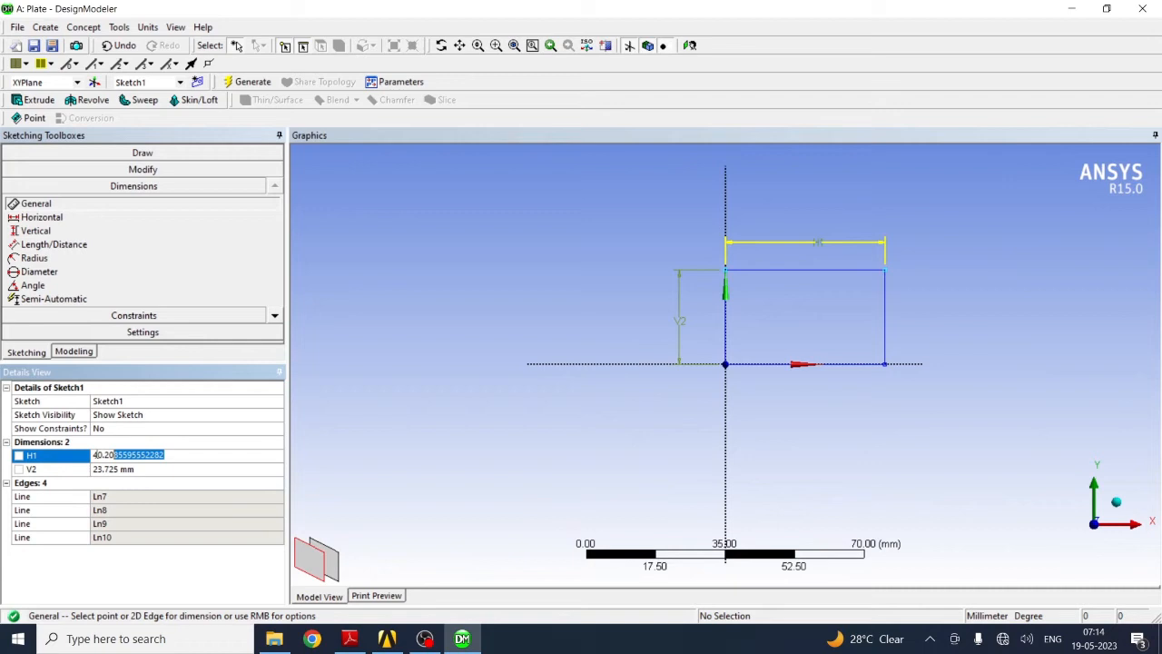
text(100 mm)
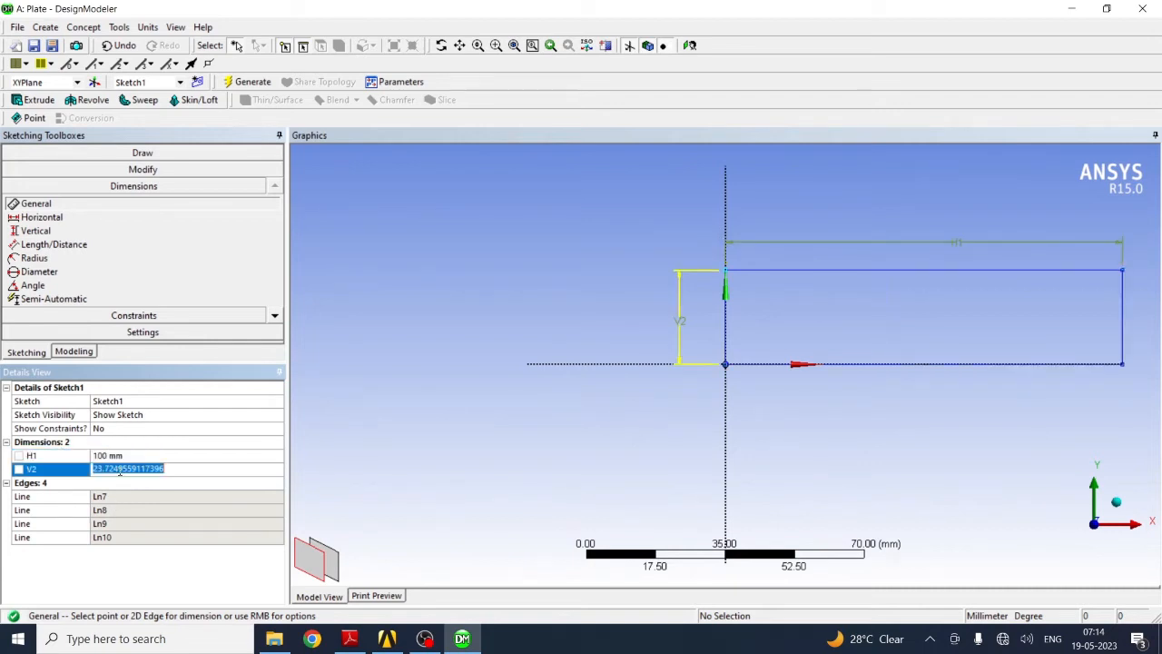
text(50 mm)
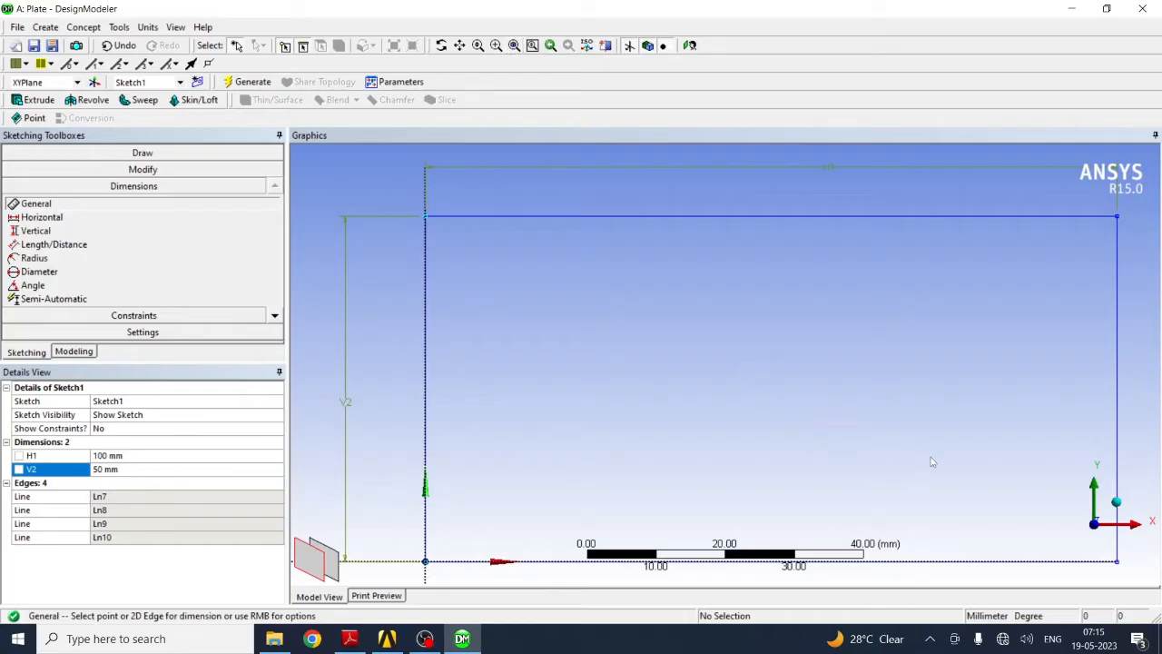
mouse_move(777, 478)
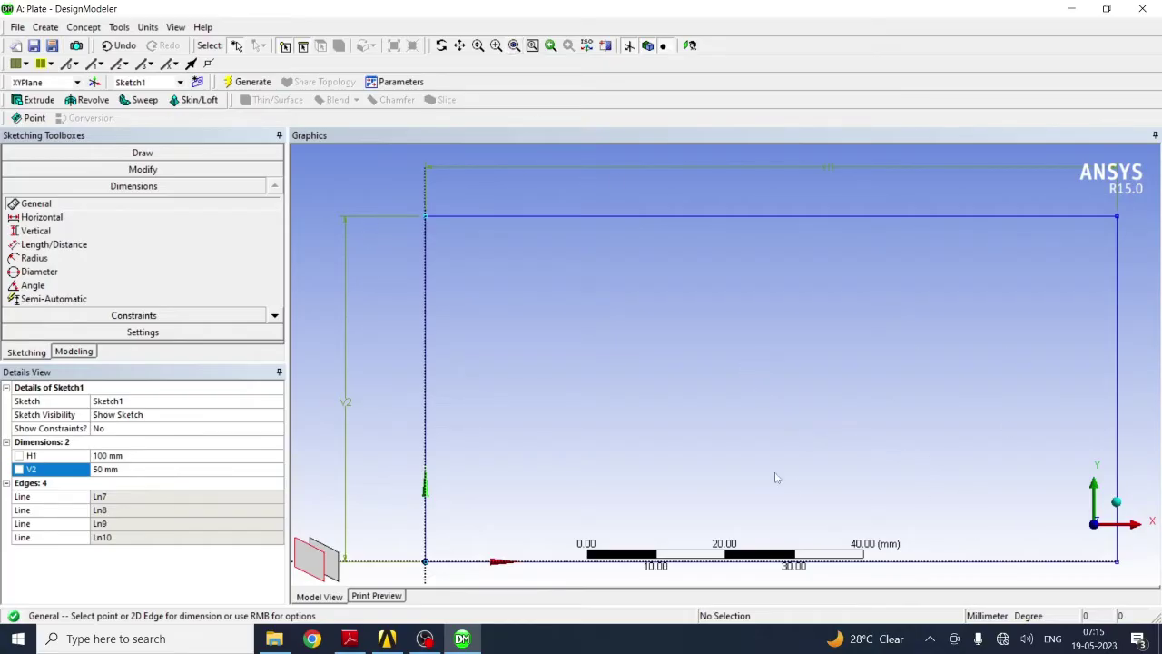
mouse_move(581, 245)
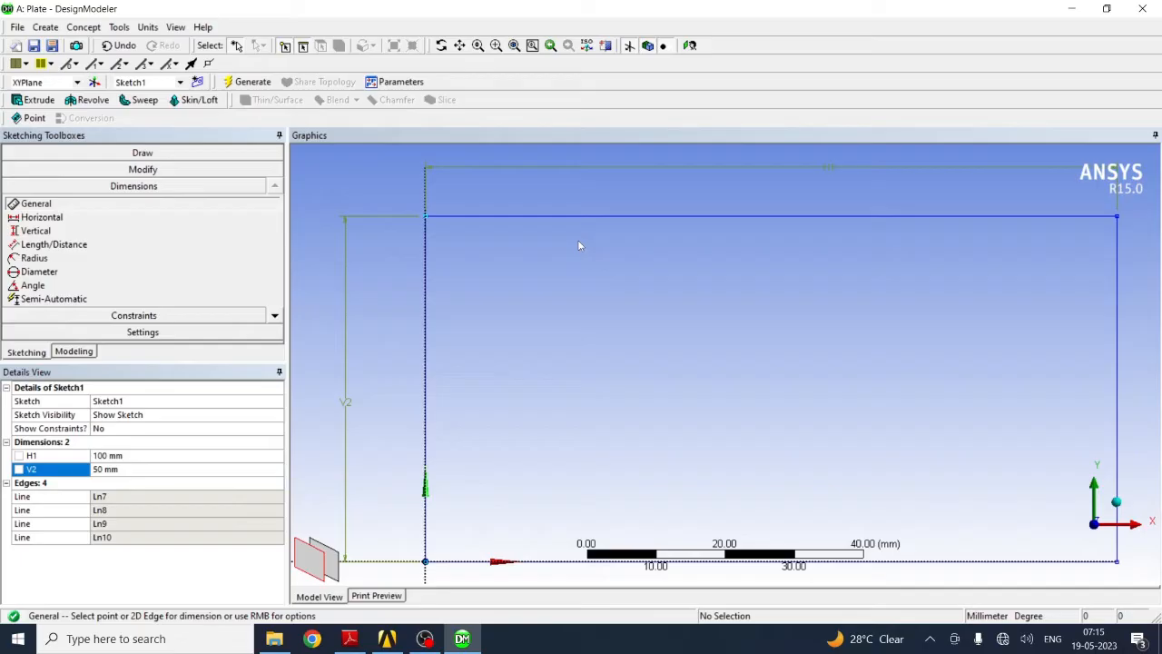
mouse_move(847, 200)
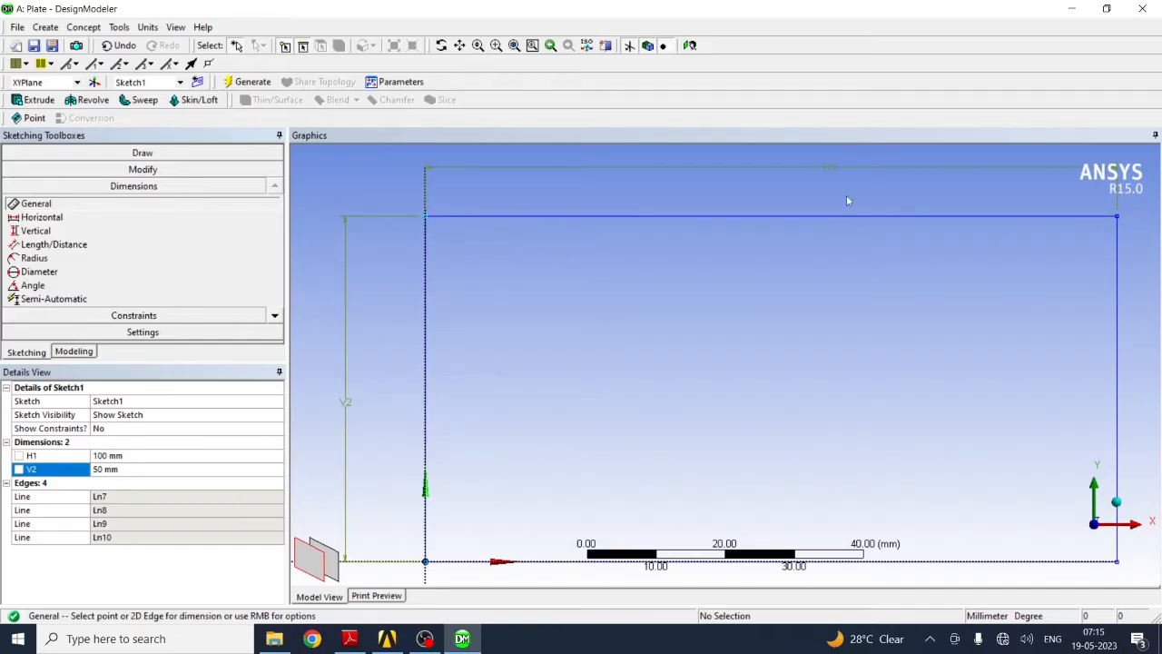
mouse_move(797, 463)
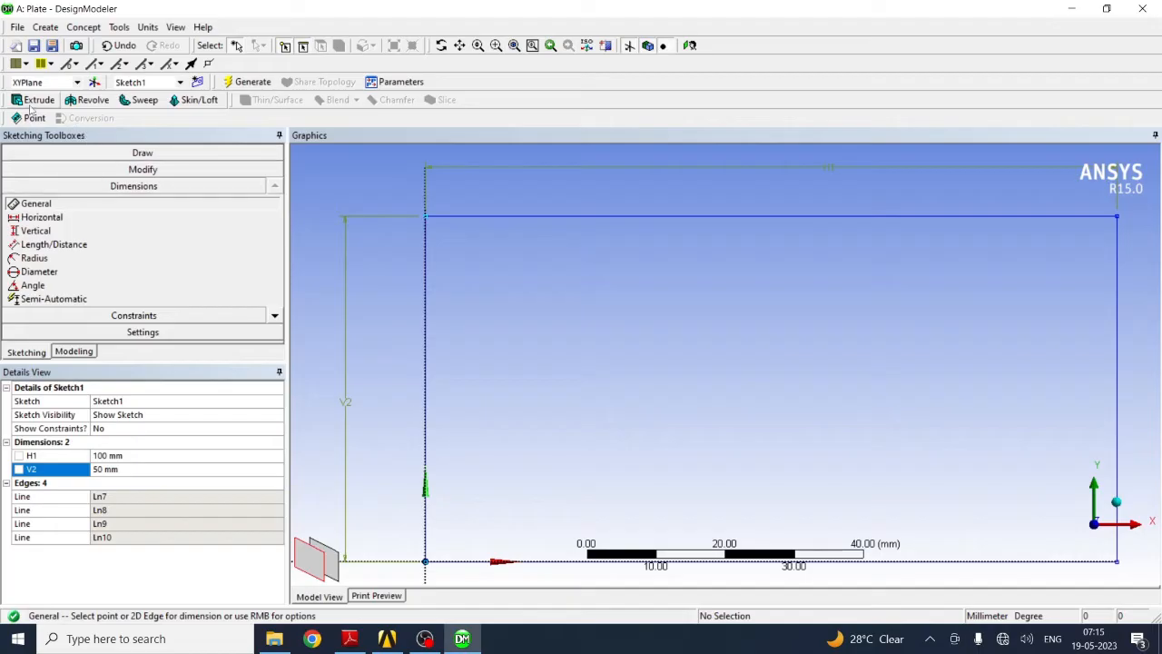
Step: Extrude Sketch1 by 1 mm depth and generate the solid plate body
click(36, 100)
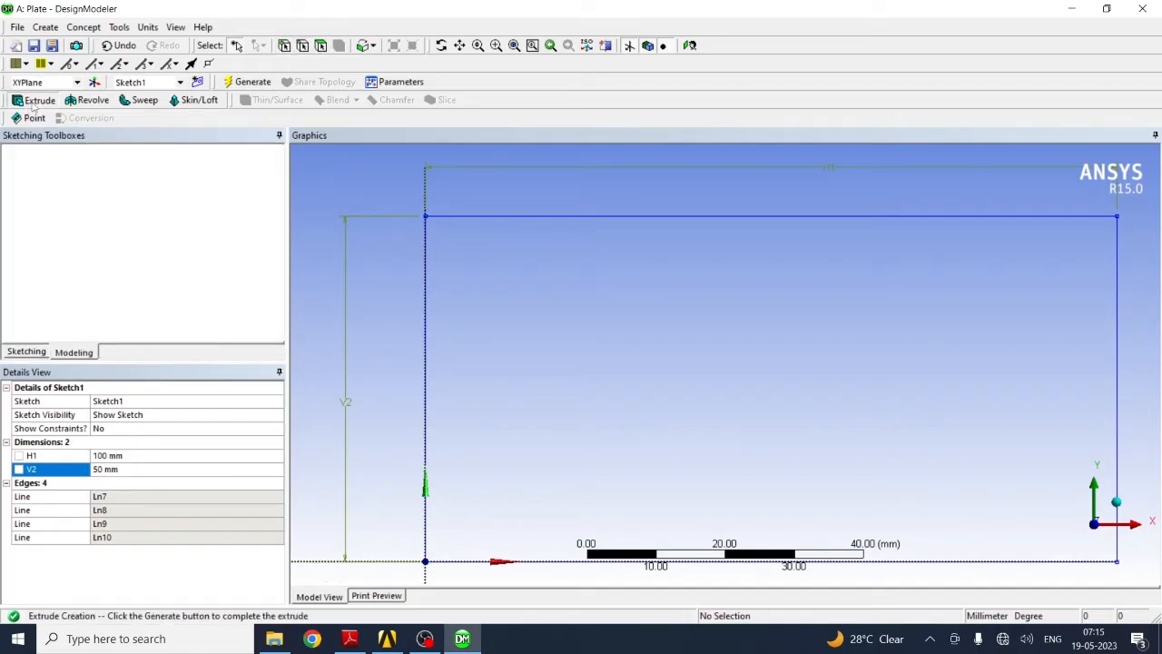
click(25, 100)
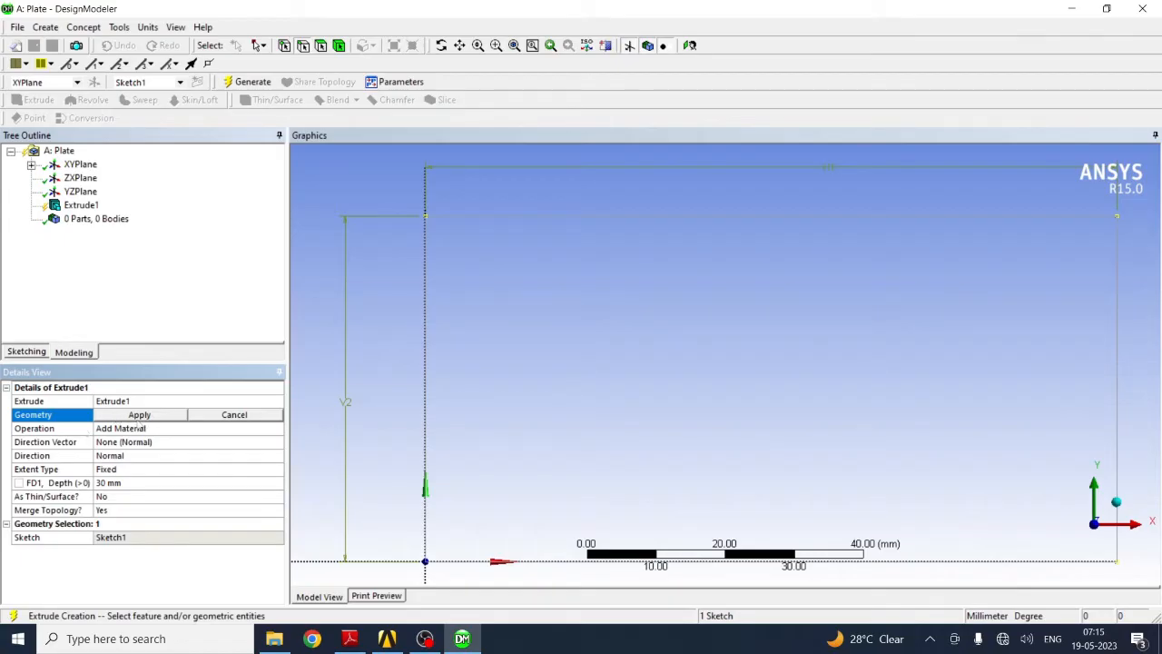
click(138, 414)
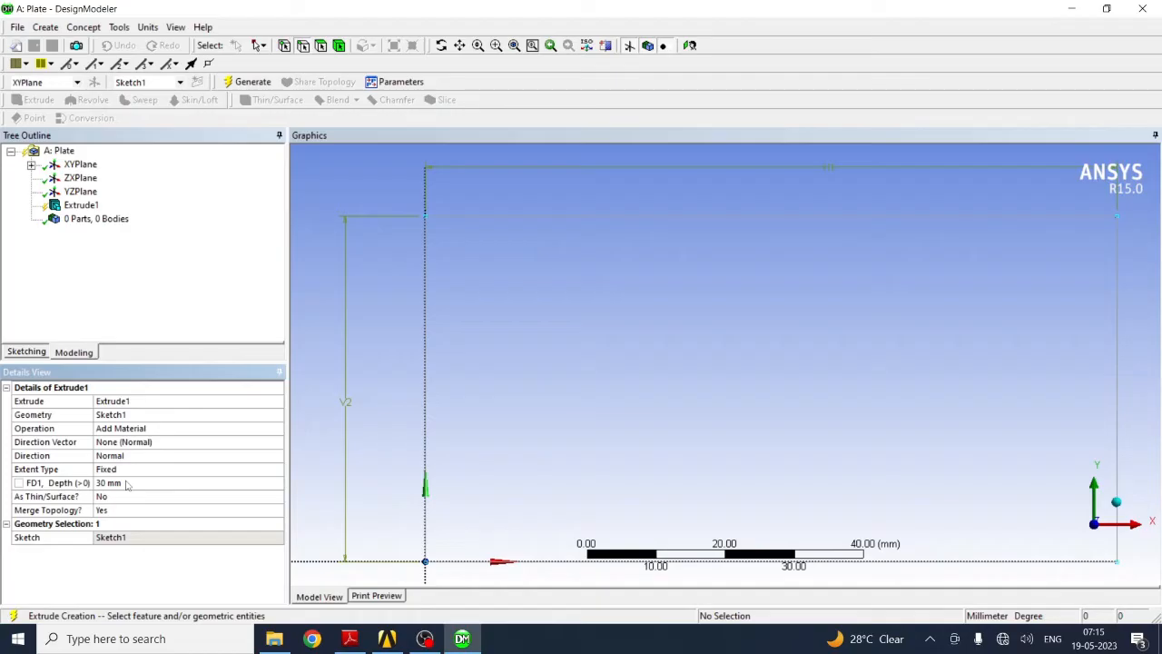
mouse_move(138, 491)
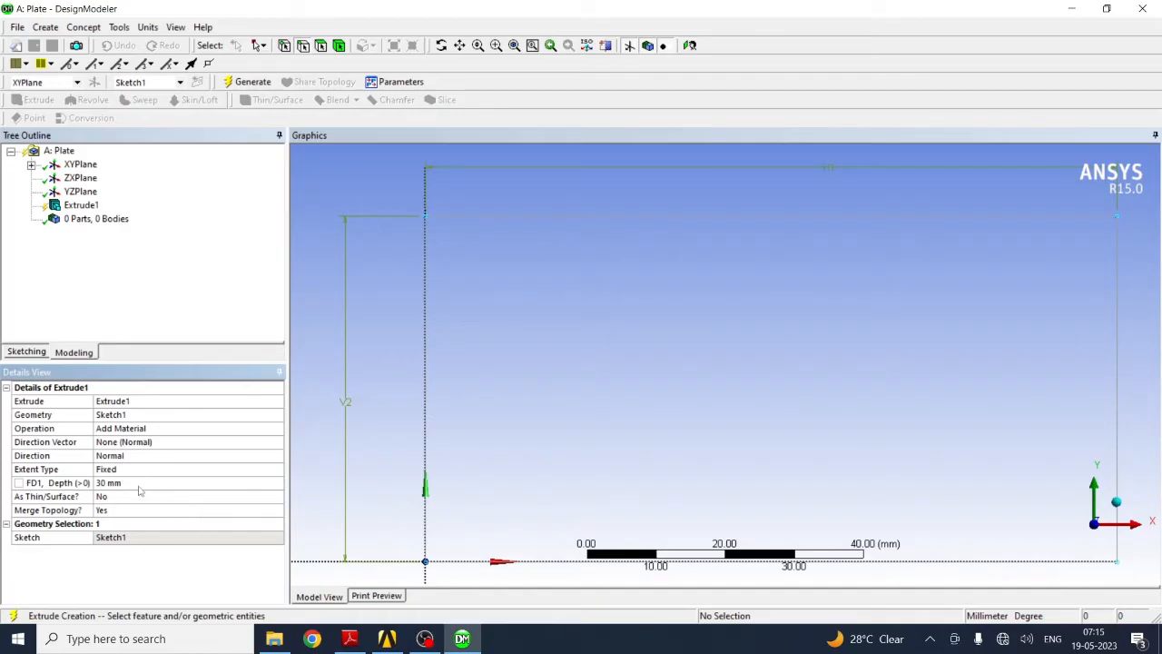
click(142, 483)
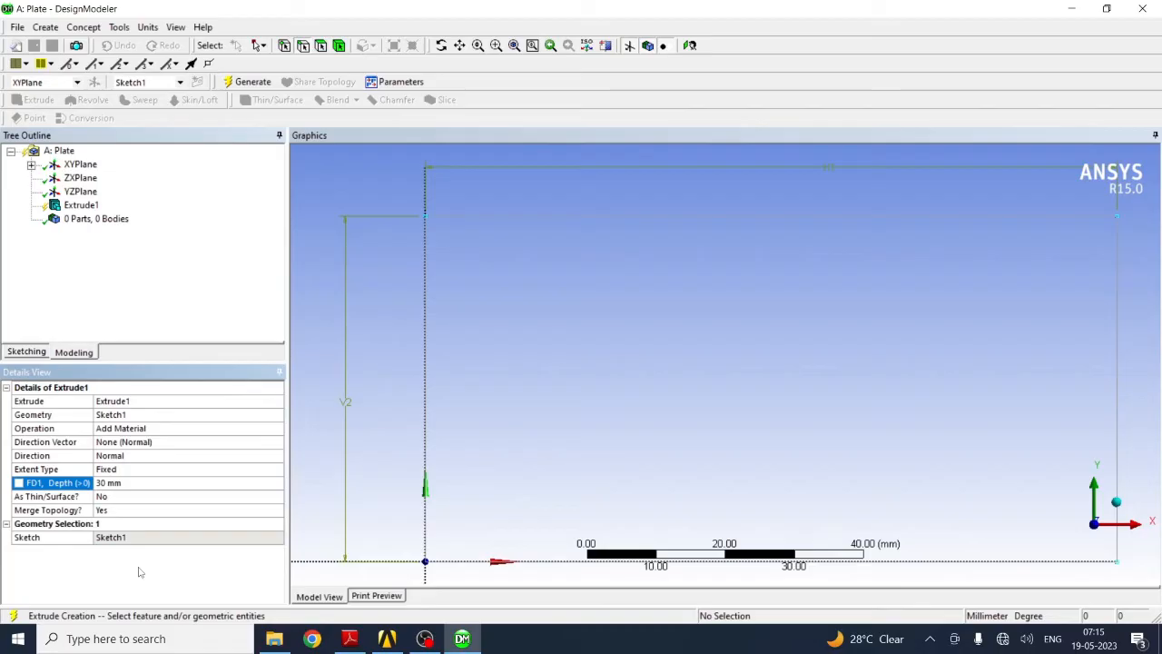
click(137, 483)
text(1)
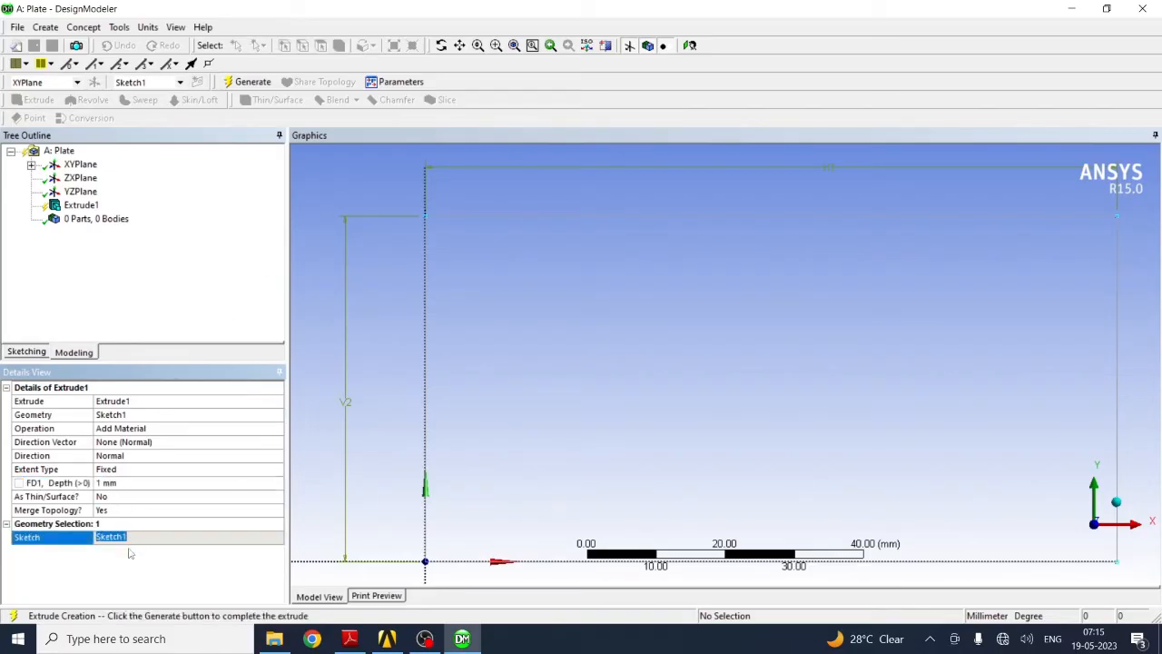
click(252, 81)
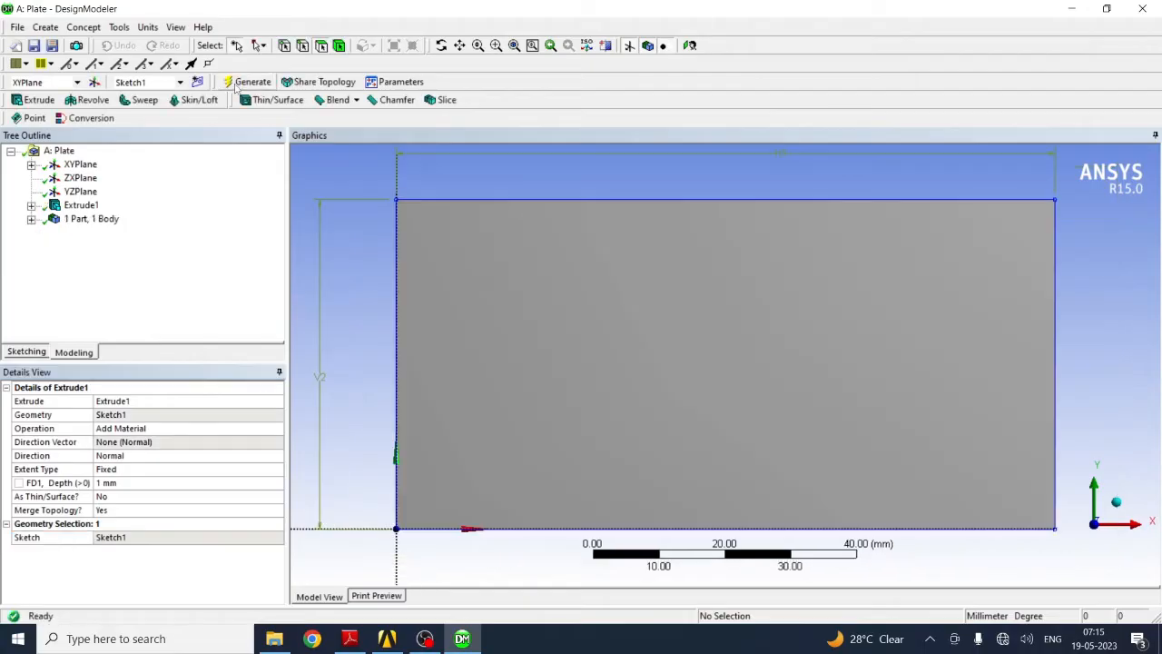
mouse_move(1115, 392)
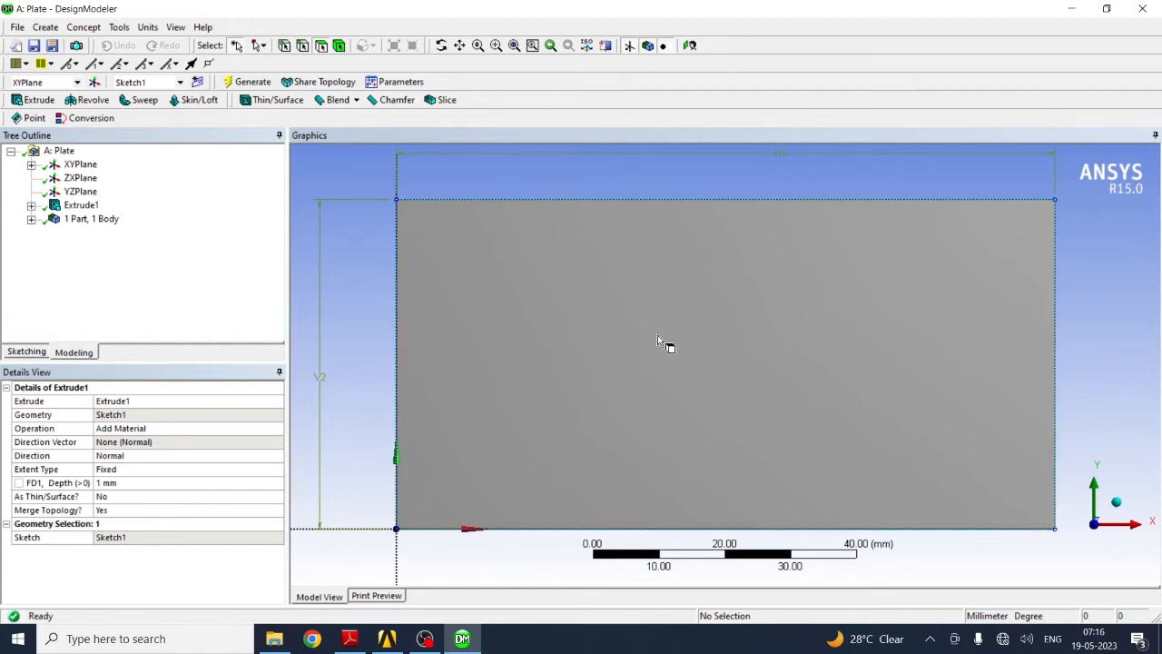
Step: Look At the plate's front face and start drawing circles on a new sketch there
click(661, 341)
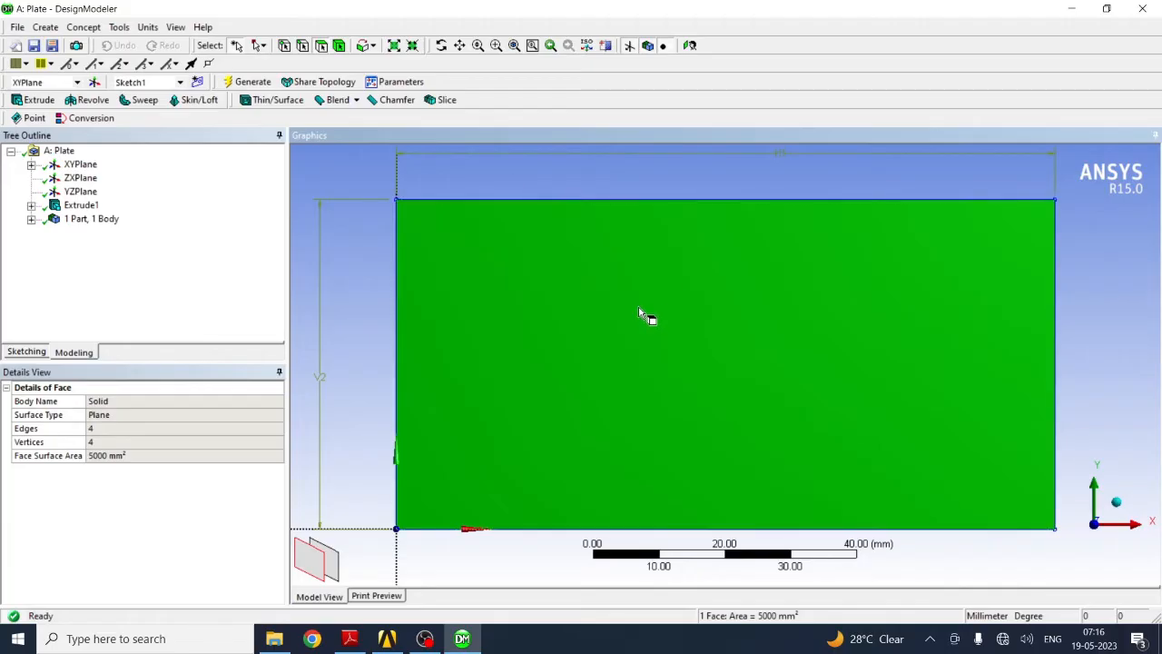
right_click(643, 316)
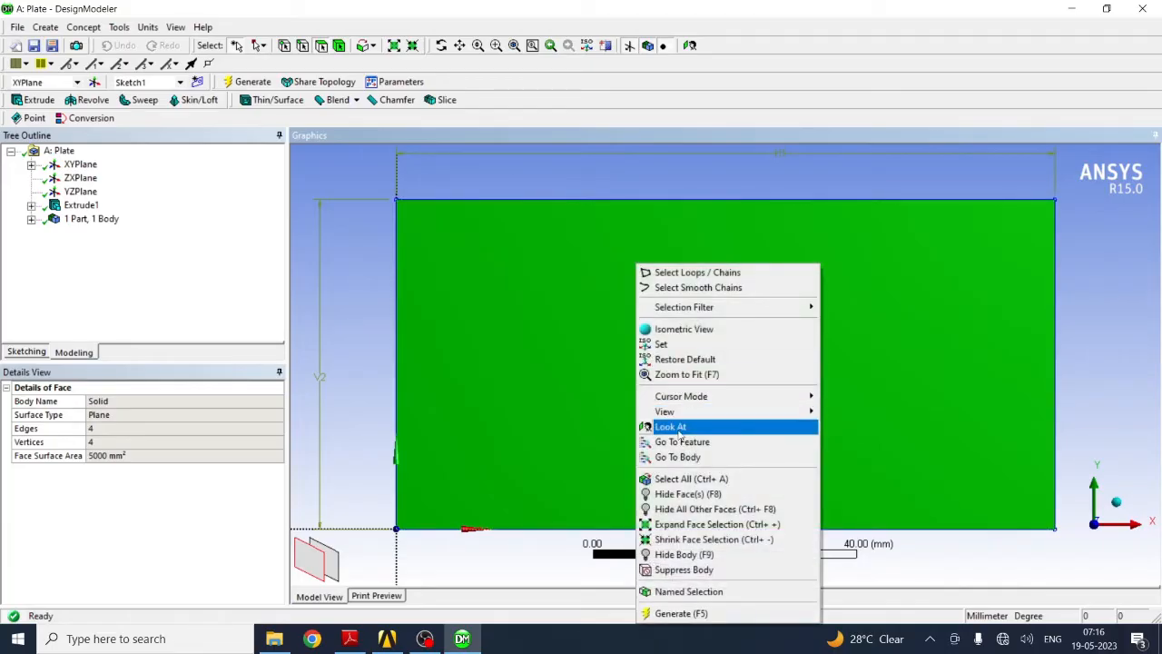
click(670, 427)
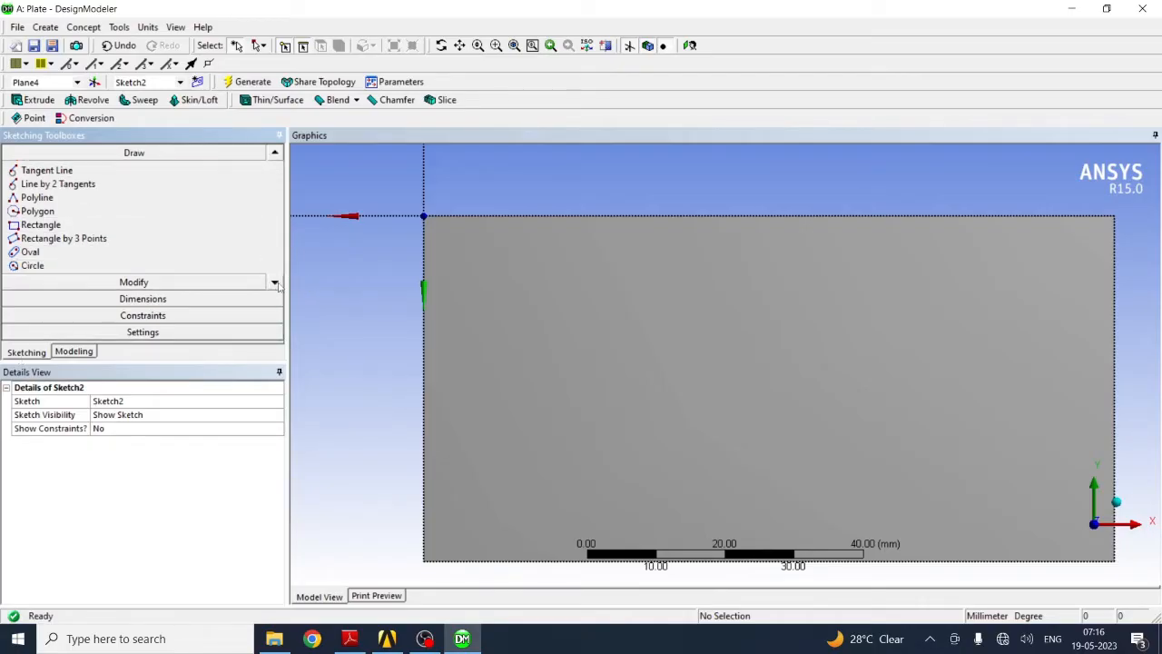
click(31, 265)
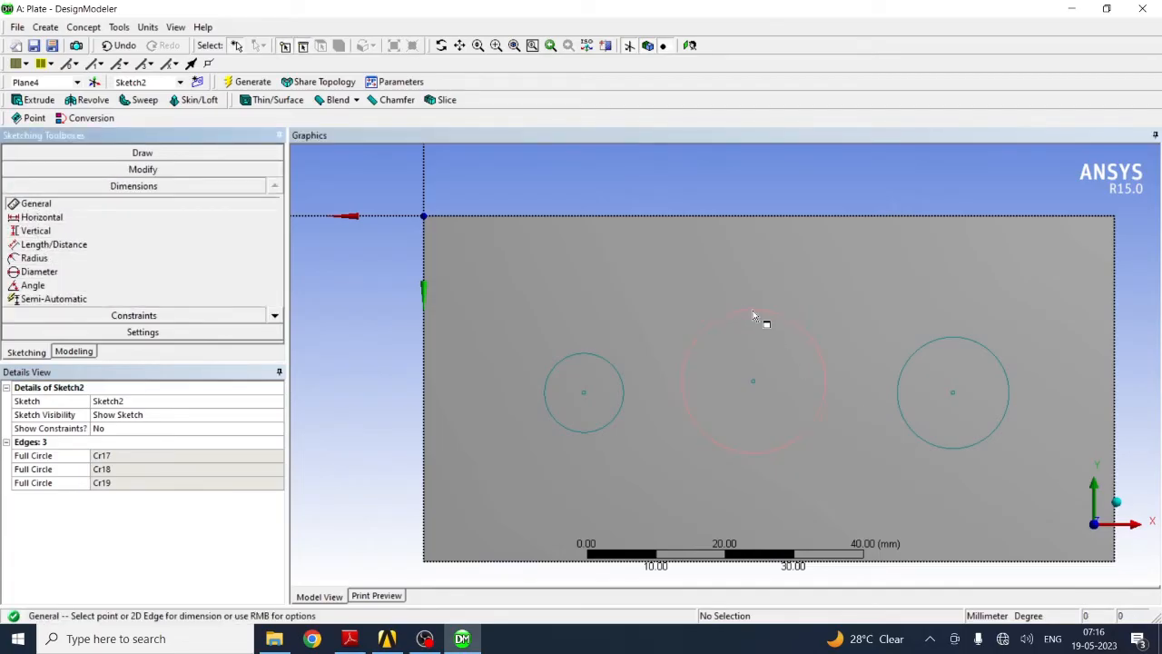
Step: Add diameter dimensions to the middle, left and right circles
click(754, 312)
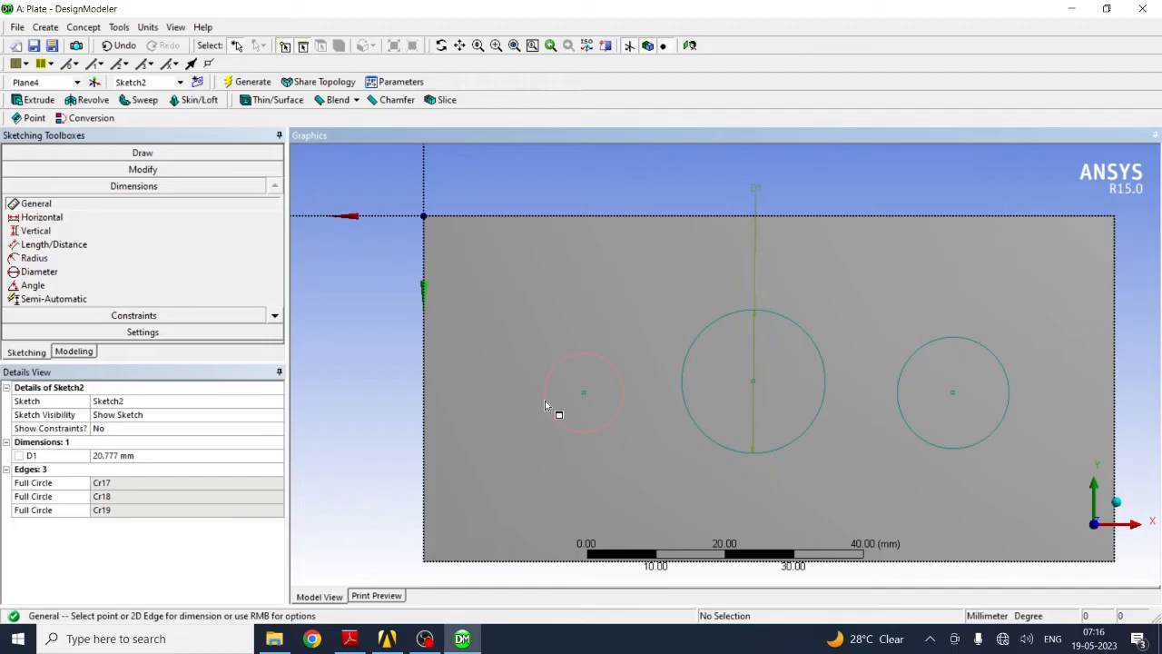
click(584, 390)
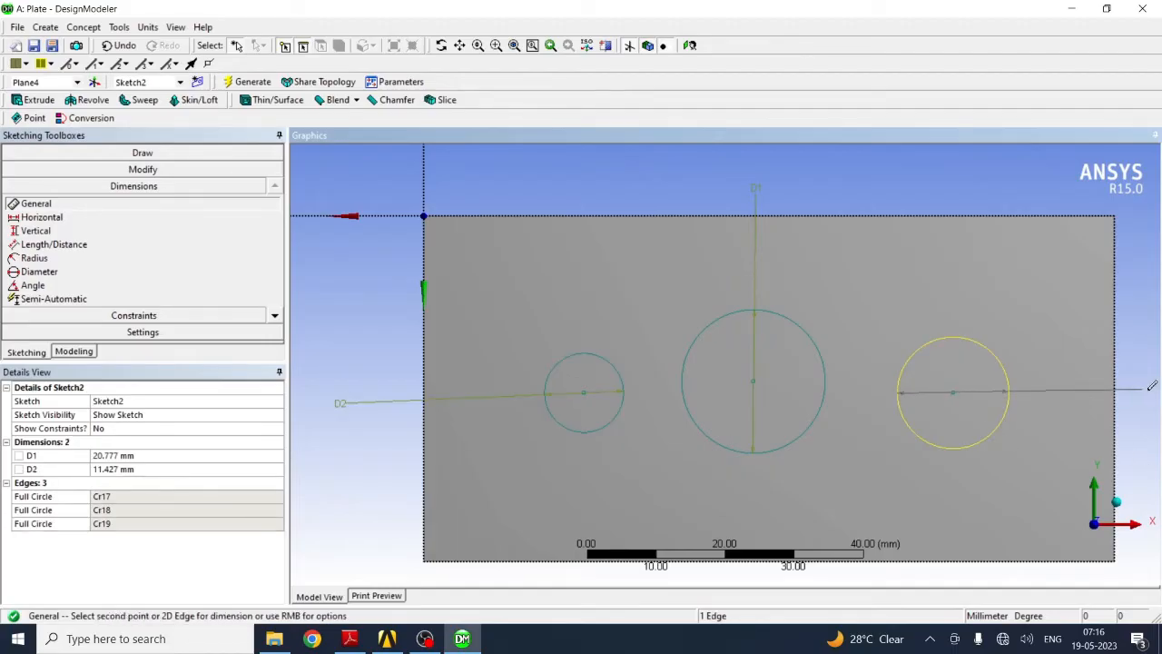
click(955, 393)
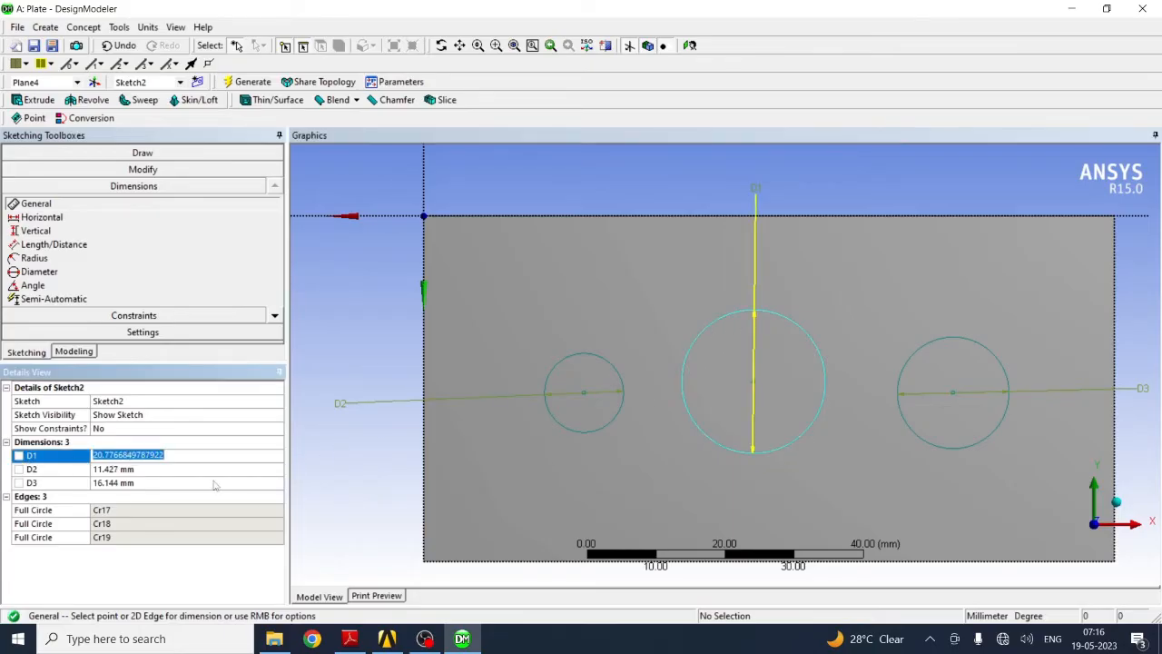
click(349, 639)
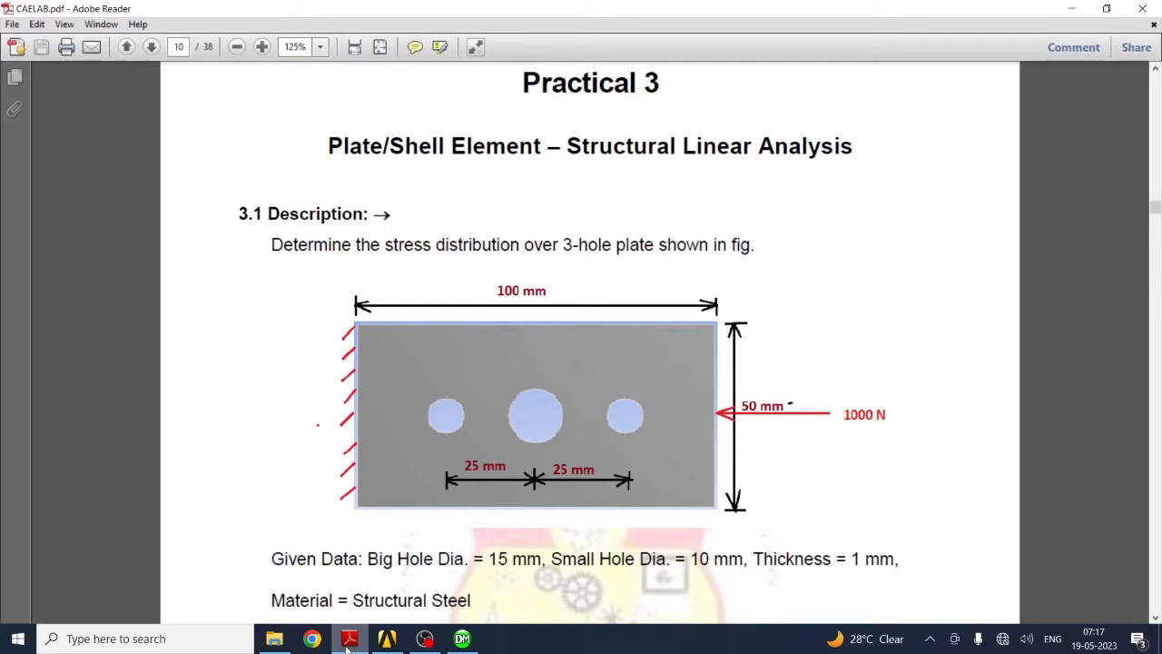
click(459, 639)
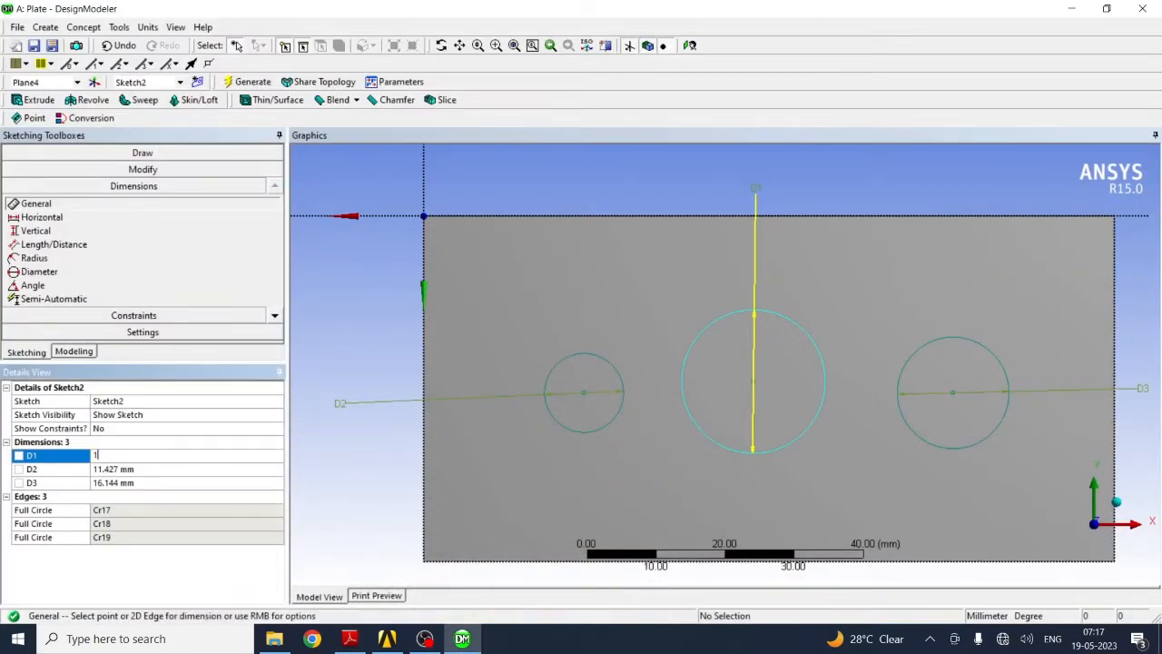
Step: Set the middle hole to 15 mm and the outer holes to 10 mm diameter
text(15 mm)
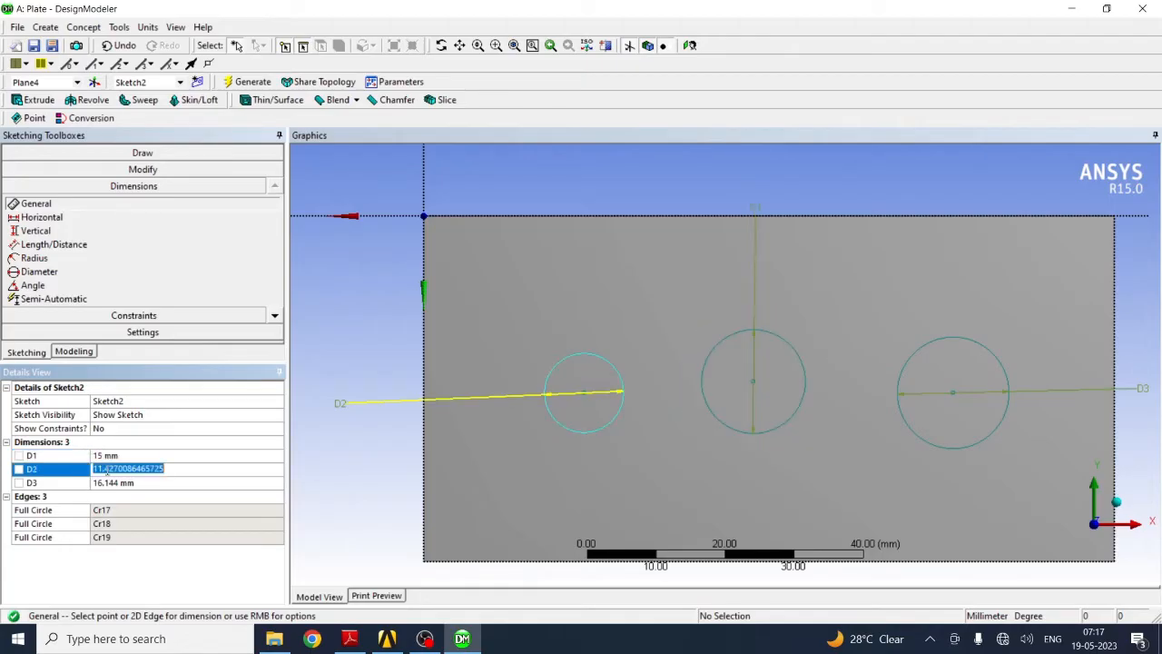
text(10 mm)
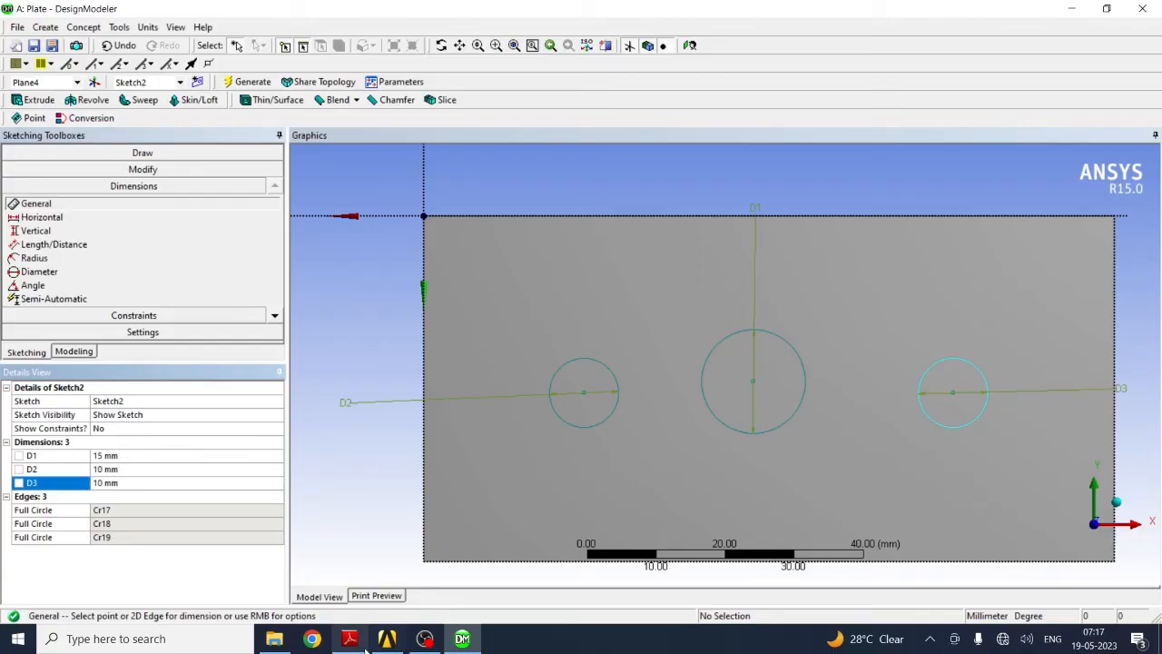
click(349, 639)
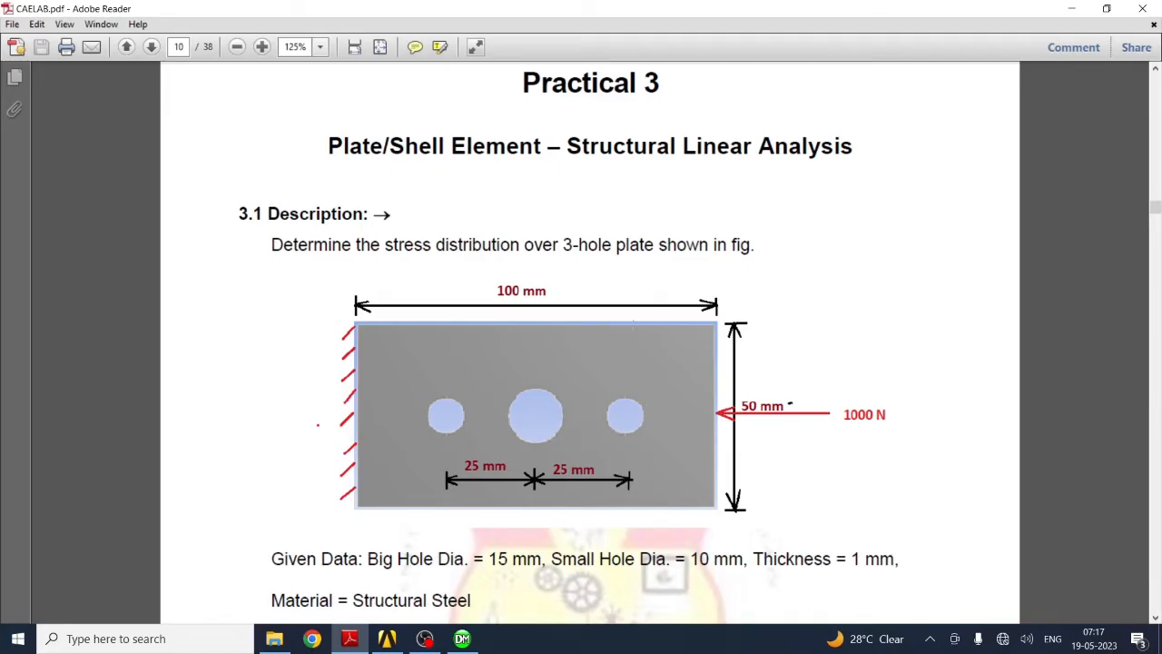
mouse_move(505, 468)
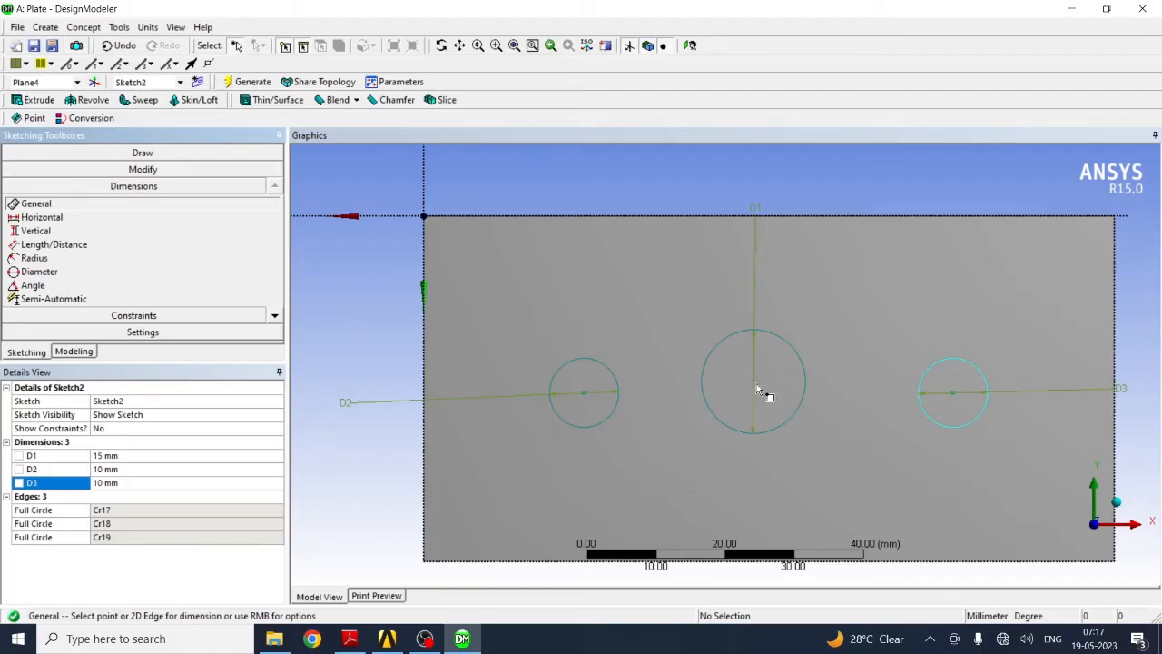
Step: Locate the hole centreline 25 mm below the top edge and the middle hole 50 mm from the left edge
click(752, 380)
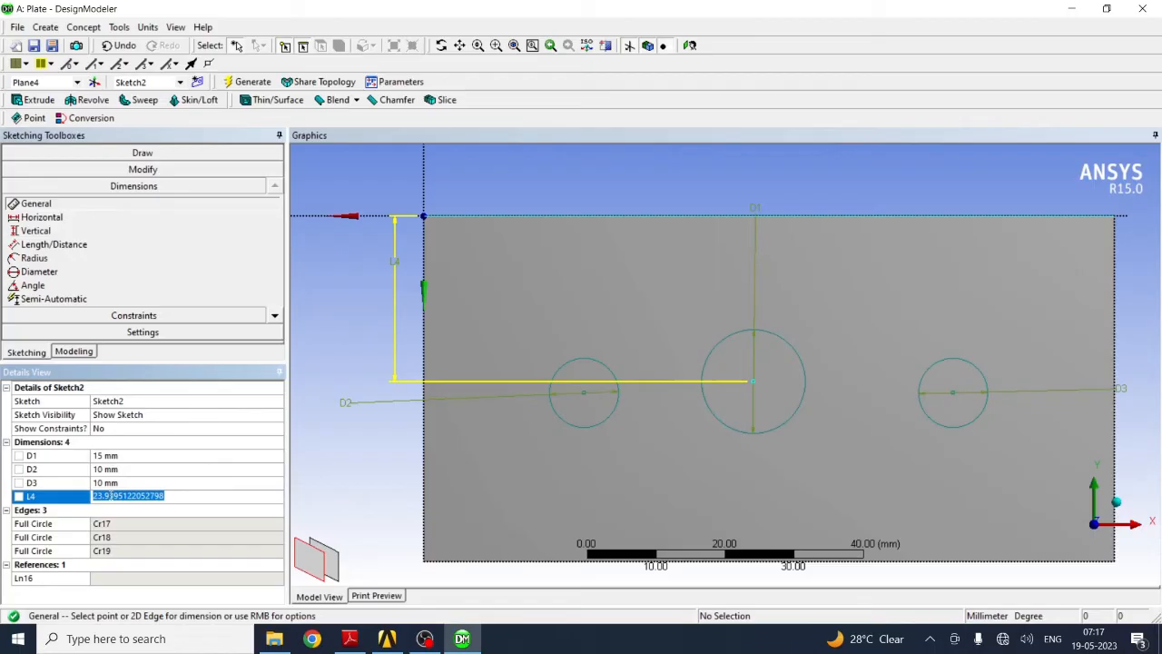
text(25 mm)
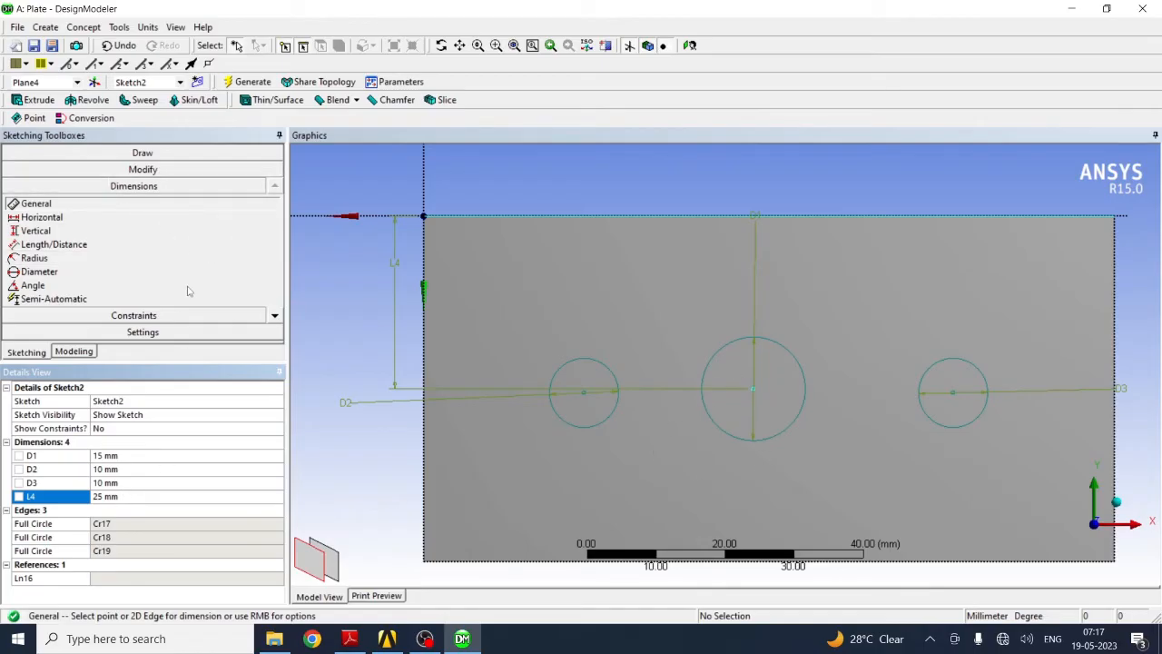
mouse_move(738, 382)
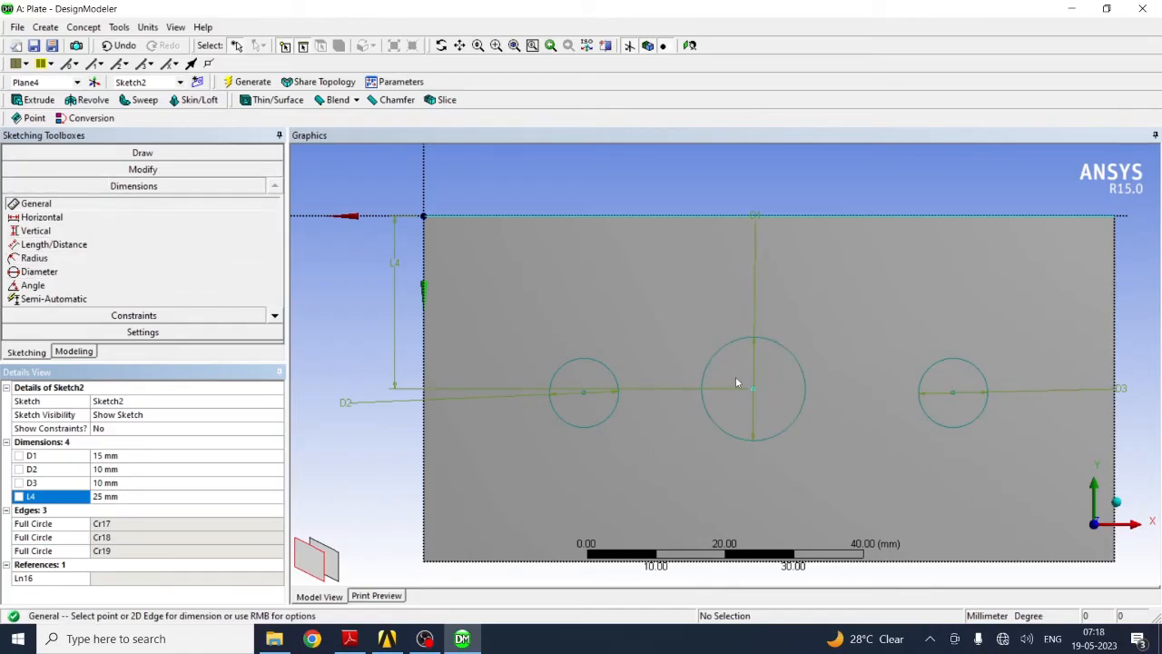
click(751, 389)
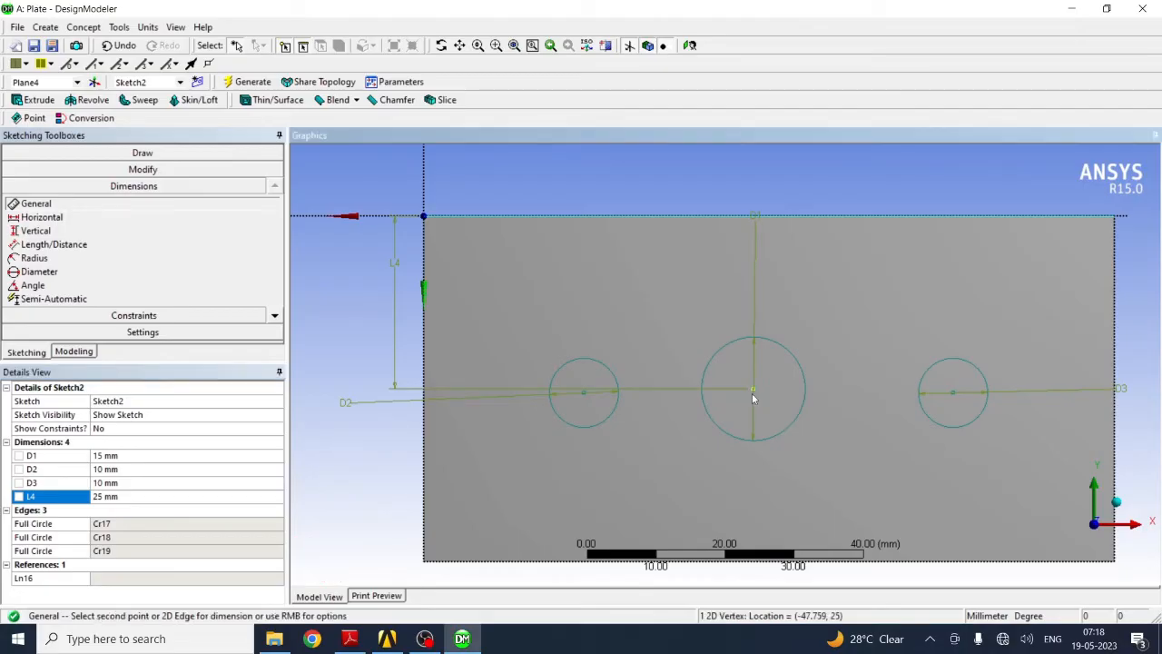
mouse_move(432, 445)
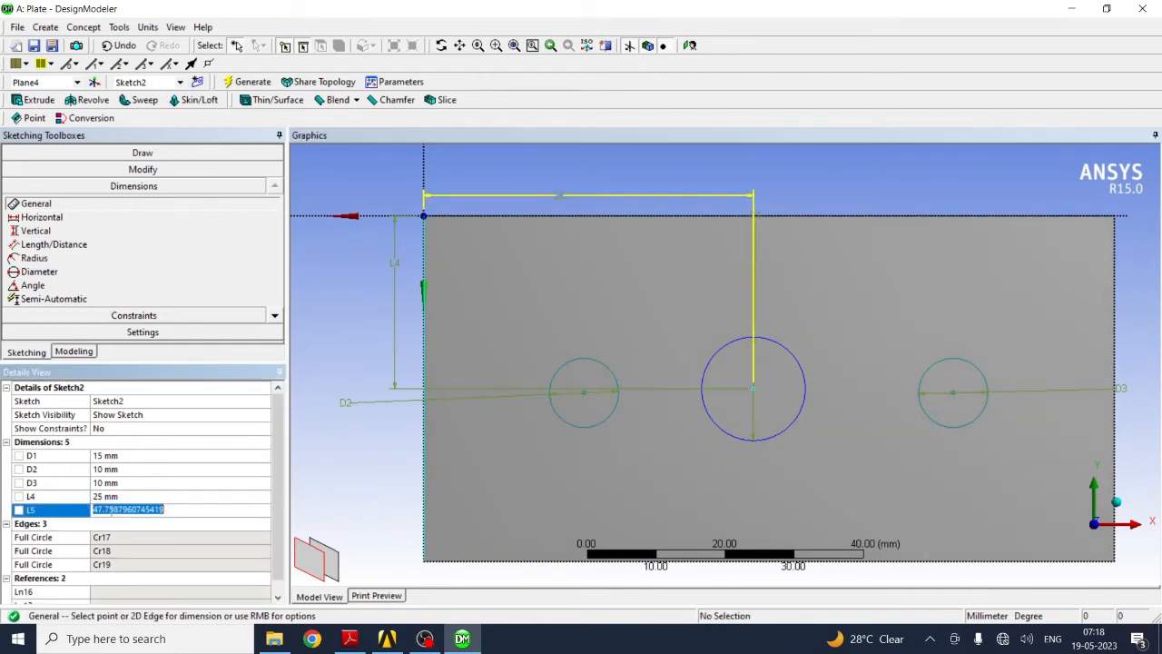
text(50 mm)
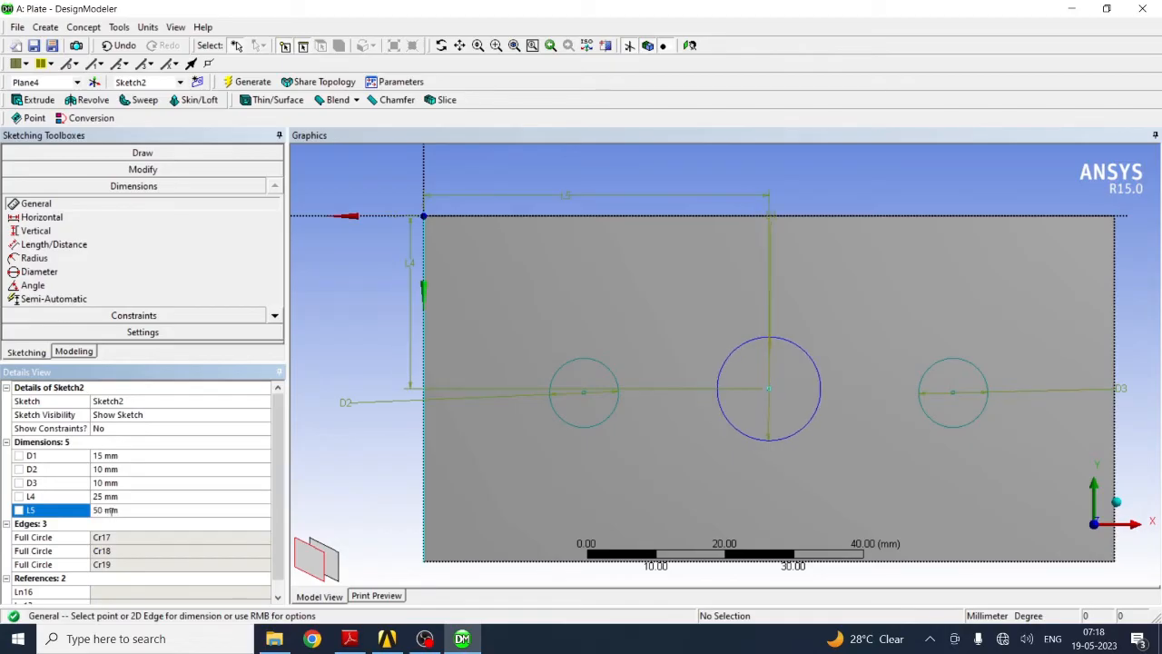
mouse_move(200, 497)
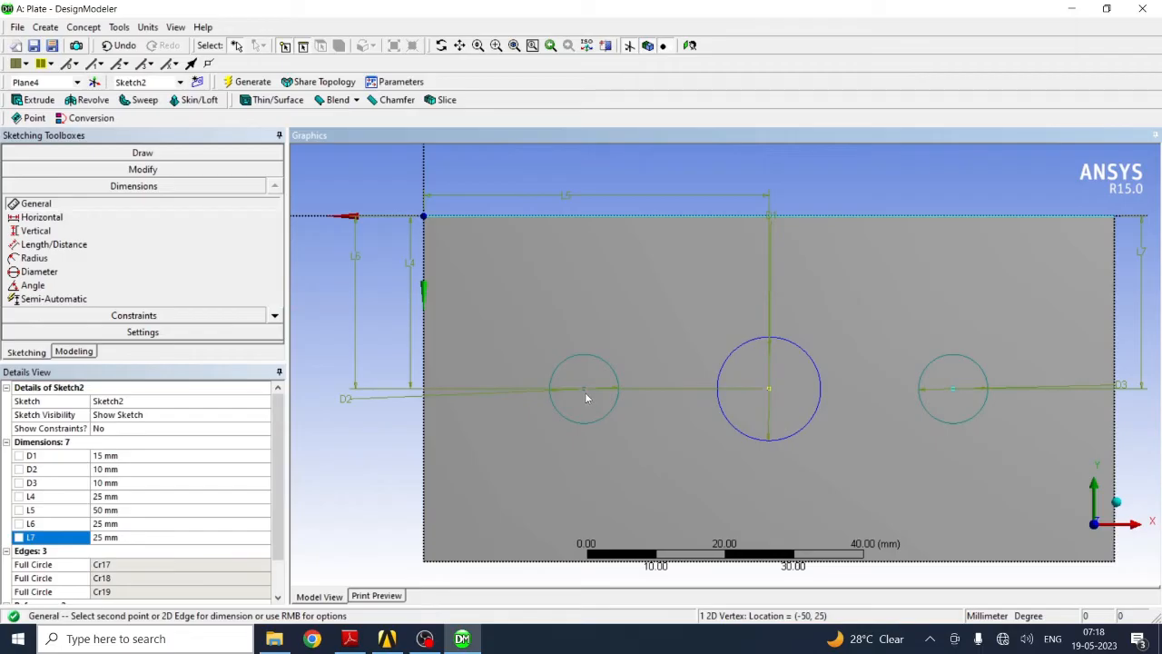
Step: Dimension 25 mm spacings between the left-middle and middle-right hole centres
click(584, 388)
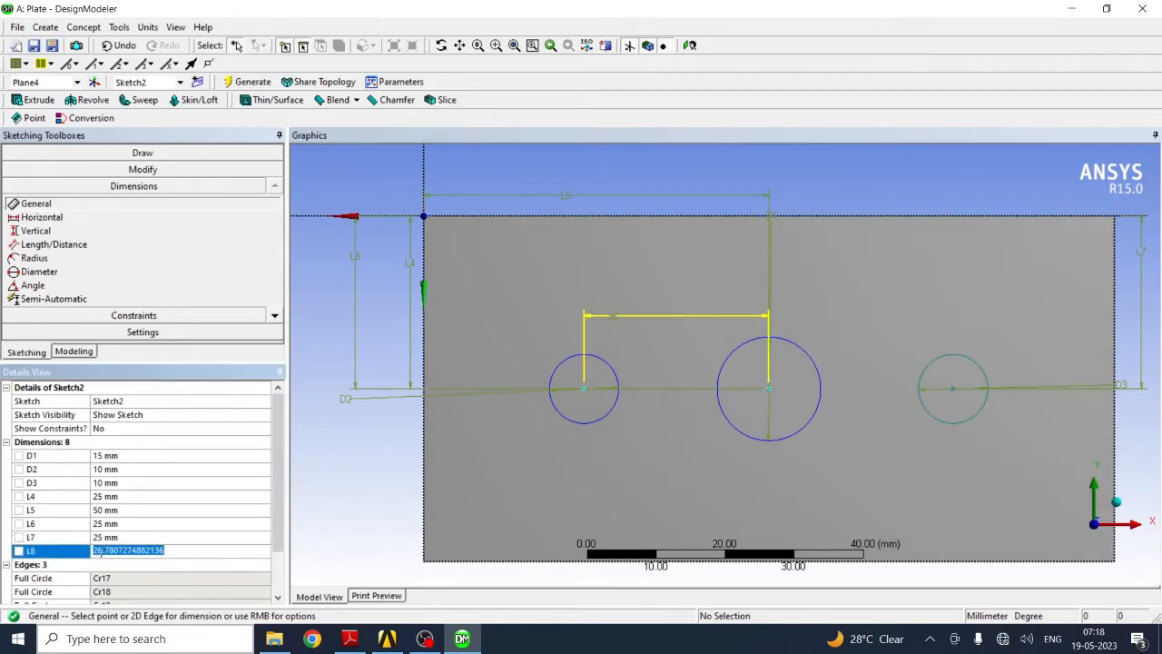
text(25 mm)
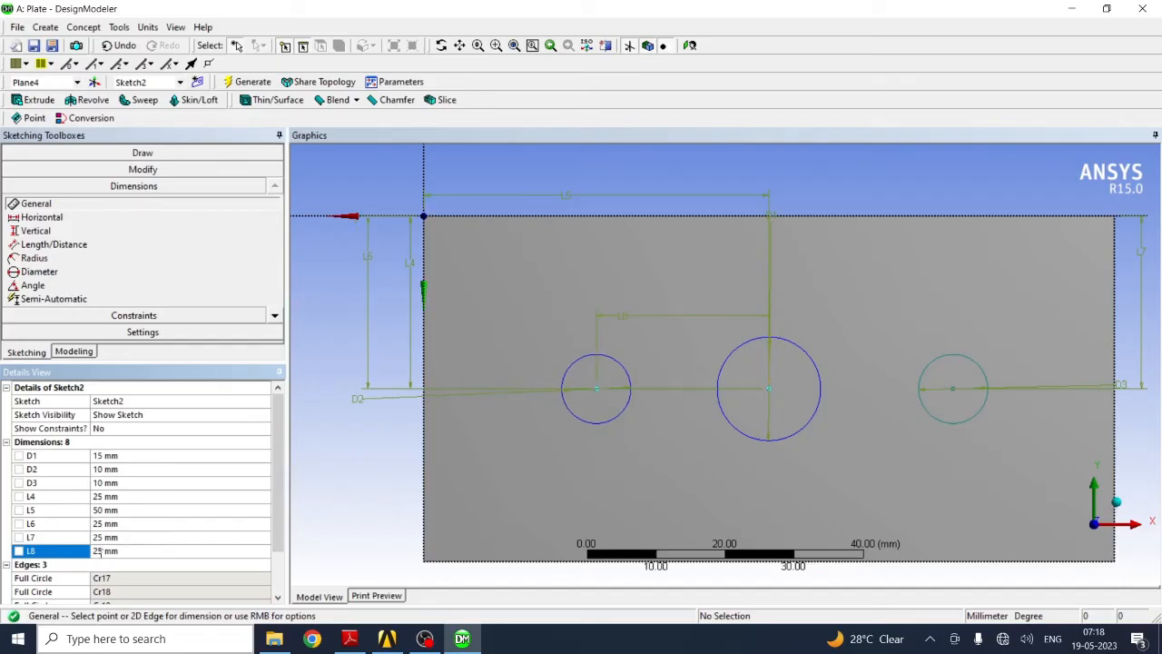
mouse_move(777, 392)
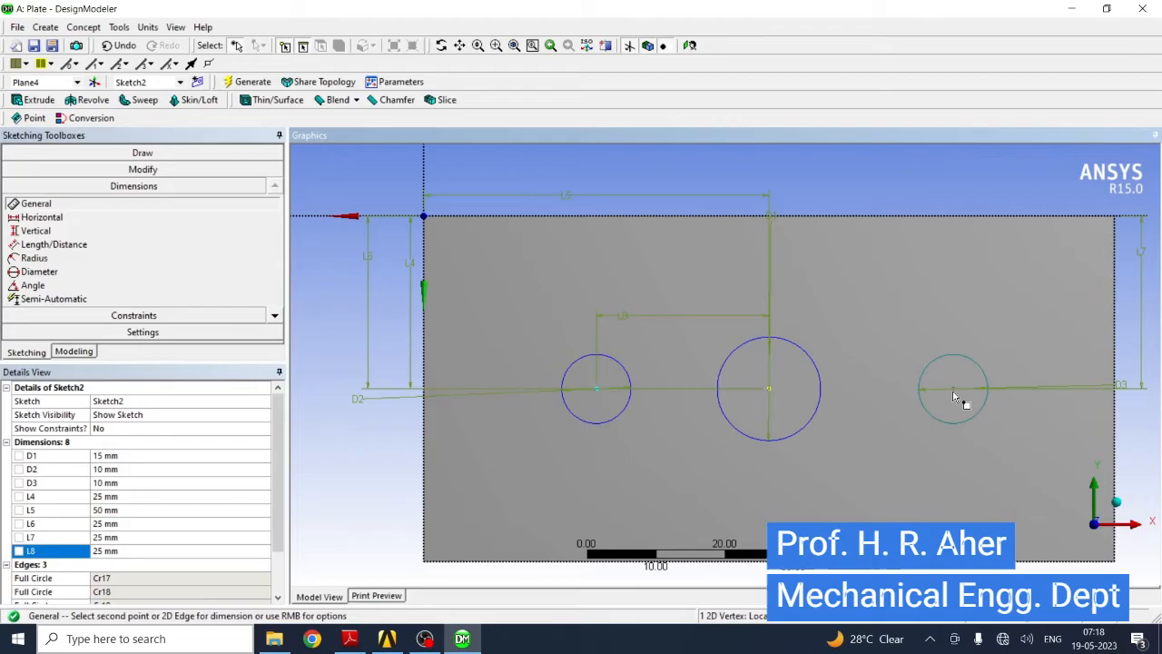
click(955, 396)
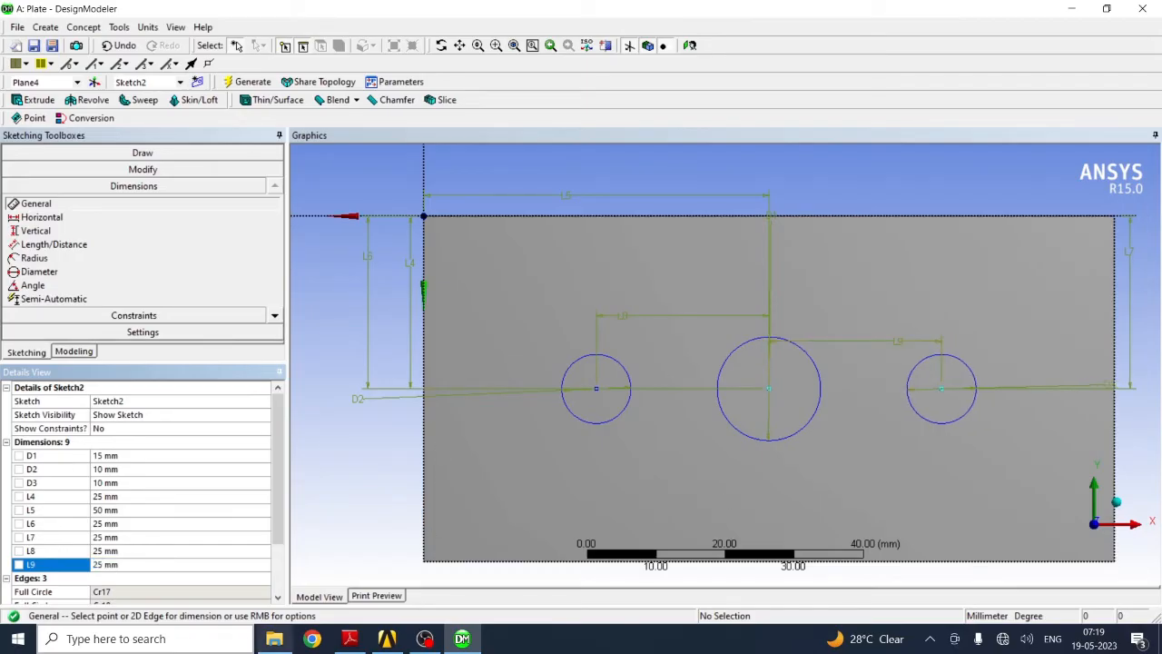
click(352, 639)
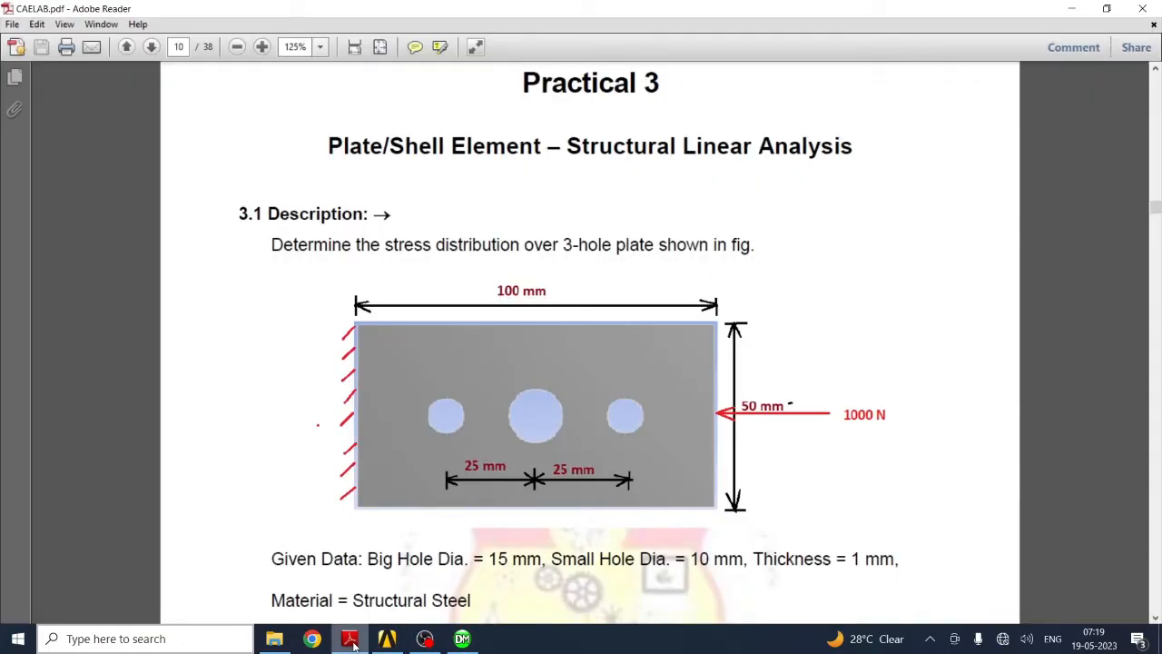
click(349, 639)
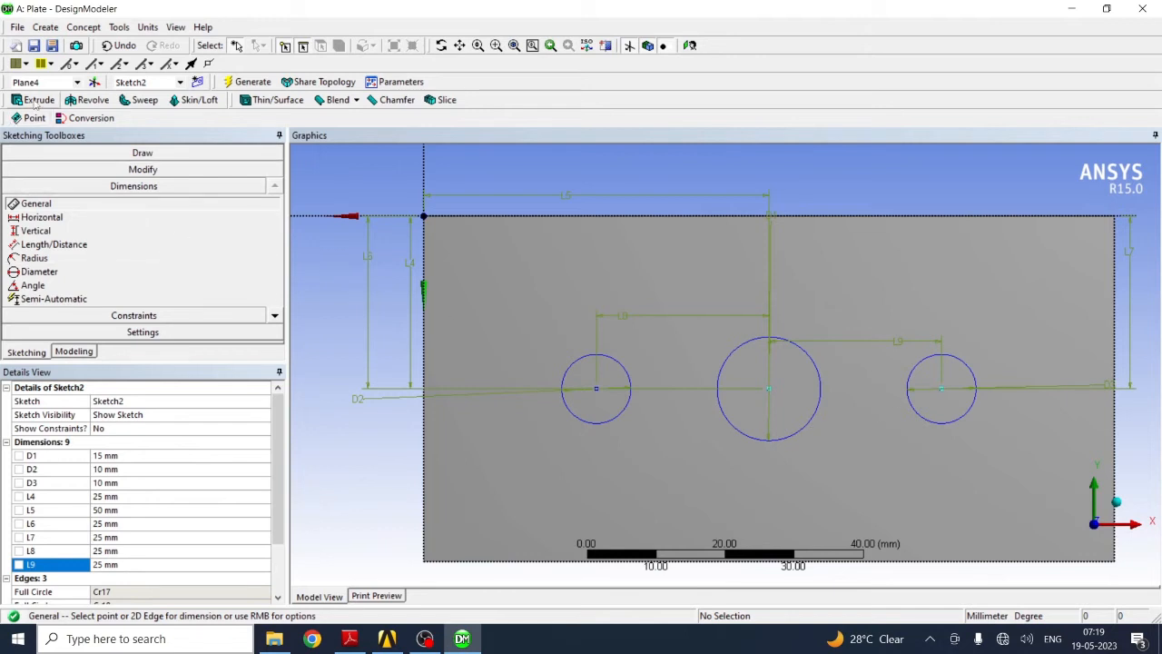
Step: Extrude Sketch2 as a Cut Material operation and generate the three through holes
click(26, 100)
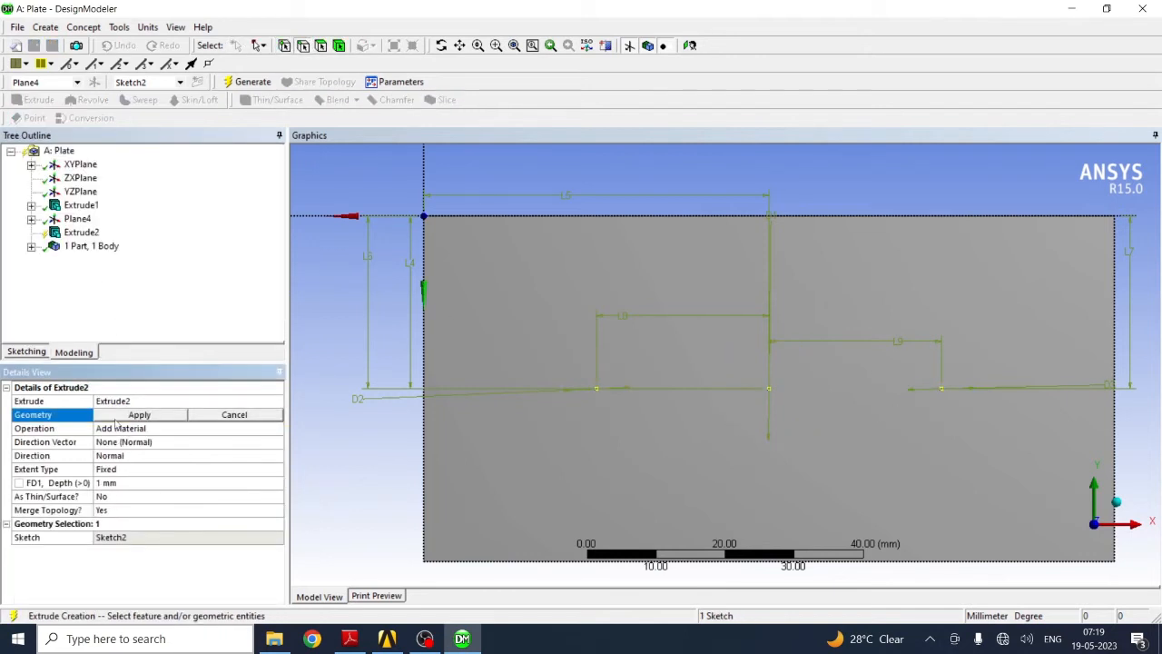
click(138, 414)
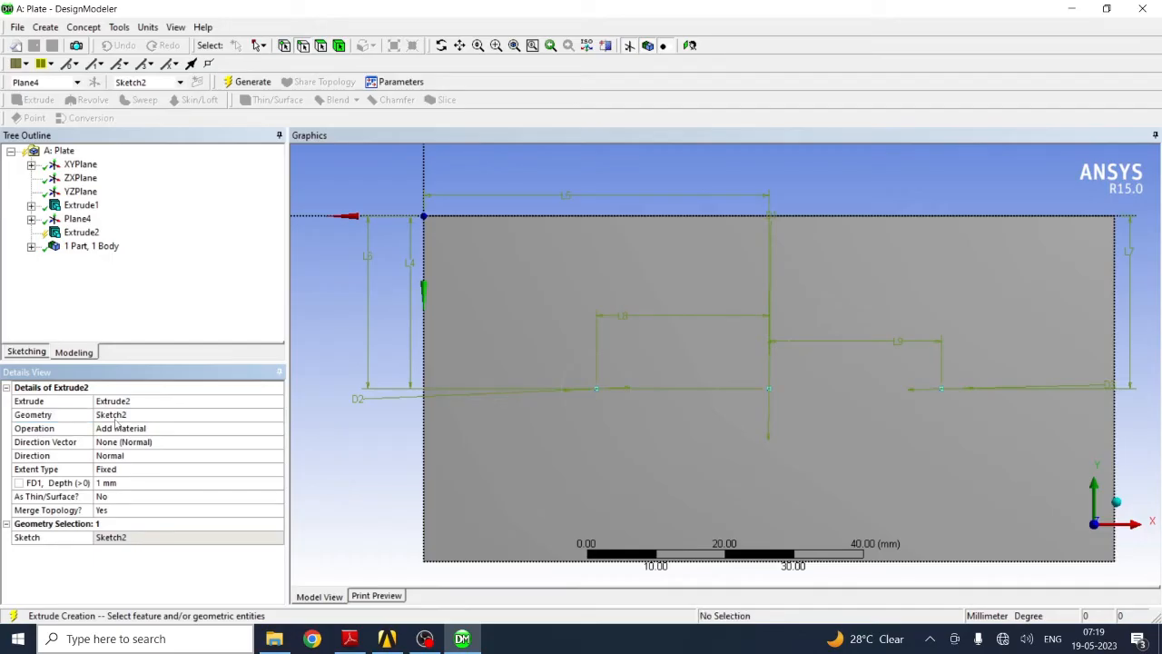
click(145, 428)
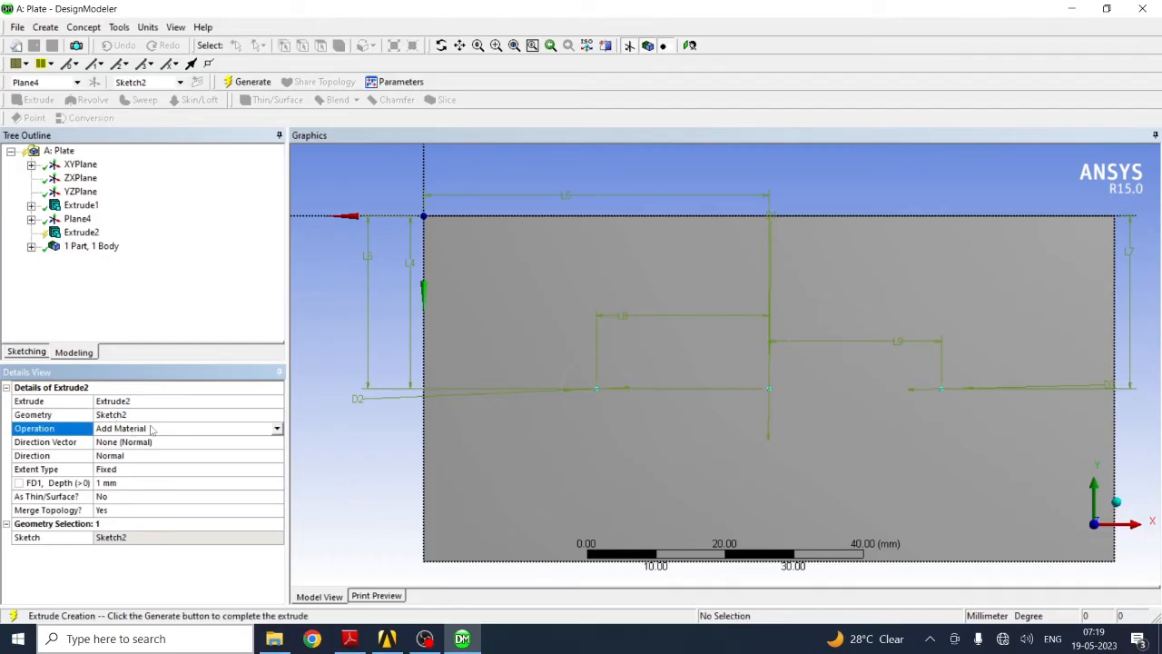
click(276, 429)
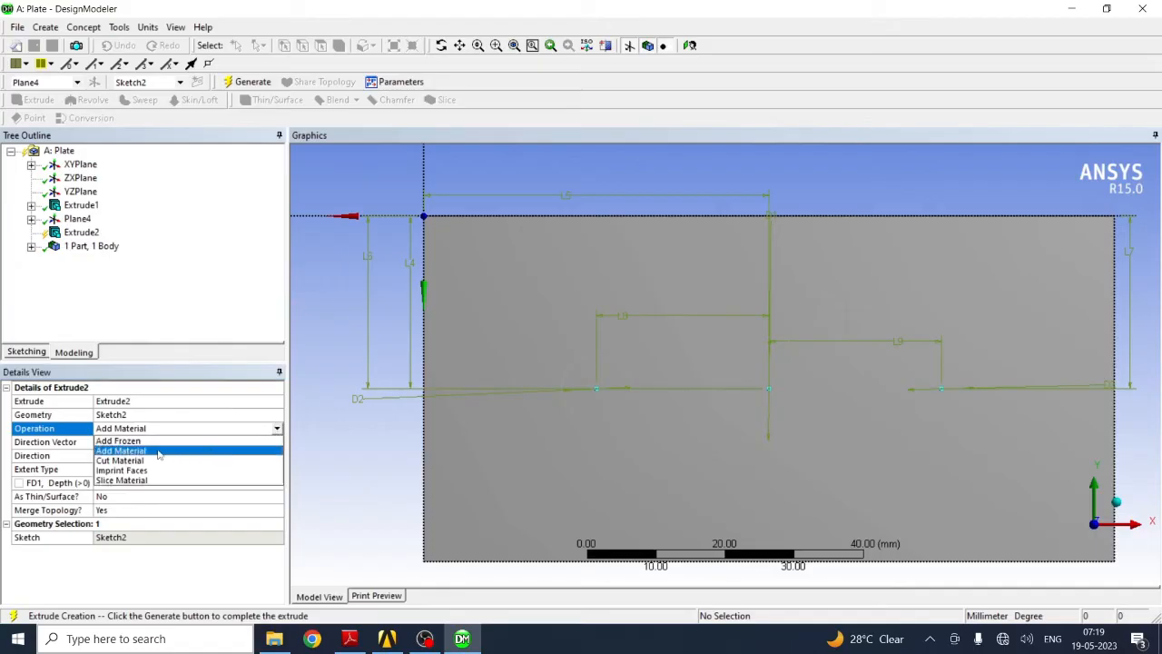
click(120, 462)
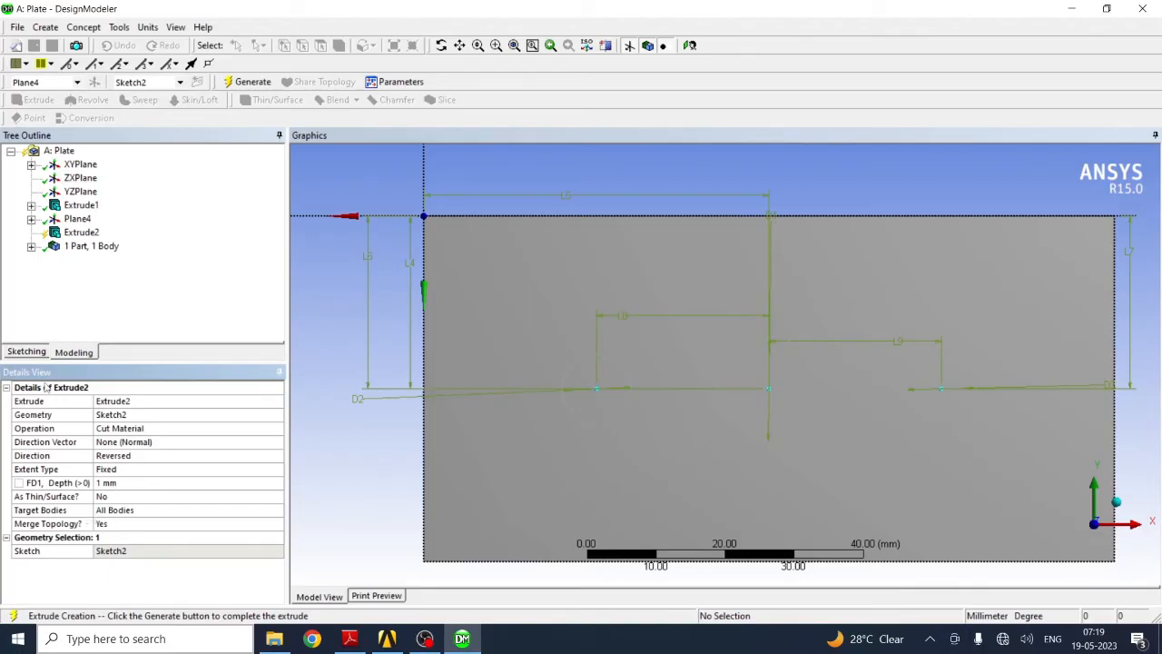
click(253, 82)
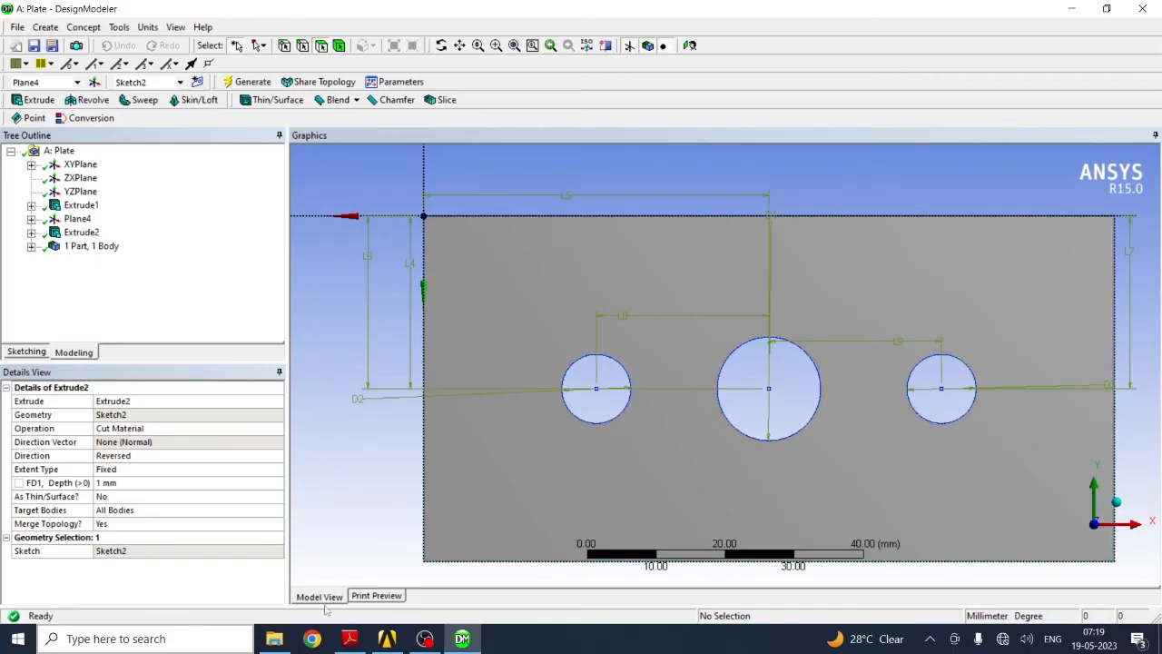
Step: Compare the plate with the PDF figure and return to the Workbench project
click(352, 639)
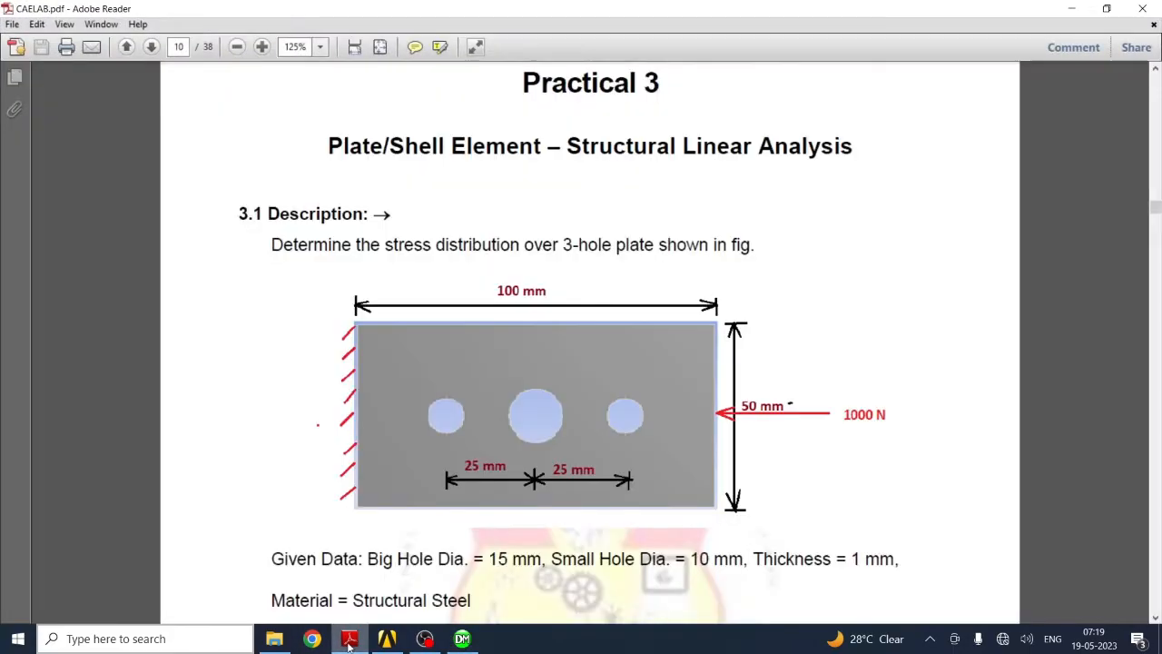
click(349, 639)
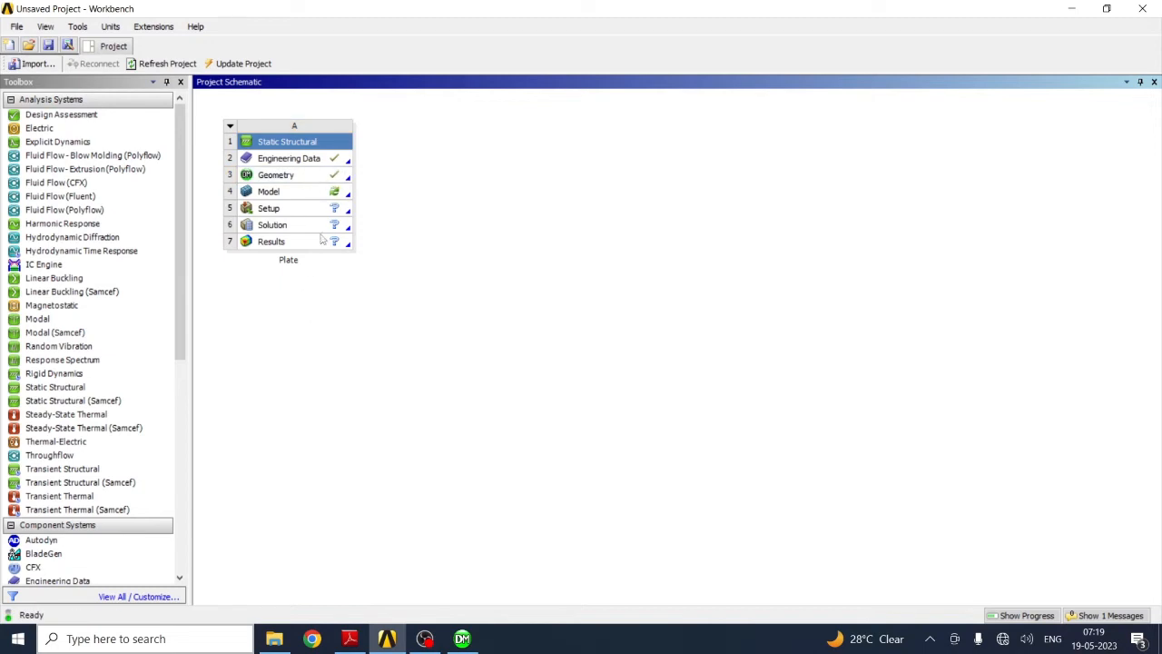
Step: Load the three-hole plate into Mechanical from the Model cell
double_click(269, 191)
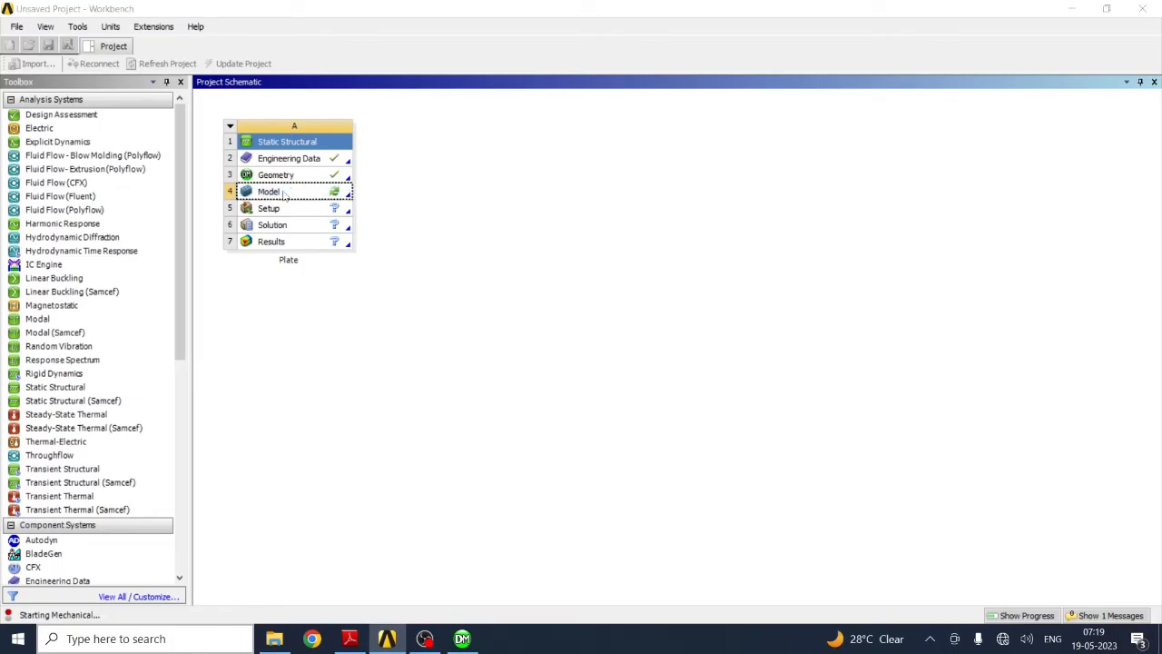
double_click(269, 191)
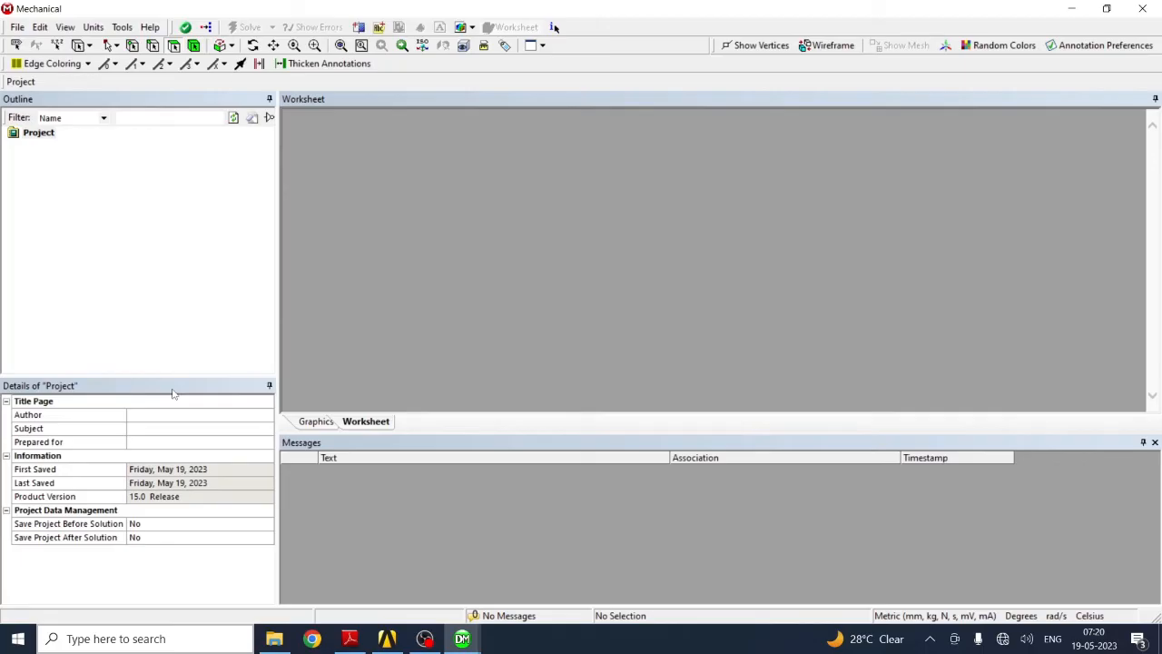
click(54, 149)
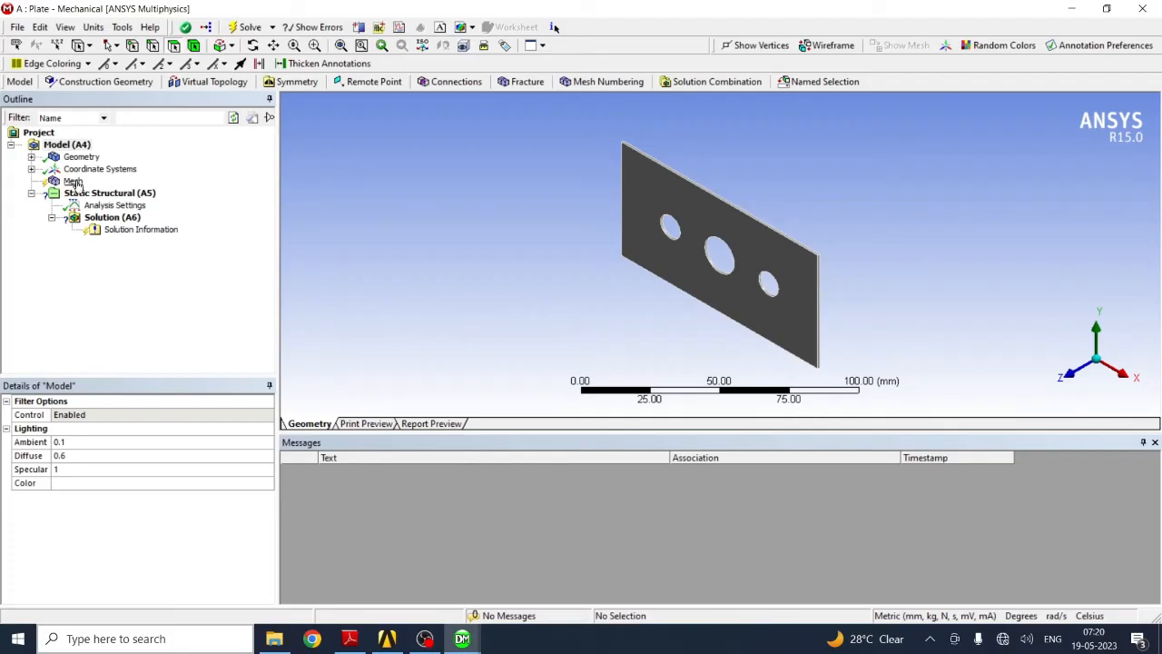
Step: Generate the finite-element mesh over the whole three-hole plate from the Mesh item
click(73, 182)
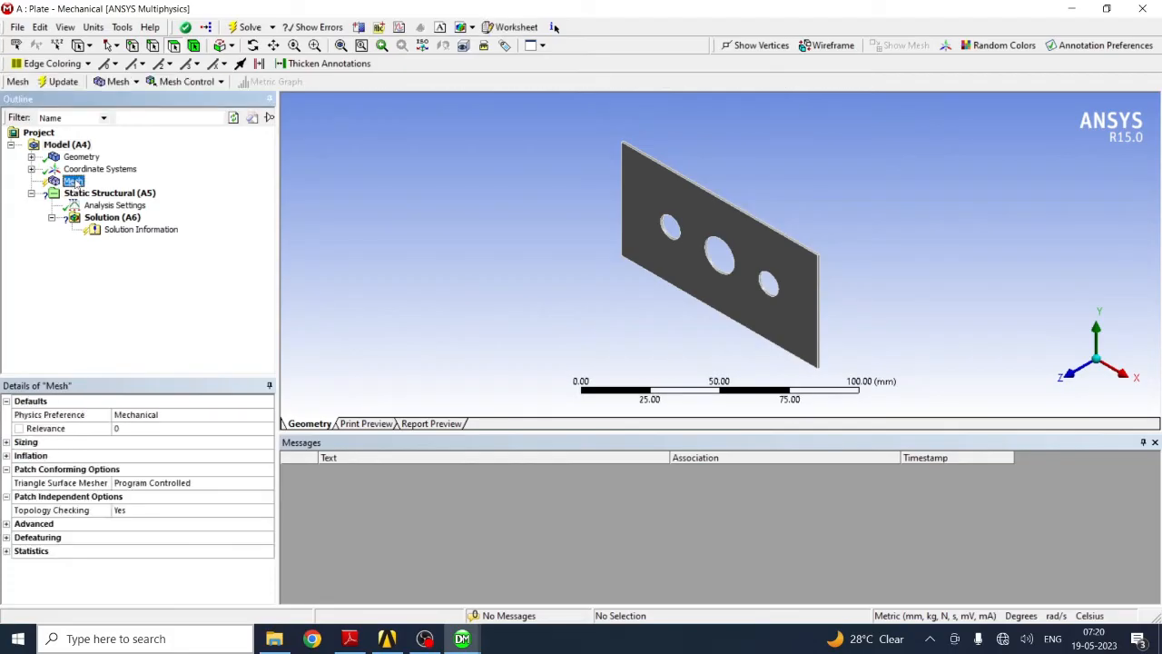
right_click(72, 181)
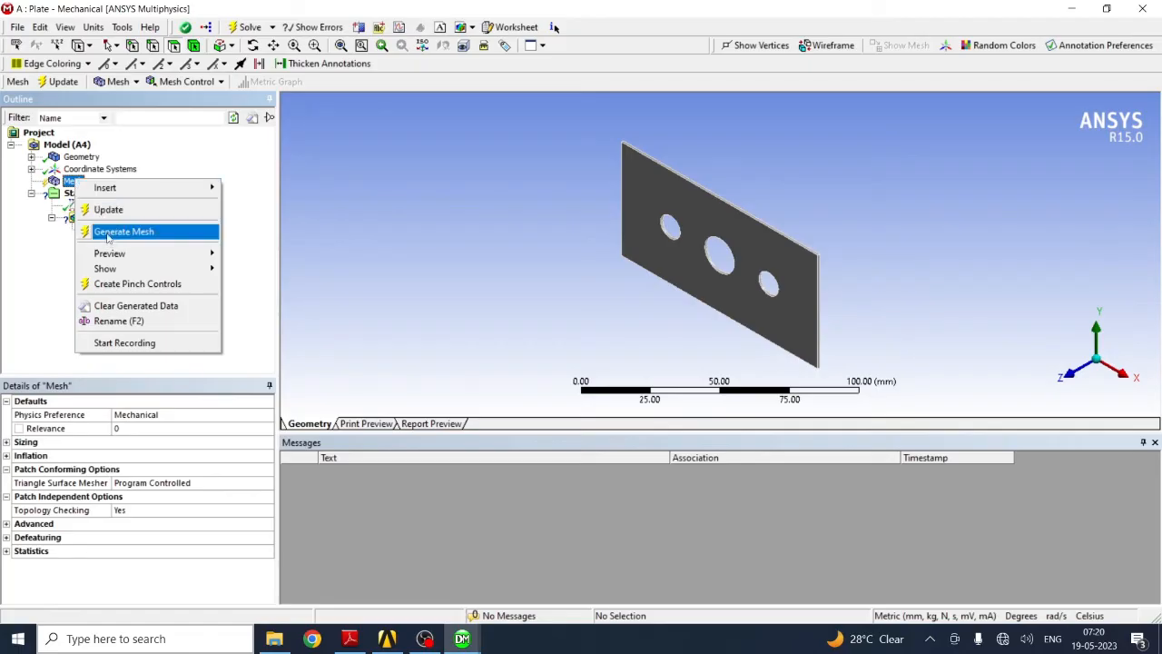
mouse_move(123, 236)
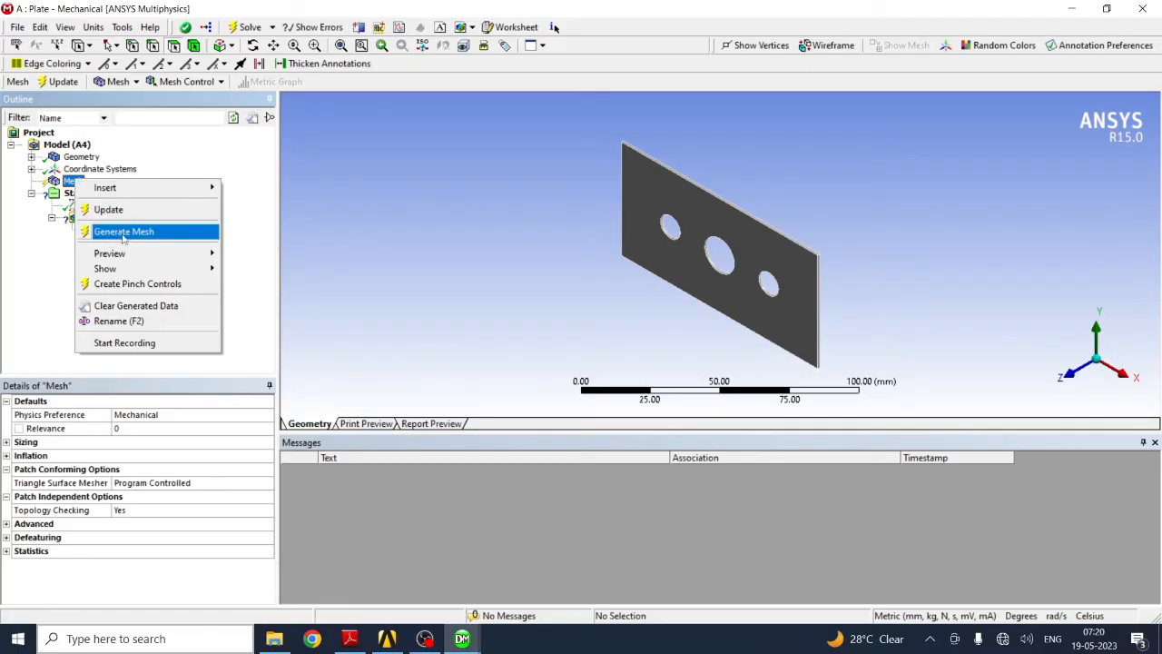
click(124, 230)
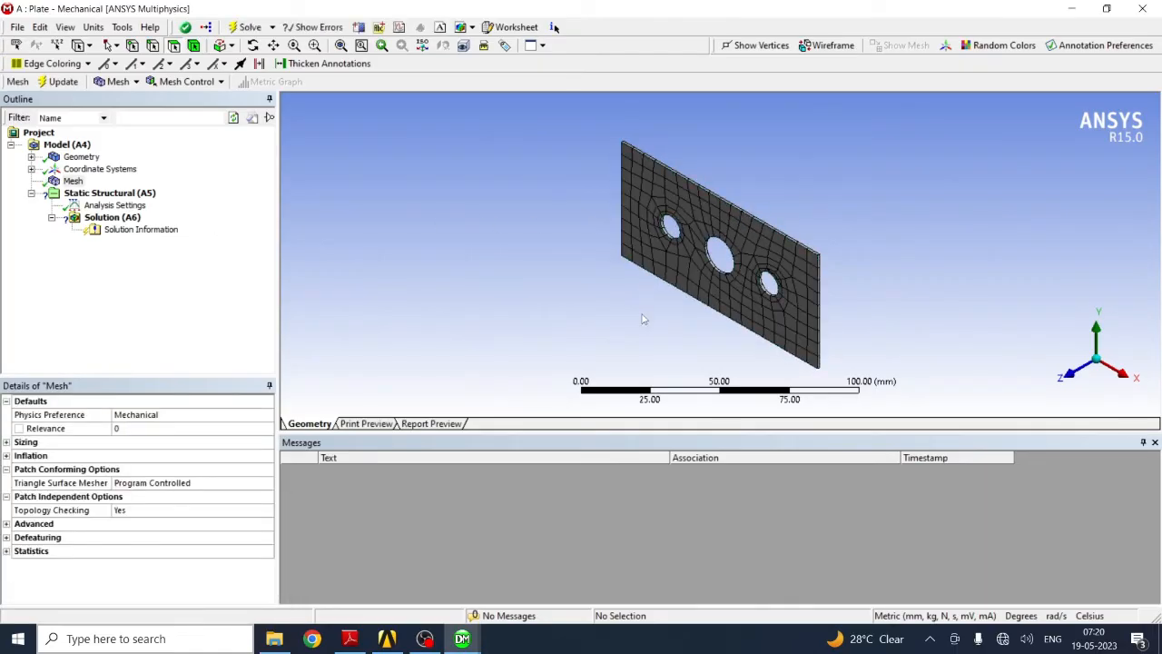
mouse_move(723, 272)
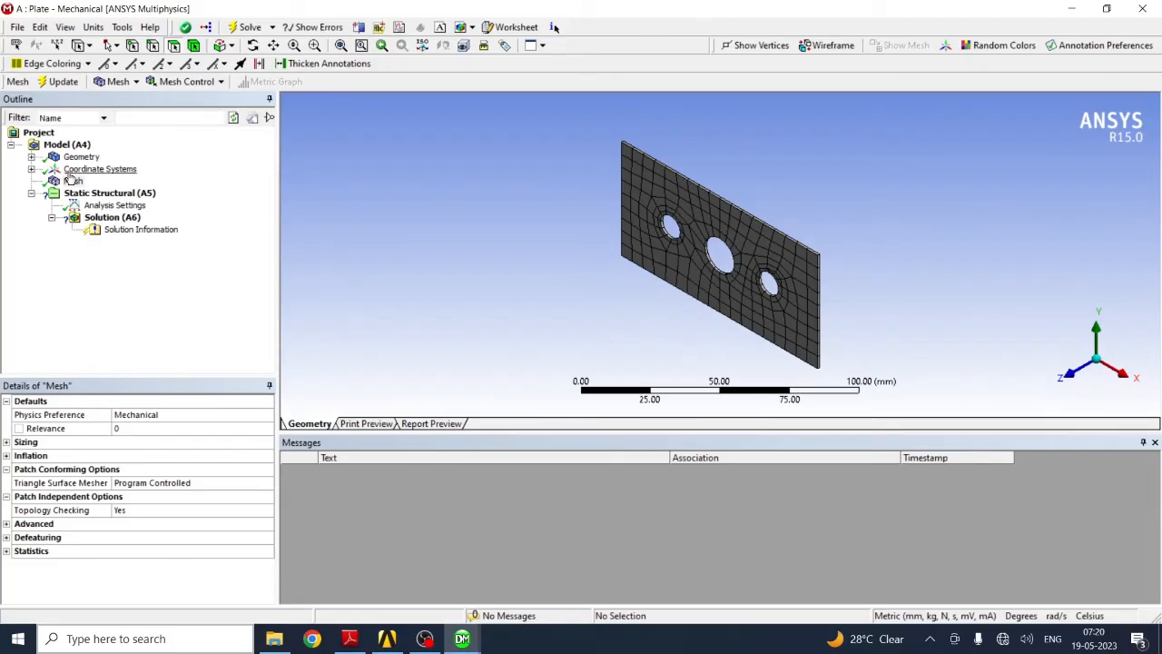
click(73, 181)
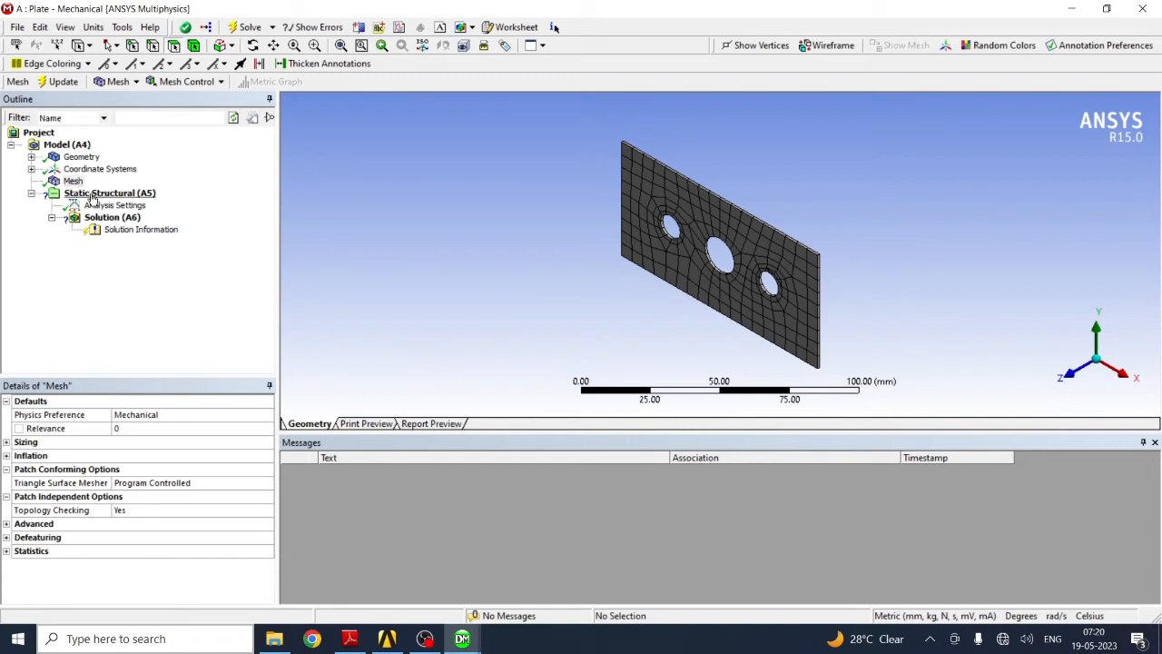
Step: After checking the problem PDF, insert a Force load under Static Structural
right_click(109, 193)
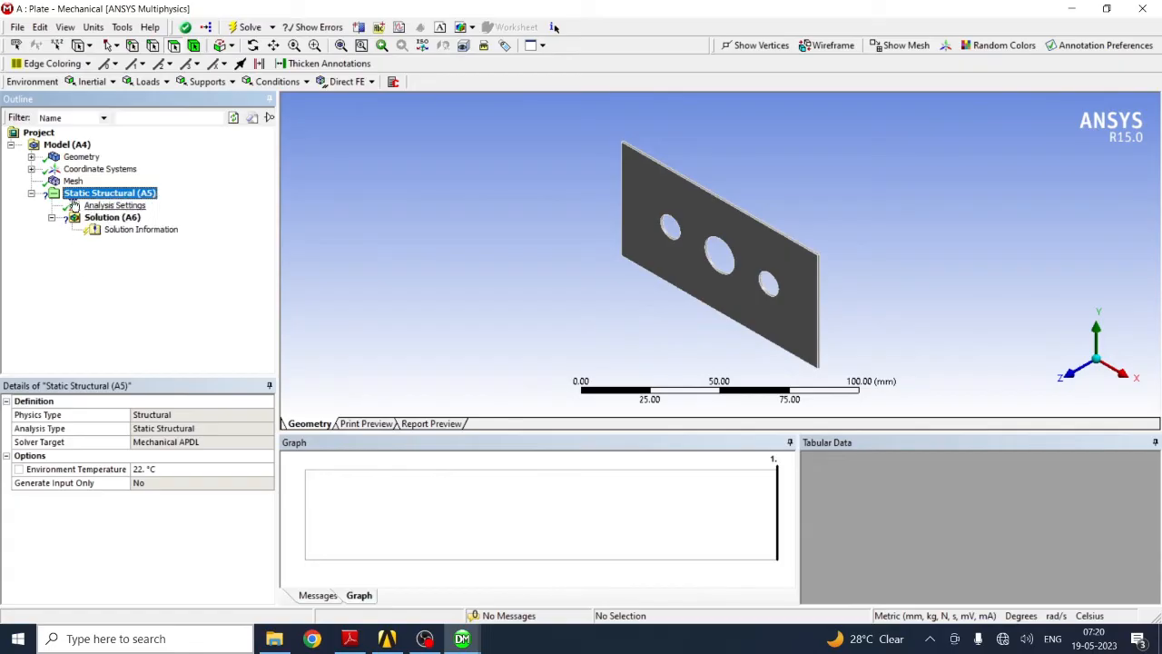
right_click(109, 192)
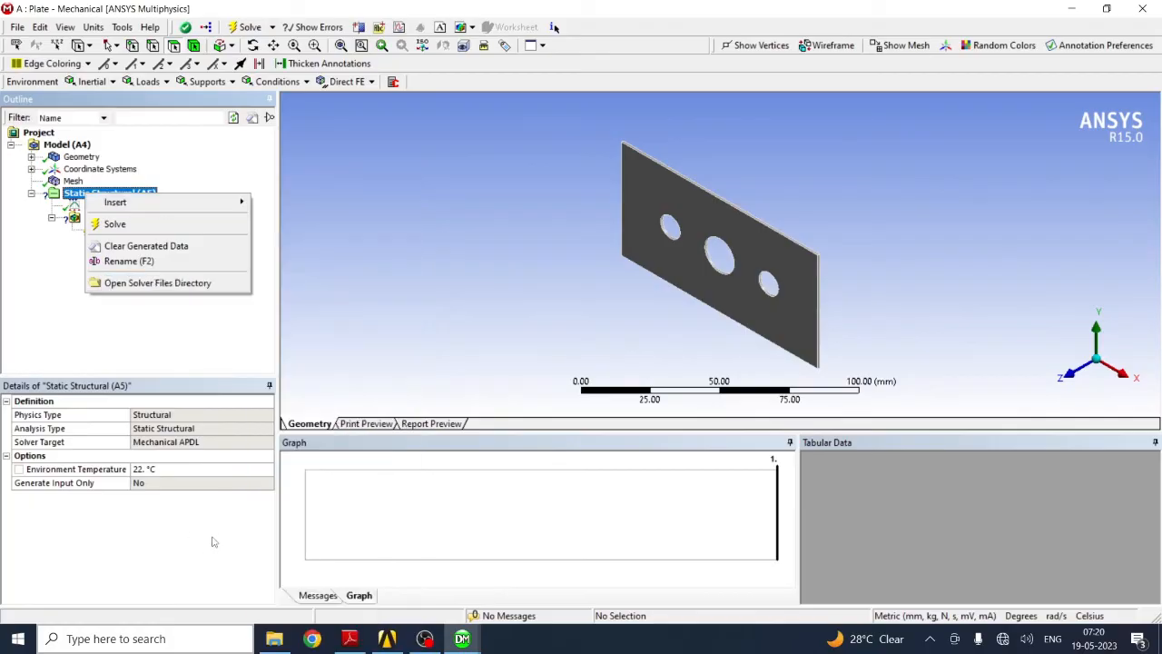
click(115, 223)
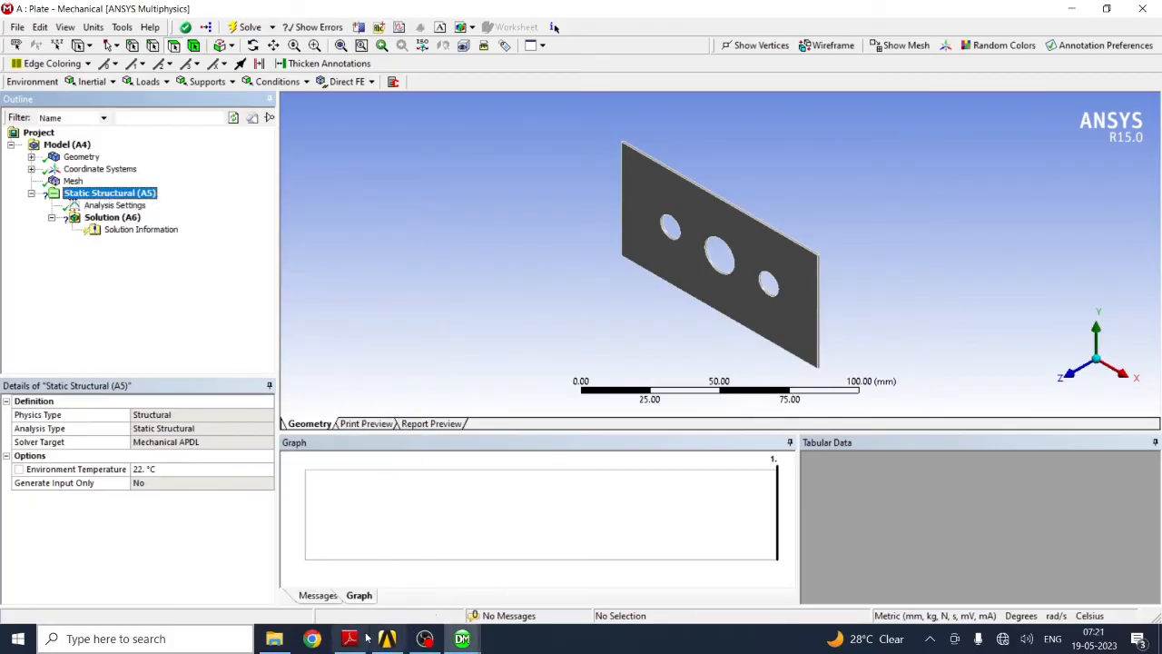
click(353, 638)
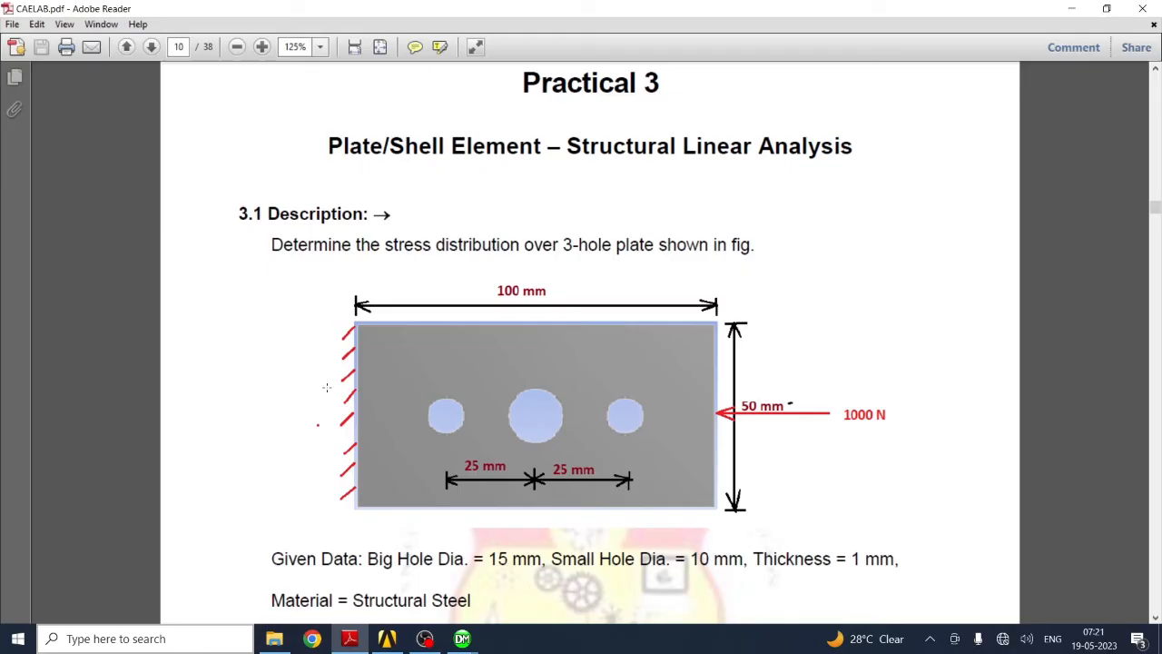
mouse_move(336, 487)
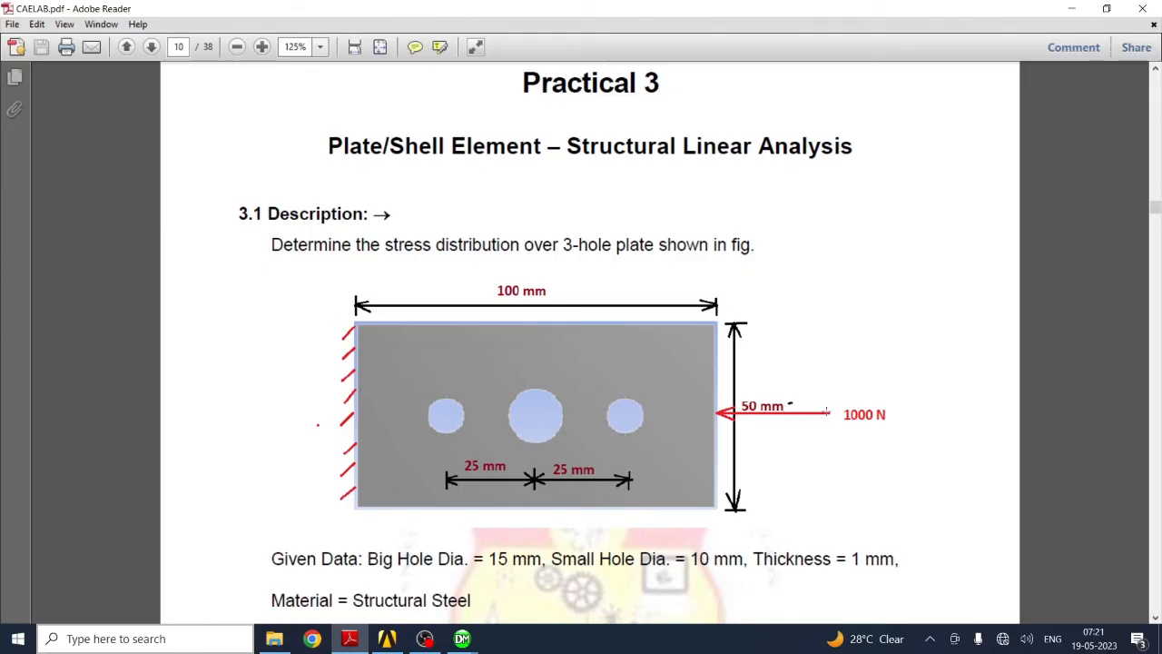
mouse_move(846, 430)
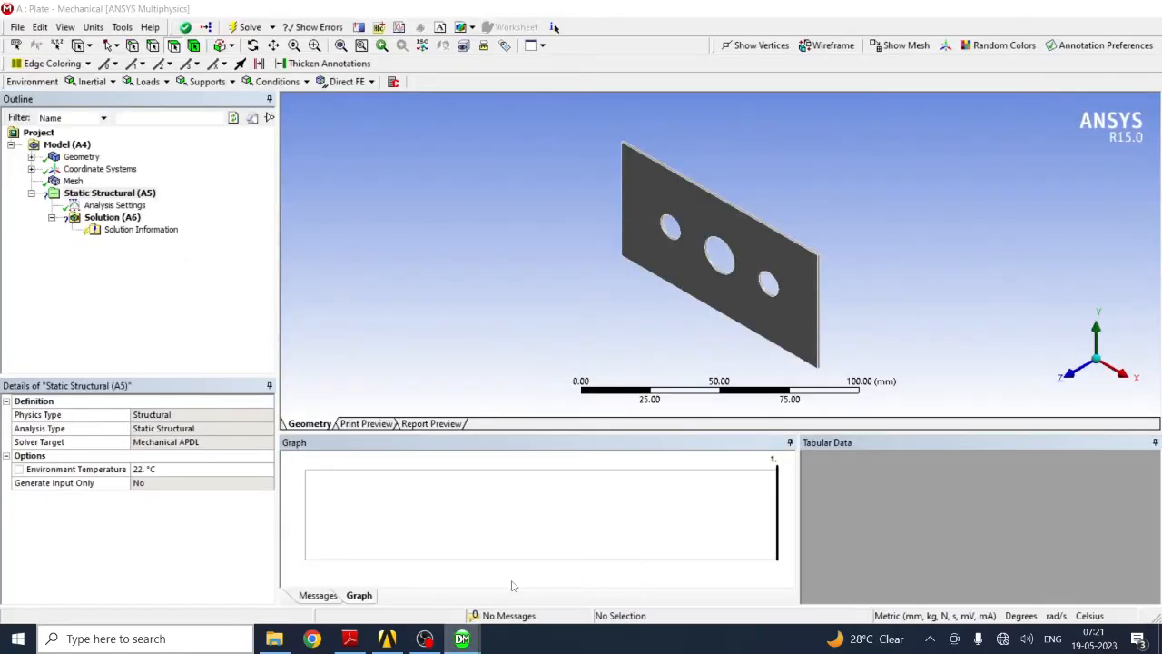
right_click(109, 193)
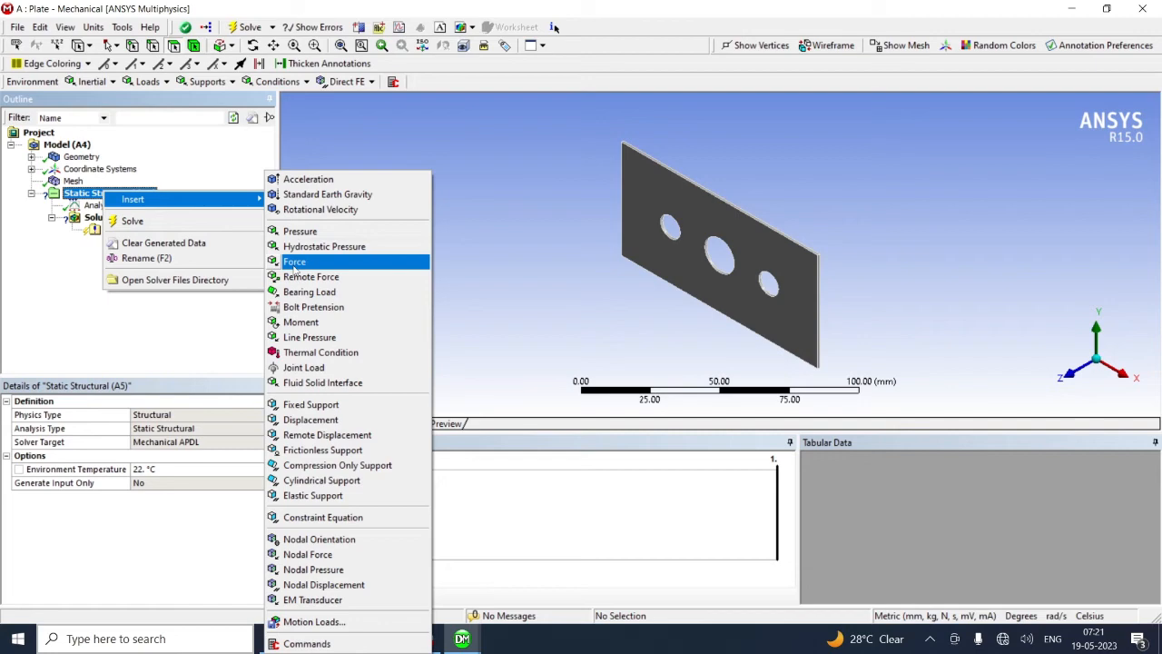
click(294, 262)
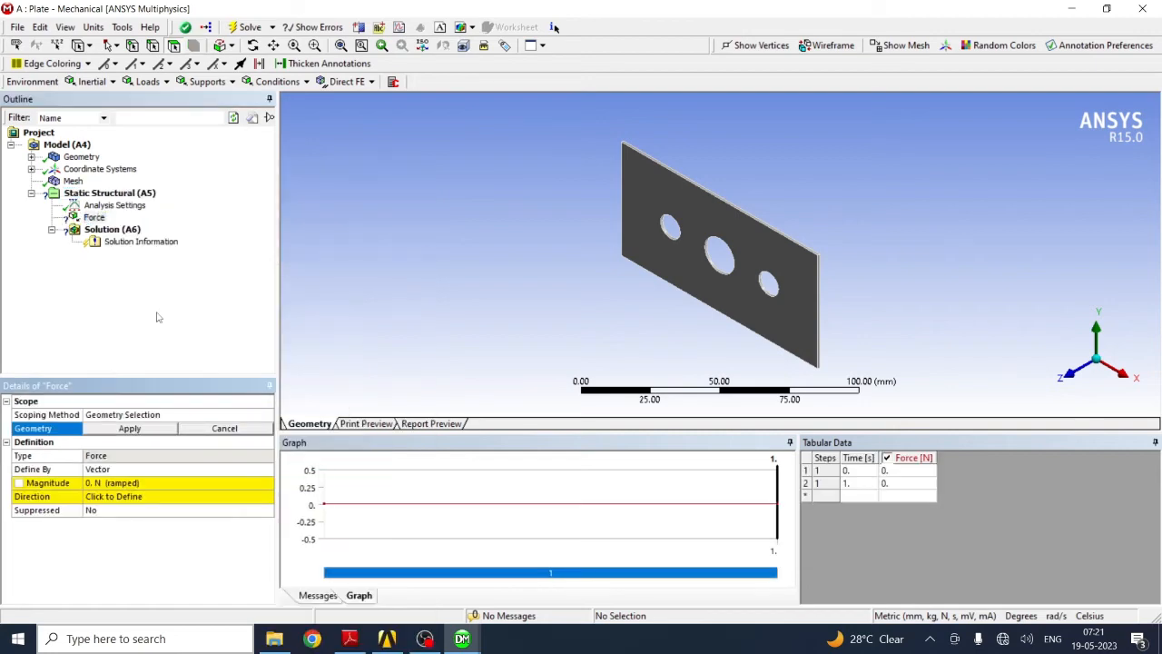
Step: Apply the force to the right end face, defined by components with X = -1000 N
click(349, 639)
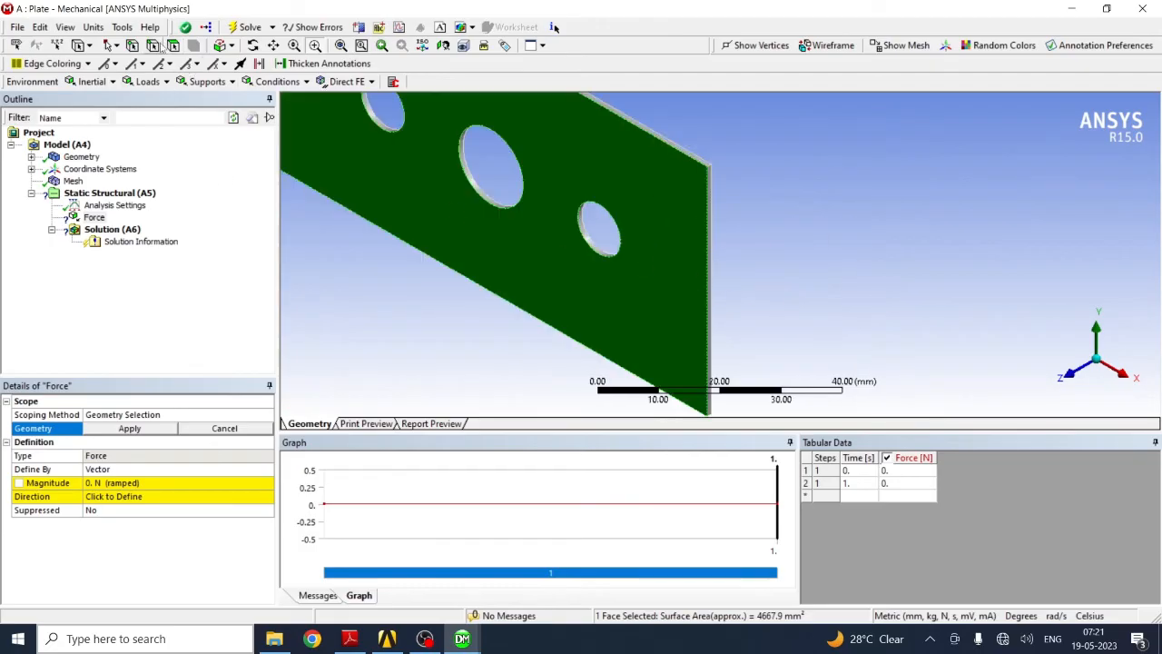
mouse_move(715, 274)
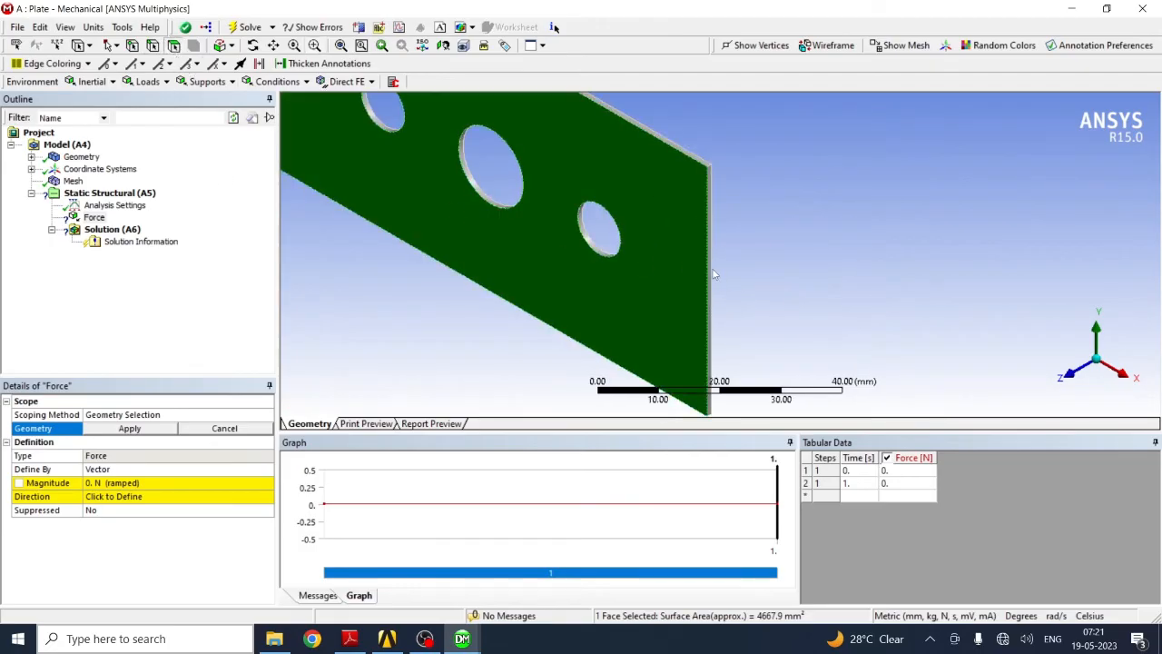
click(708, 272)
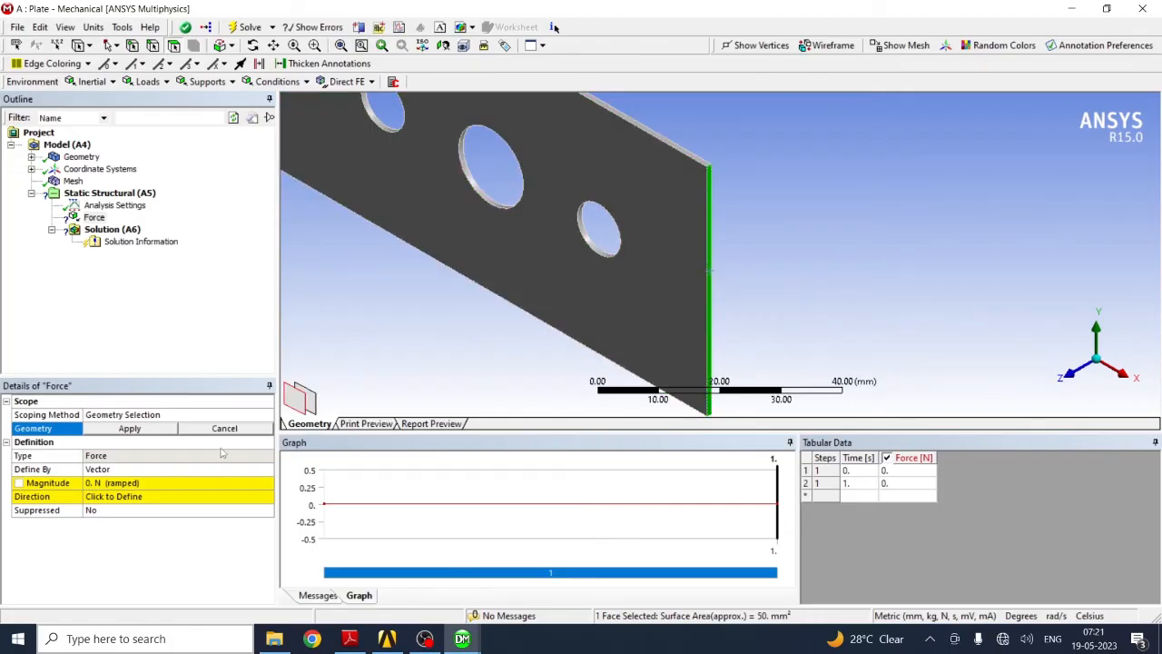
click(129, 428)
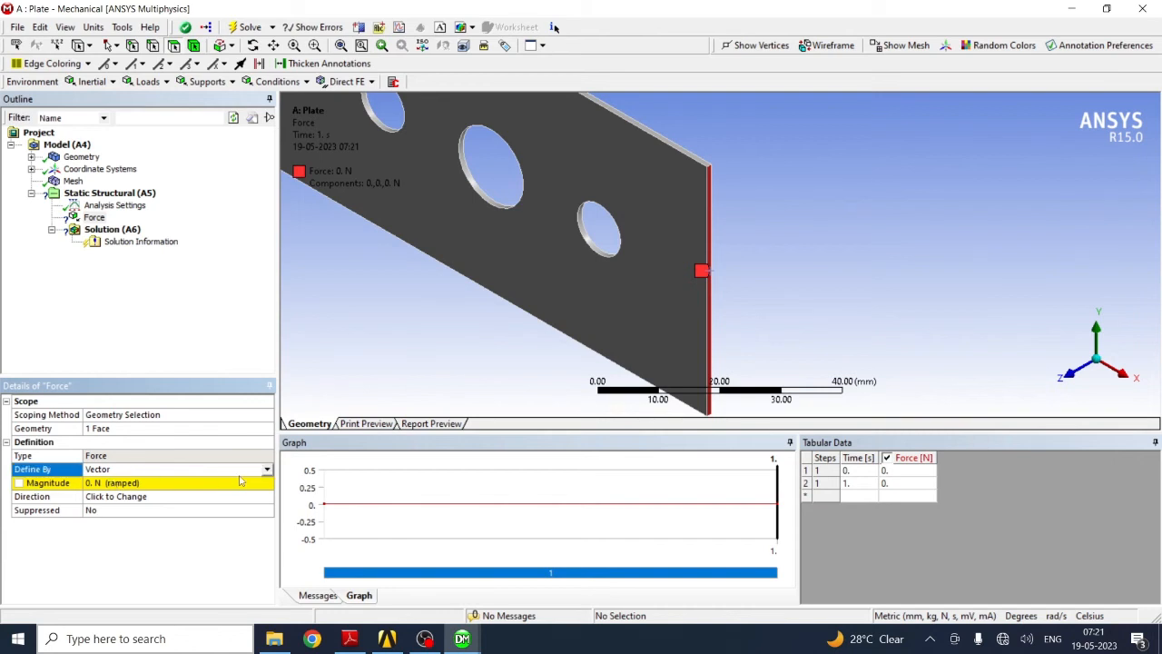
click(265, 468)
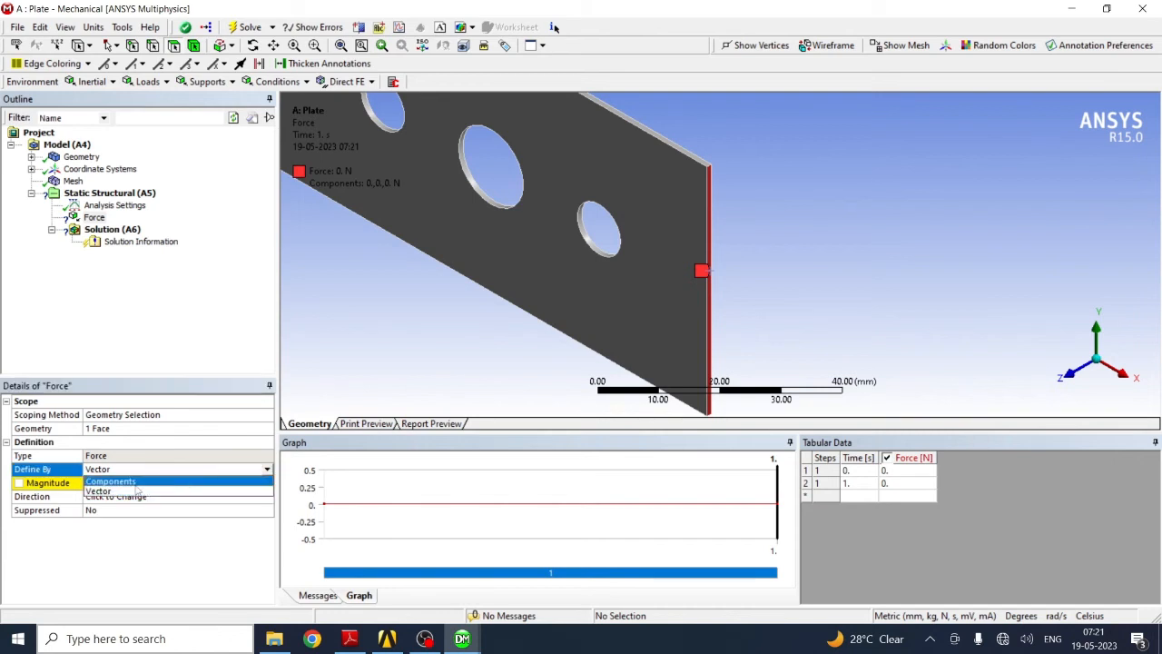
click(109, 481)
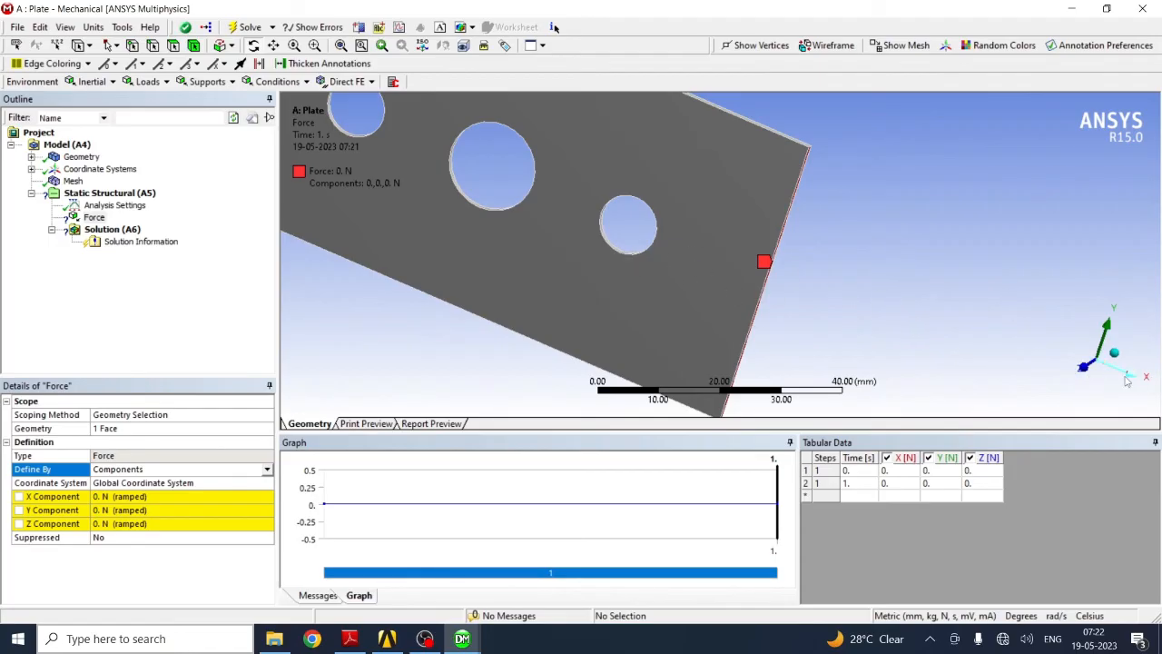
mouse_move(1094, 374)
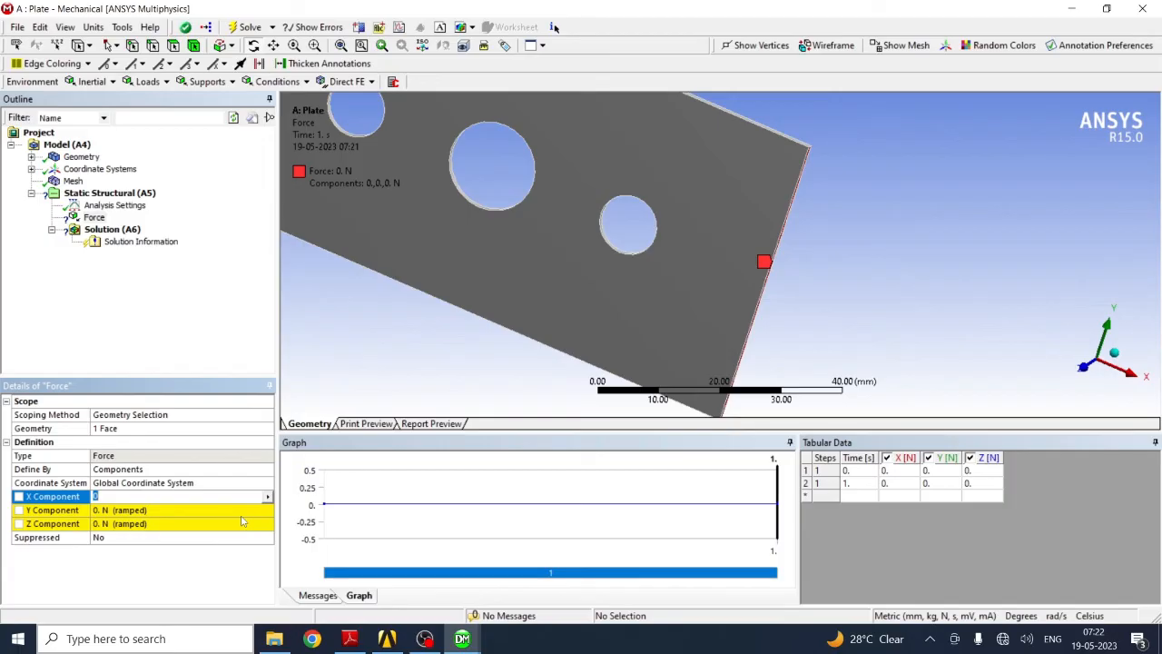
text(-1000. N (ramped)
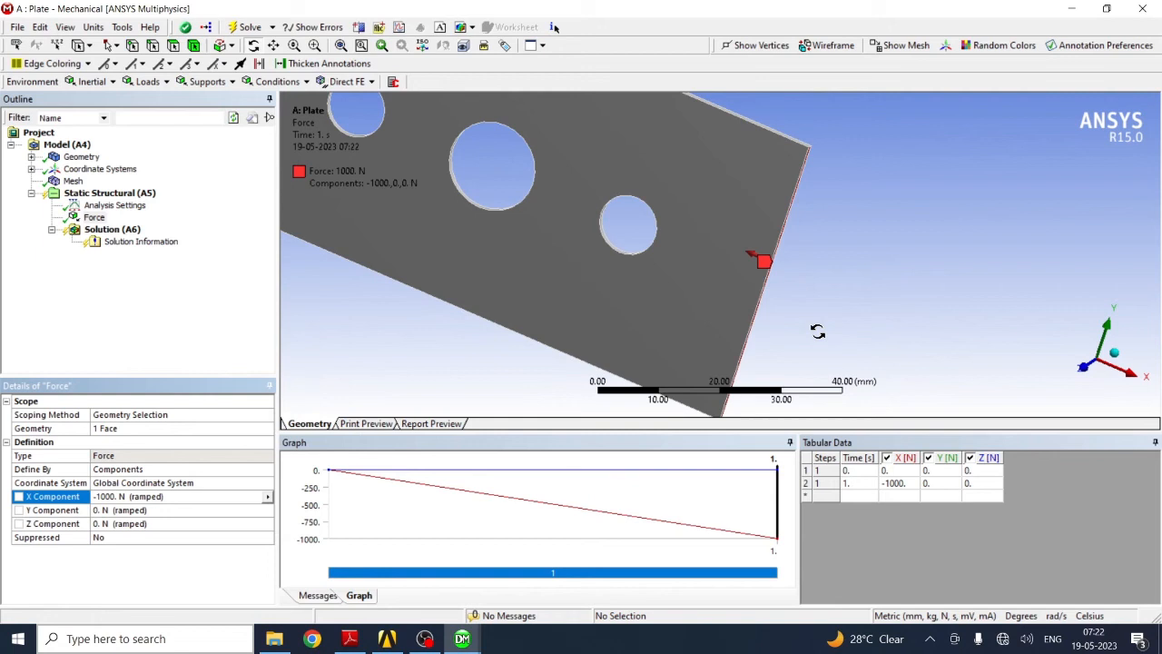
drag(817, 330, 748, 243)
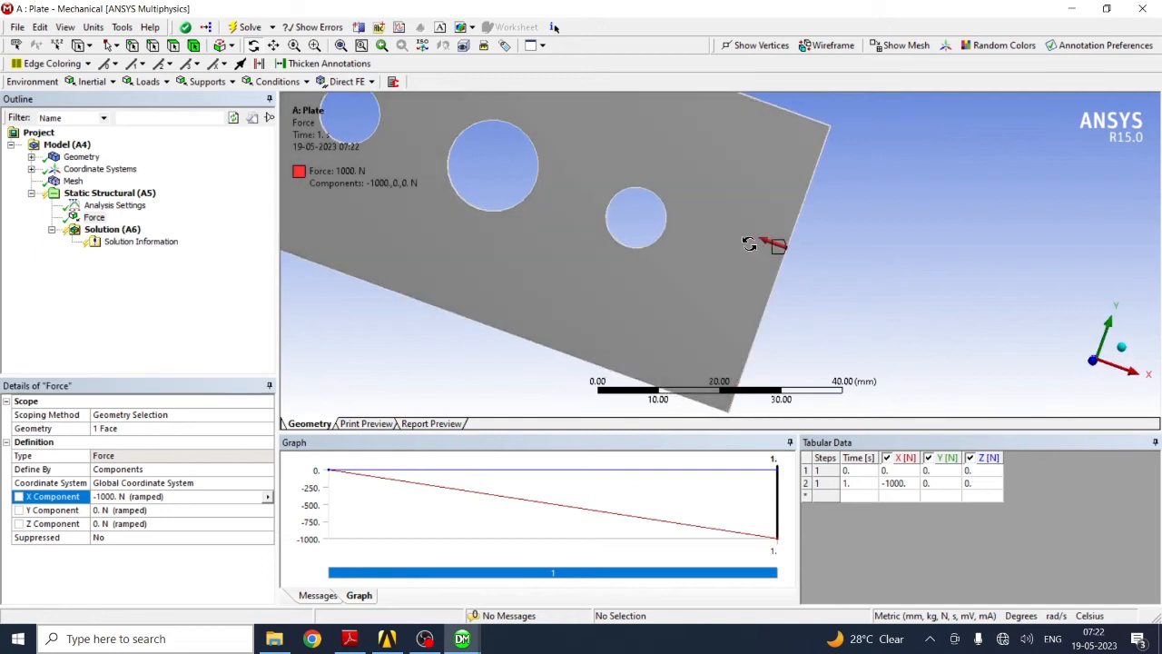
mouse_move(1040, 316)
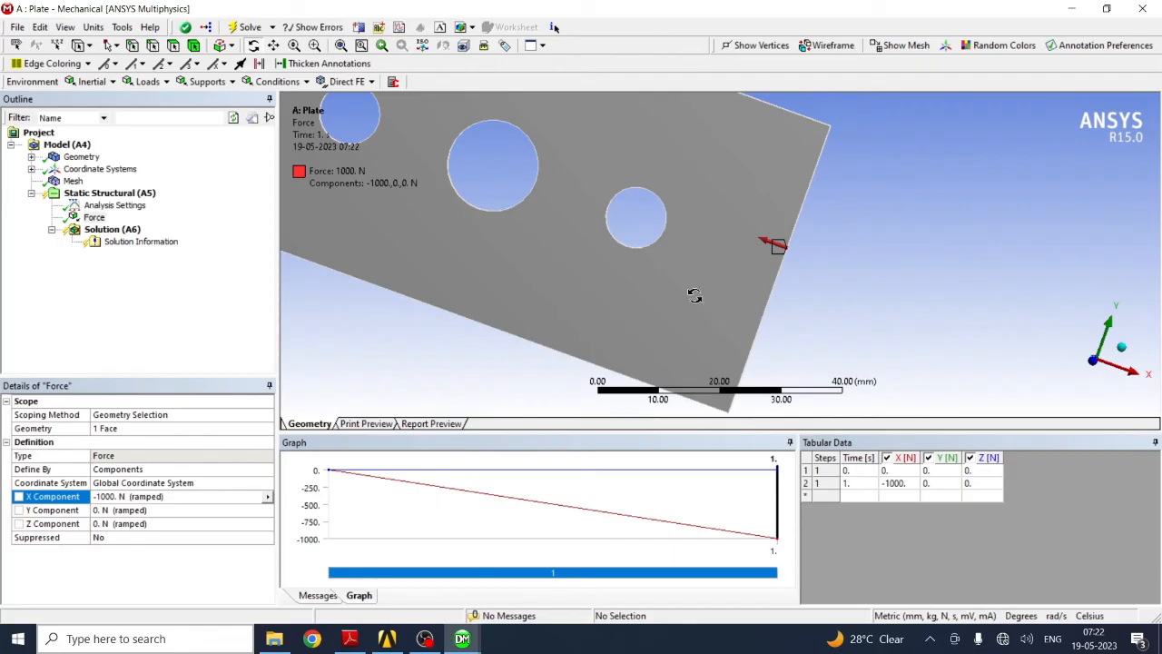
mouse_move(383, 324)
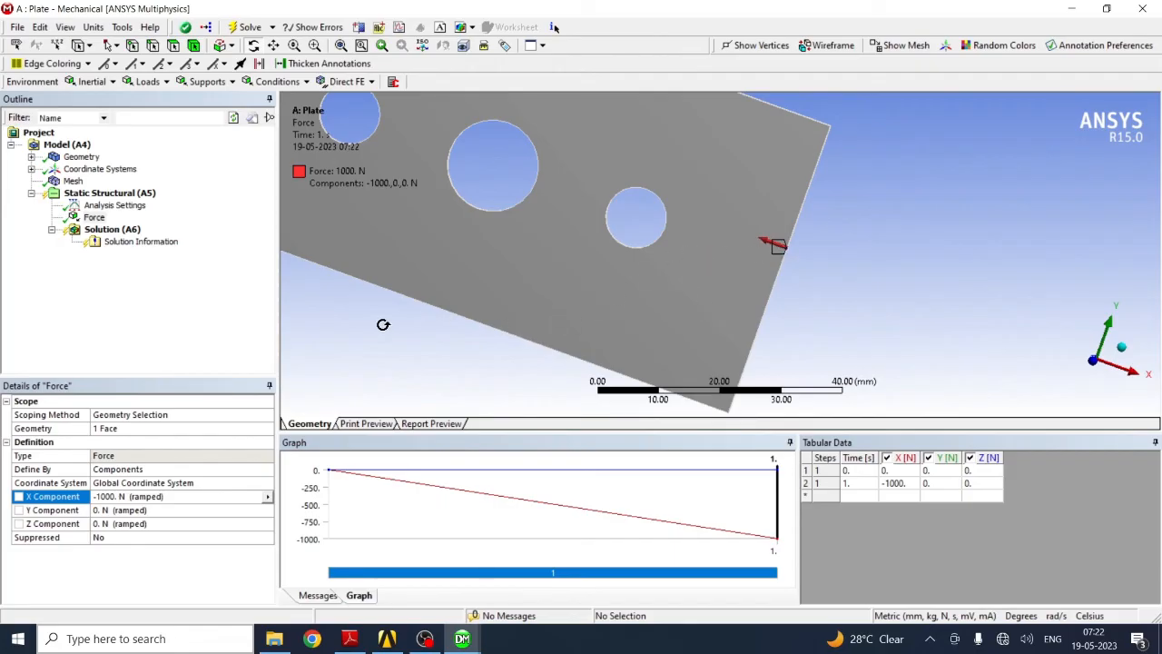
mouse_move(341, 276)
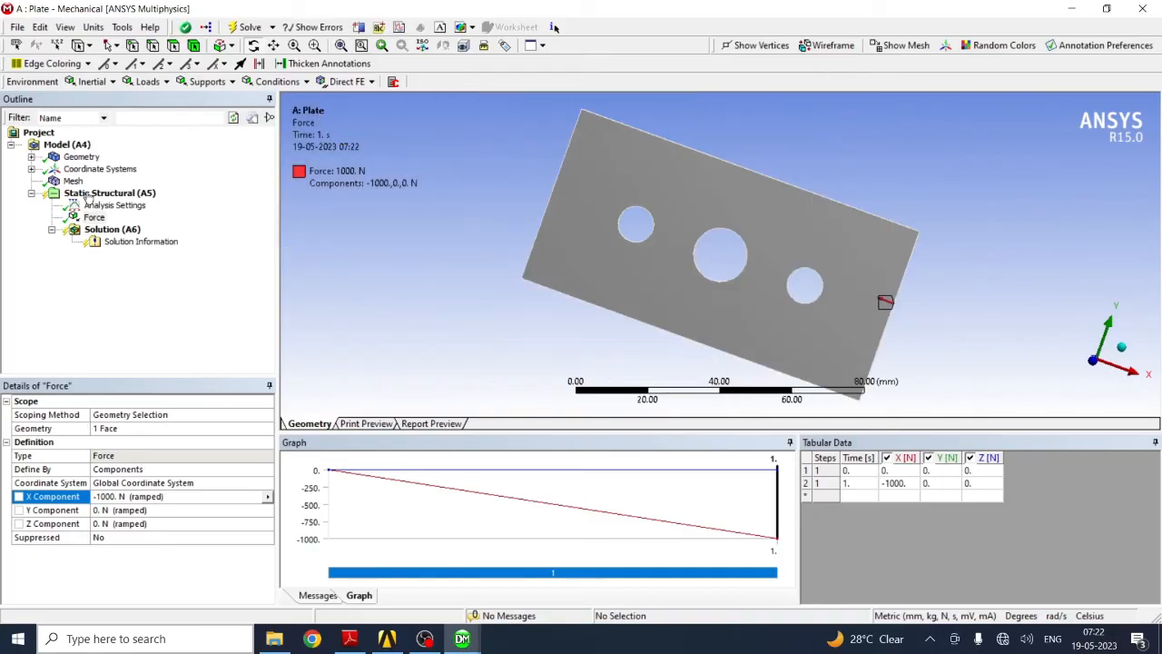
right_click(109, 192)
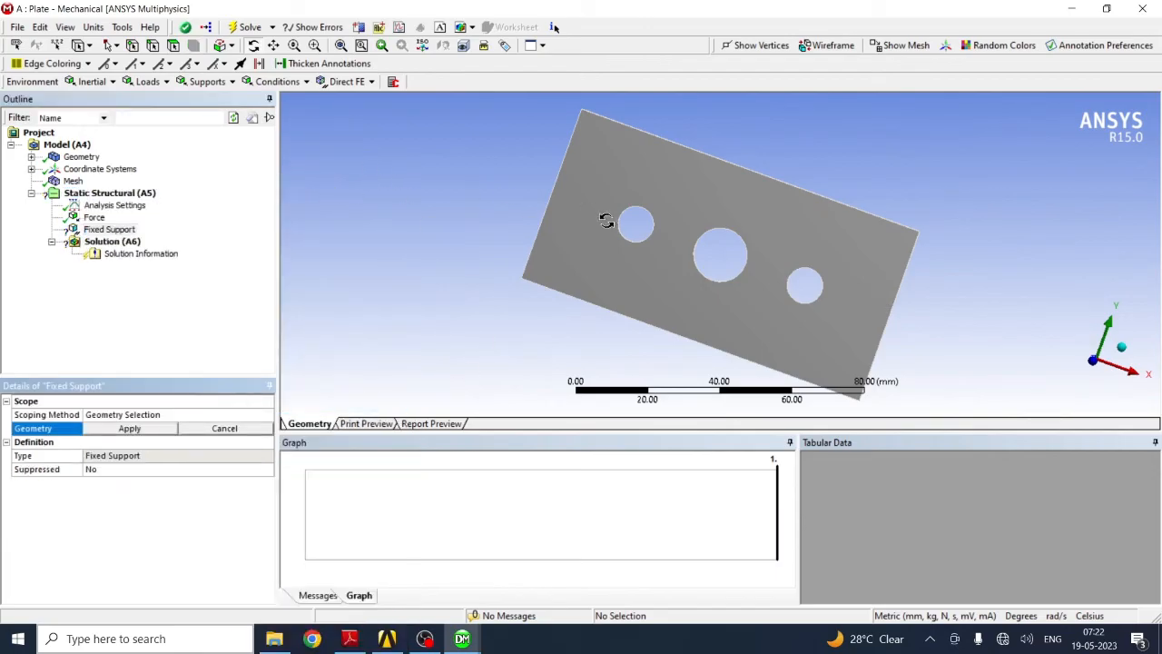
Step: Apply the fixed support to the plate's thin left edge face and review the boundary conditions
drag(606, 221, 723, 273)
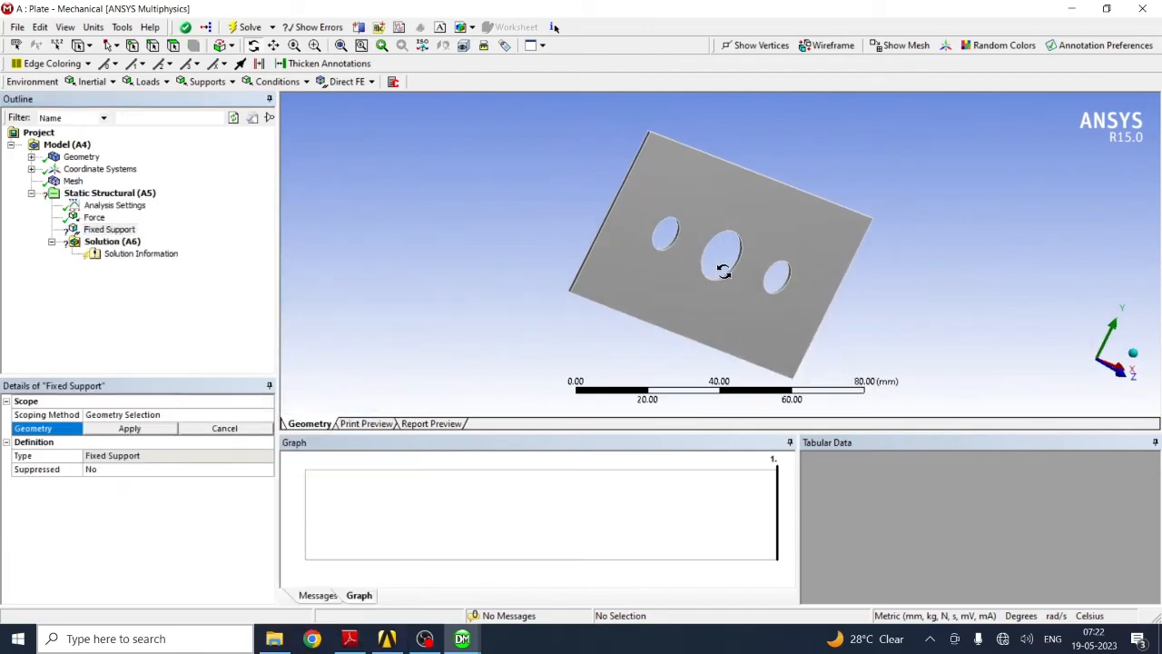
drag(724, 273, 628, 228)
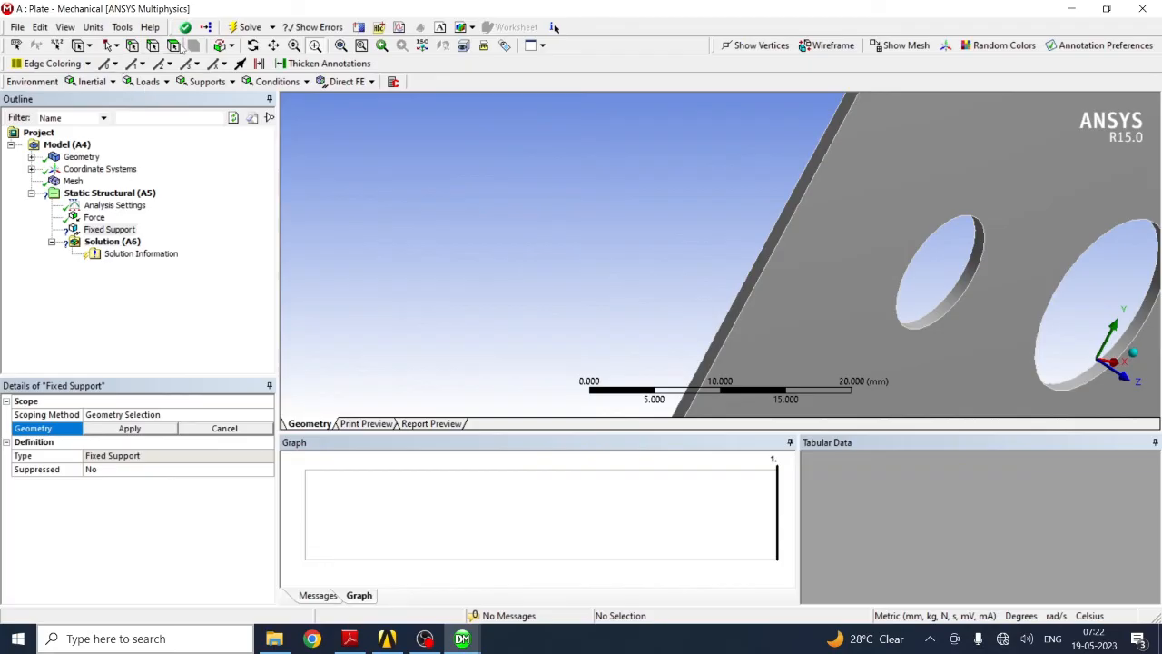
click(748, 305)
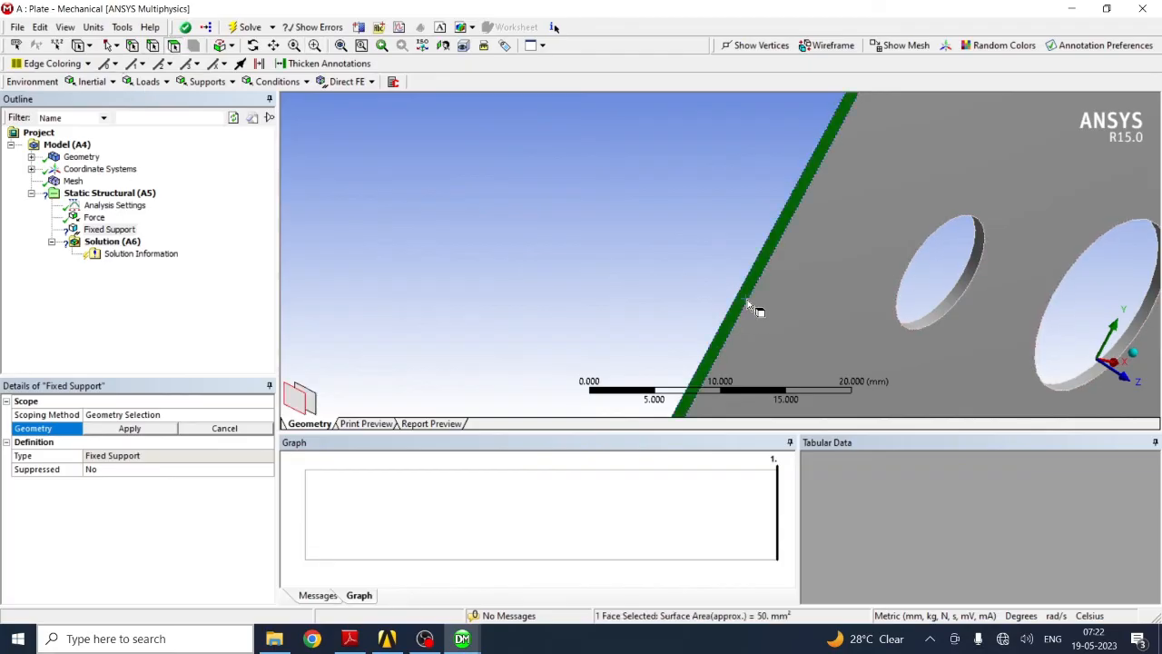
click(131, 428)
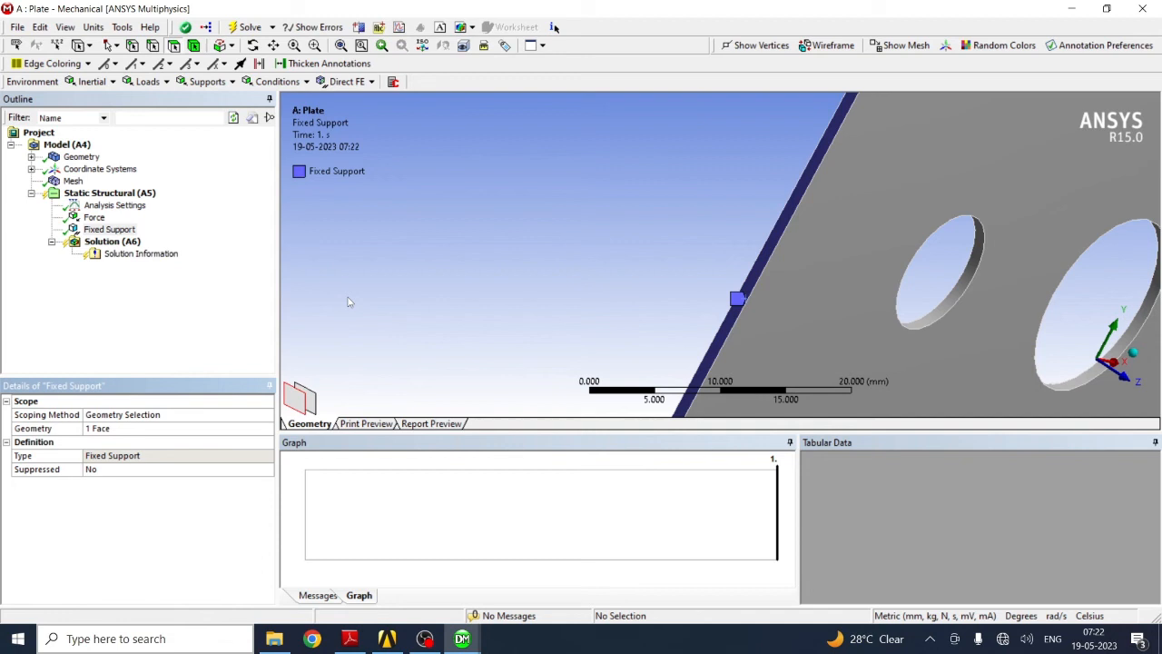
click(109, 192)
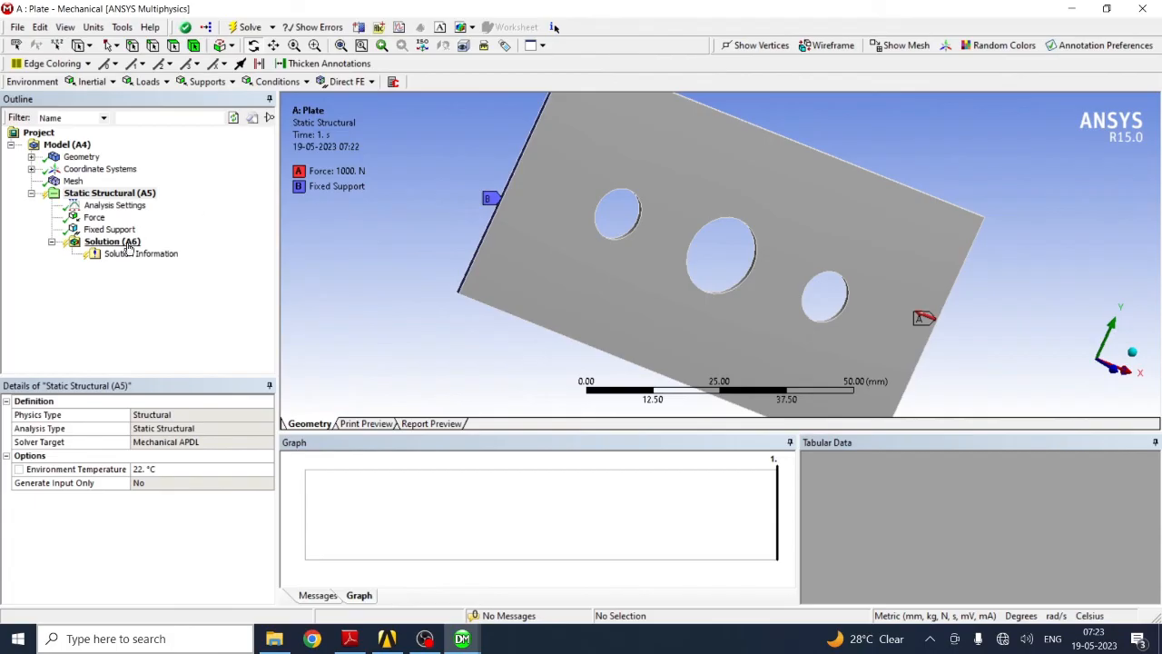
Step: Insert total deformation, equivalent stress, equivalent elastic strain and normal stress results under Solution
right_click(113, 240)
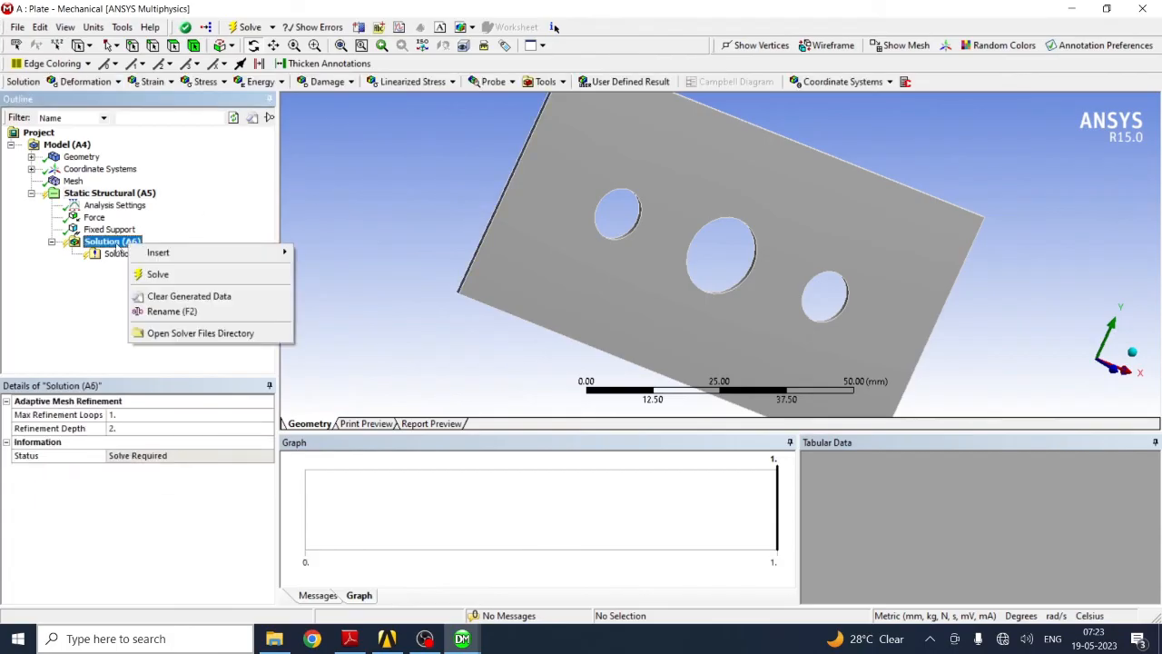
mouse_move(158, 253)
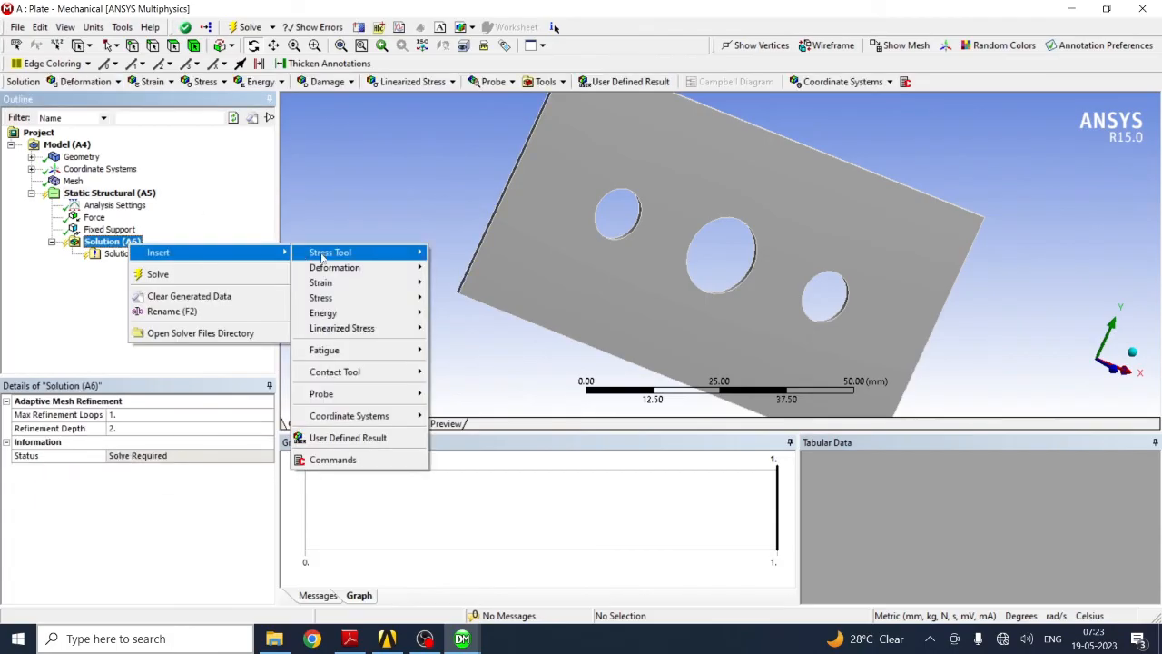
mouse_move(334, 267)
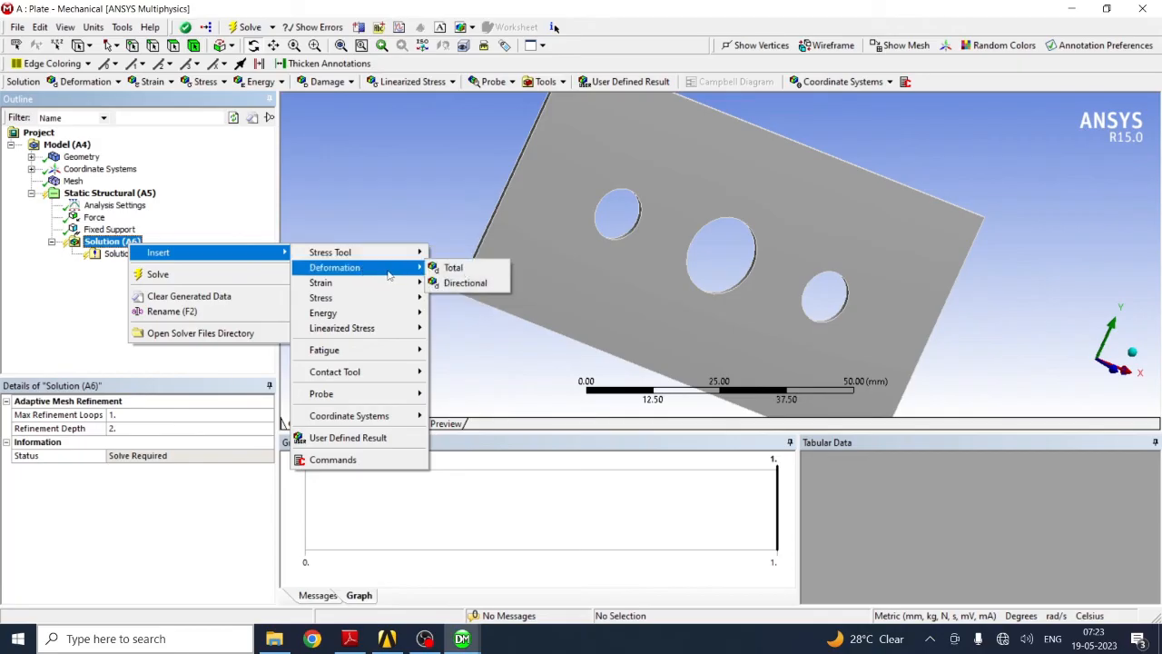
click(451, 267)
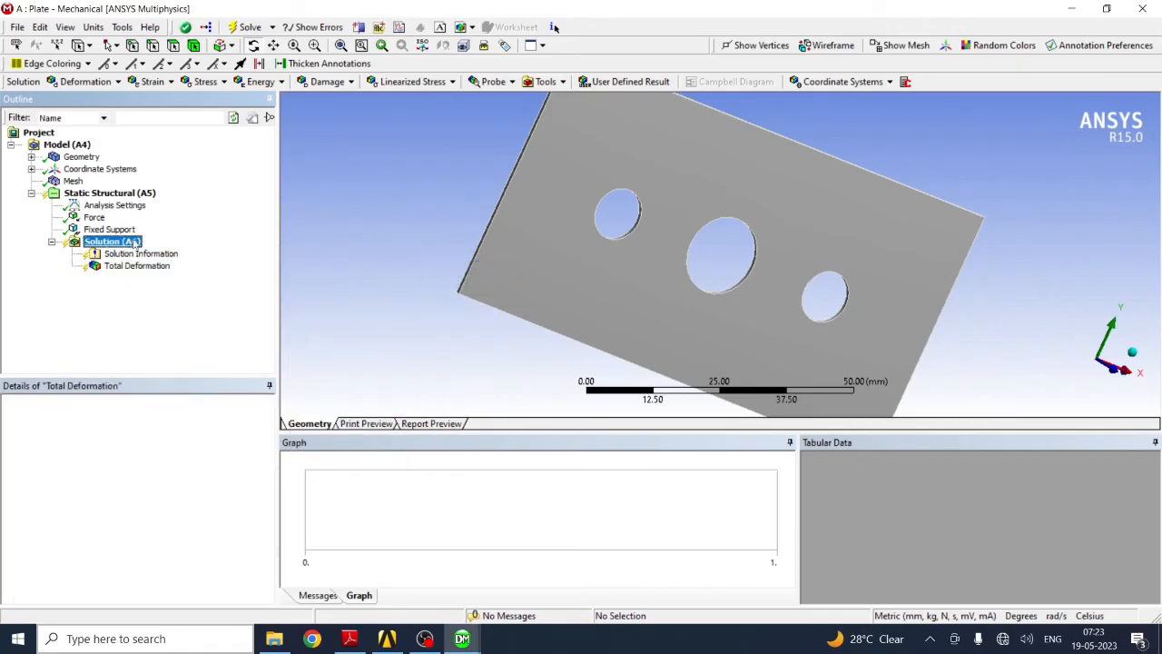
right_click(109, 239)
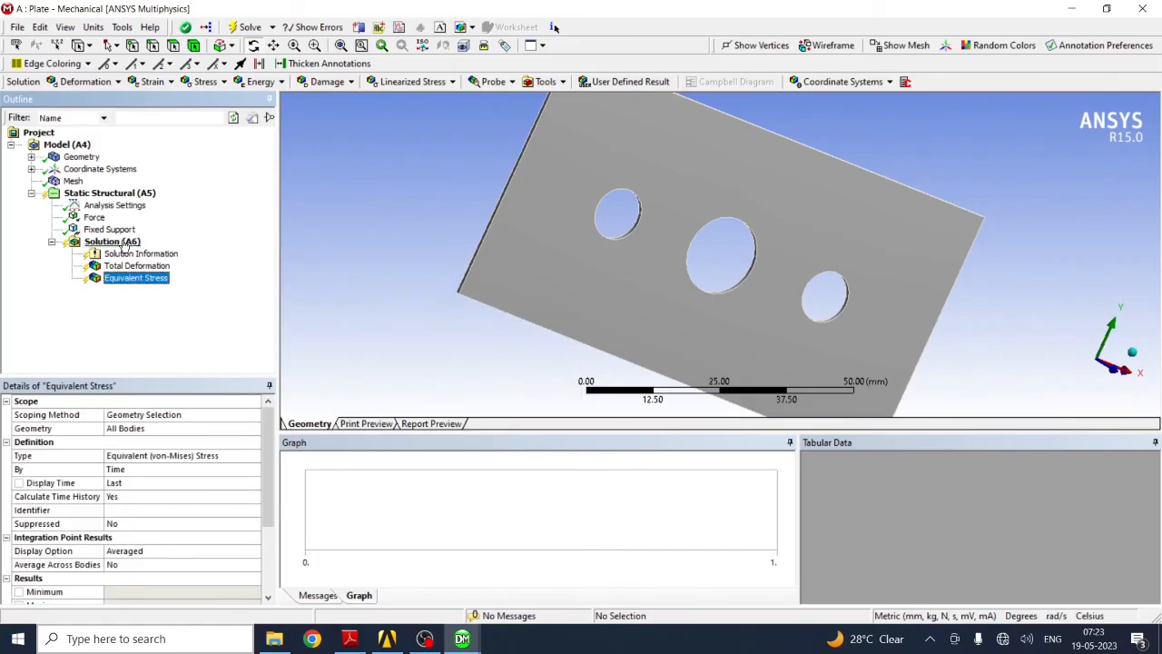
right_click(109, 240)
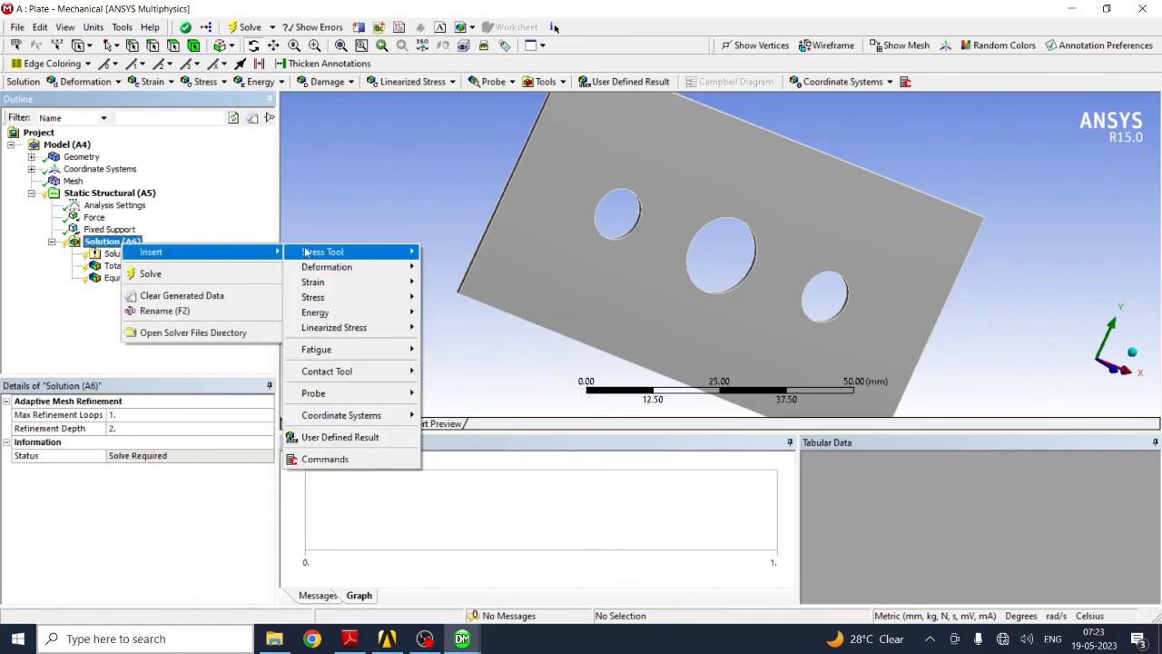
mouse_move(338, 283)
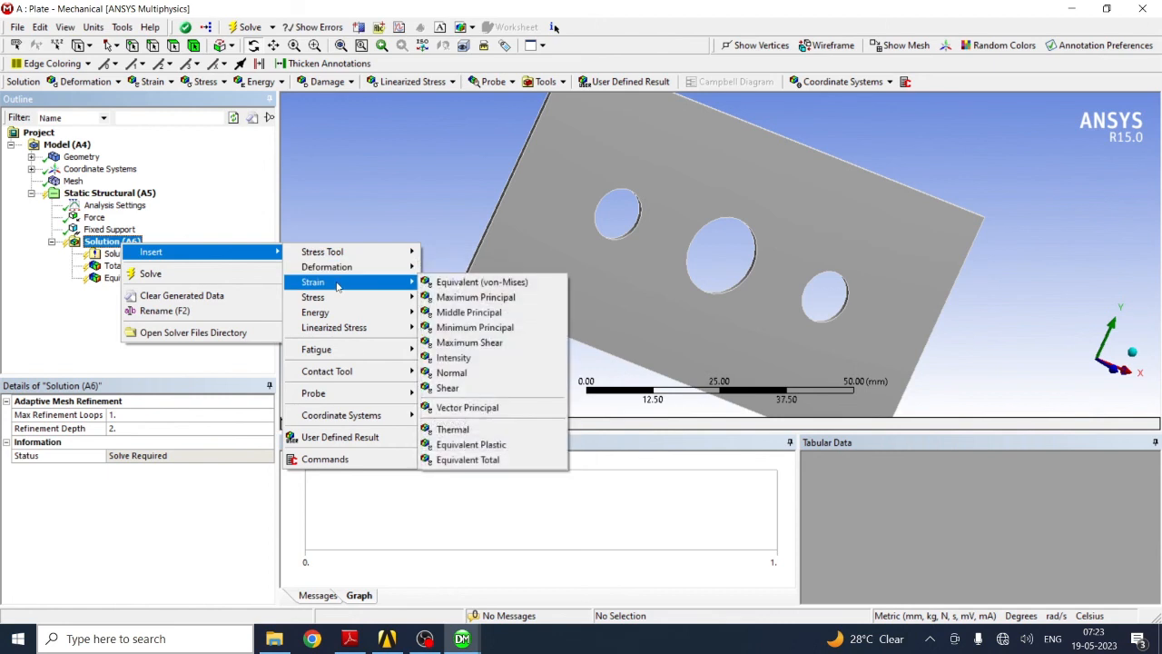
click(479, 281)
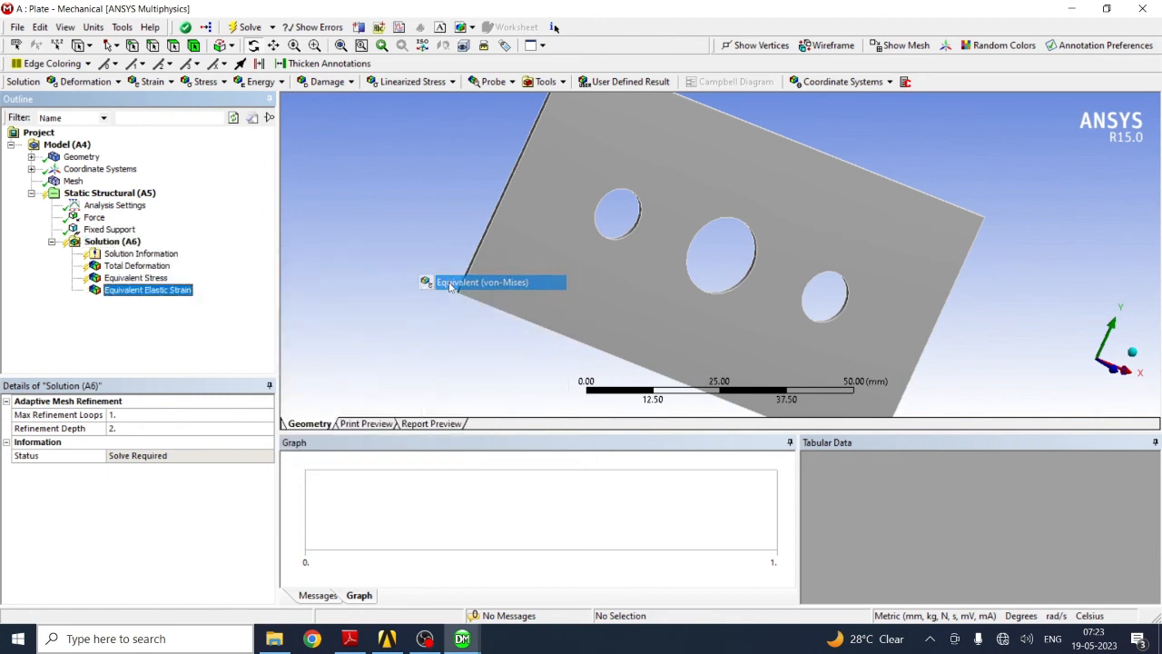
right_click(112, 239)
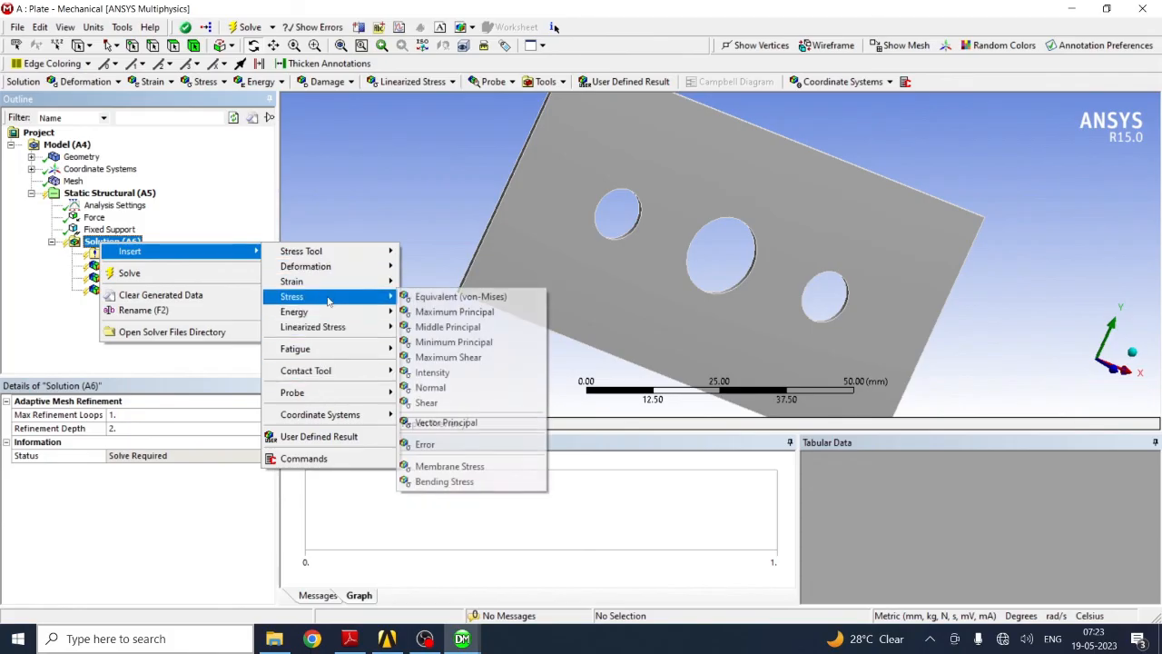
mouse_move(430, 386)
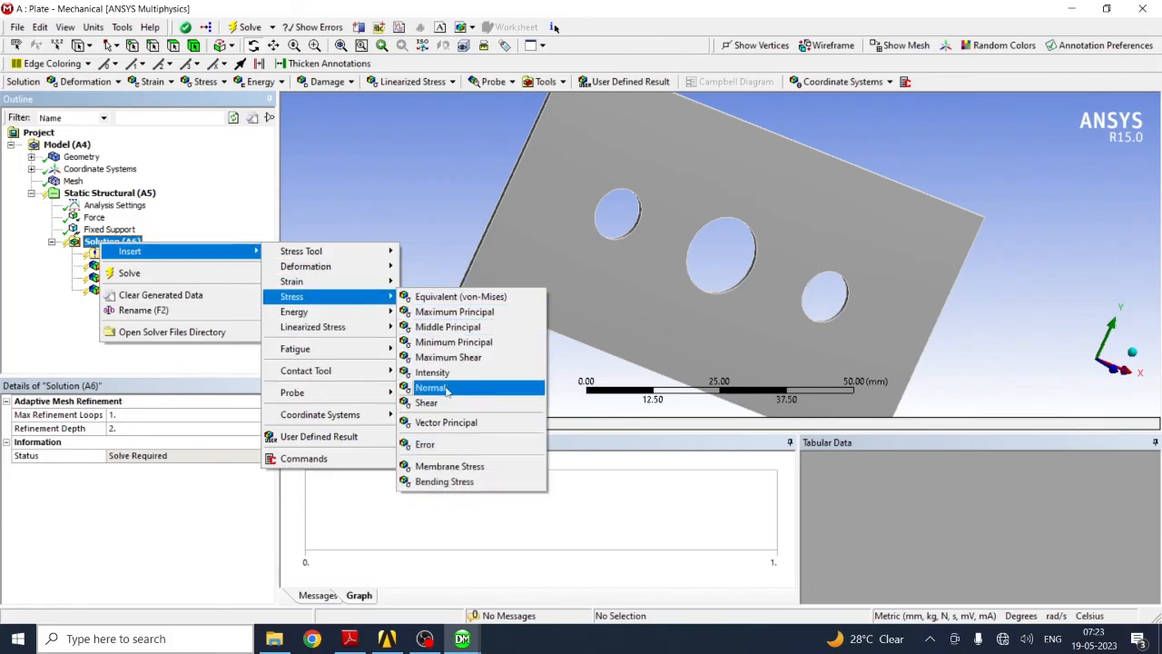
click(429, 387)
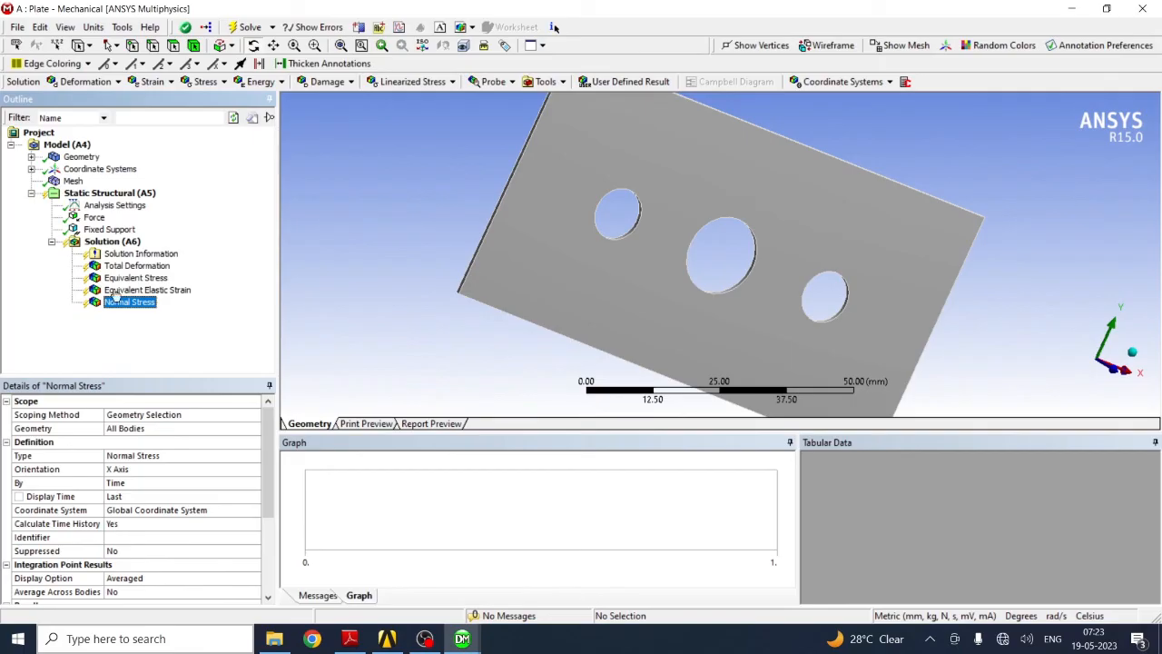
right_click(113, 240)
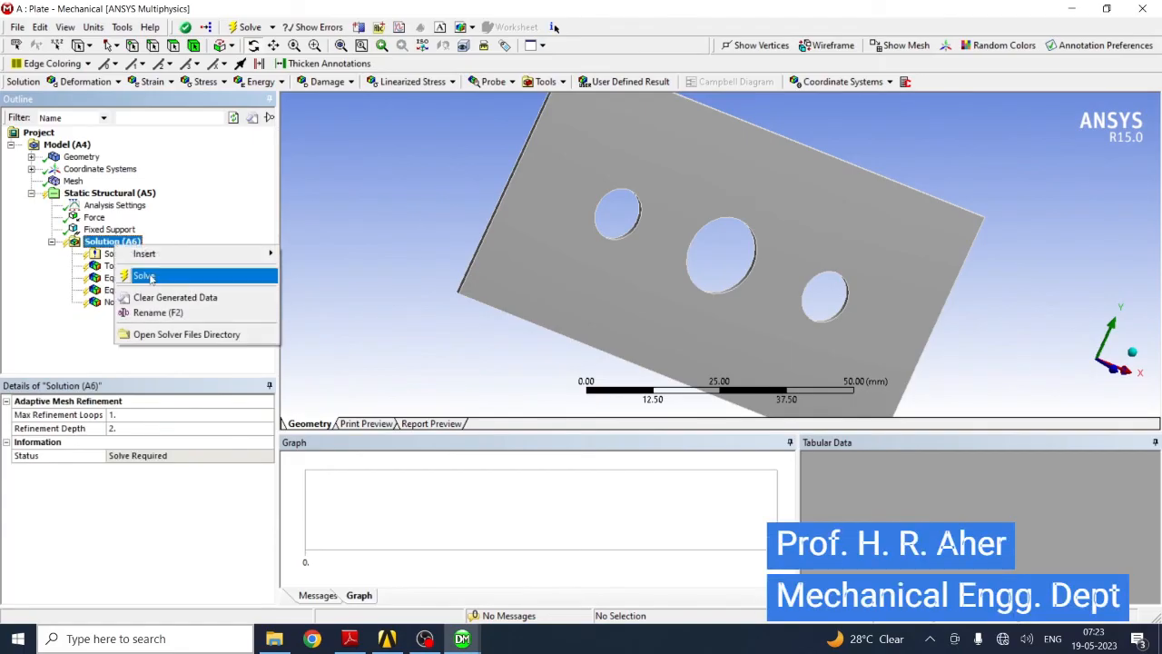
Step: Solve, then show the total deformation contour with max/min markers and a probe value on the plate
click(145, 276)
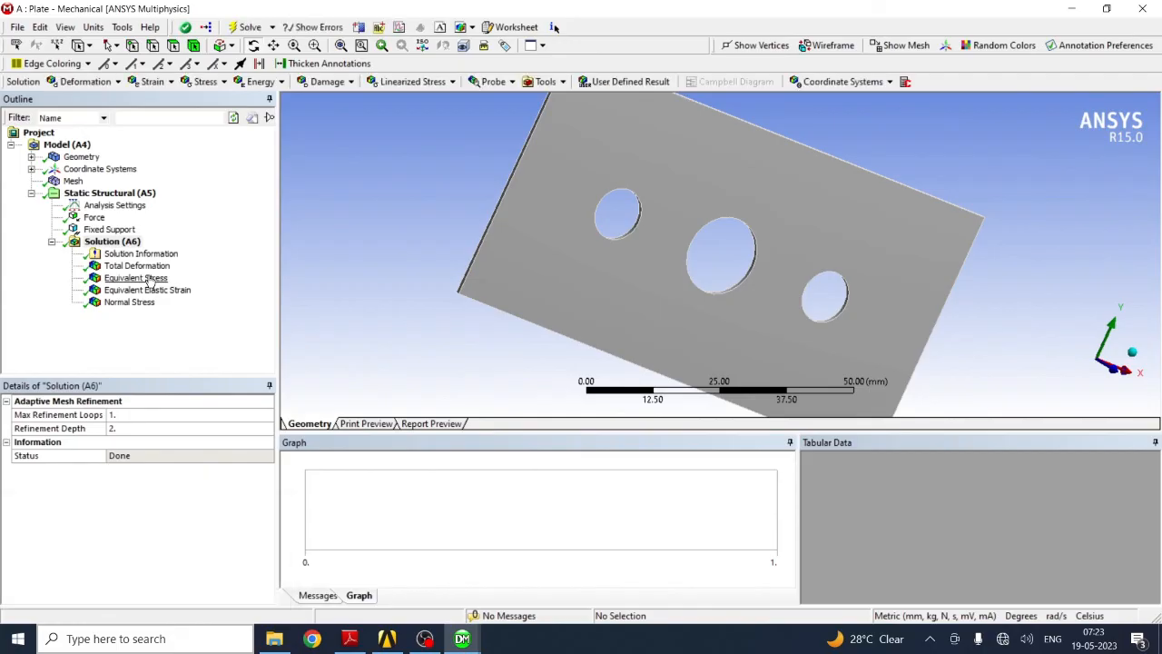
click(138, 265)
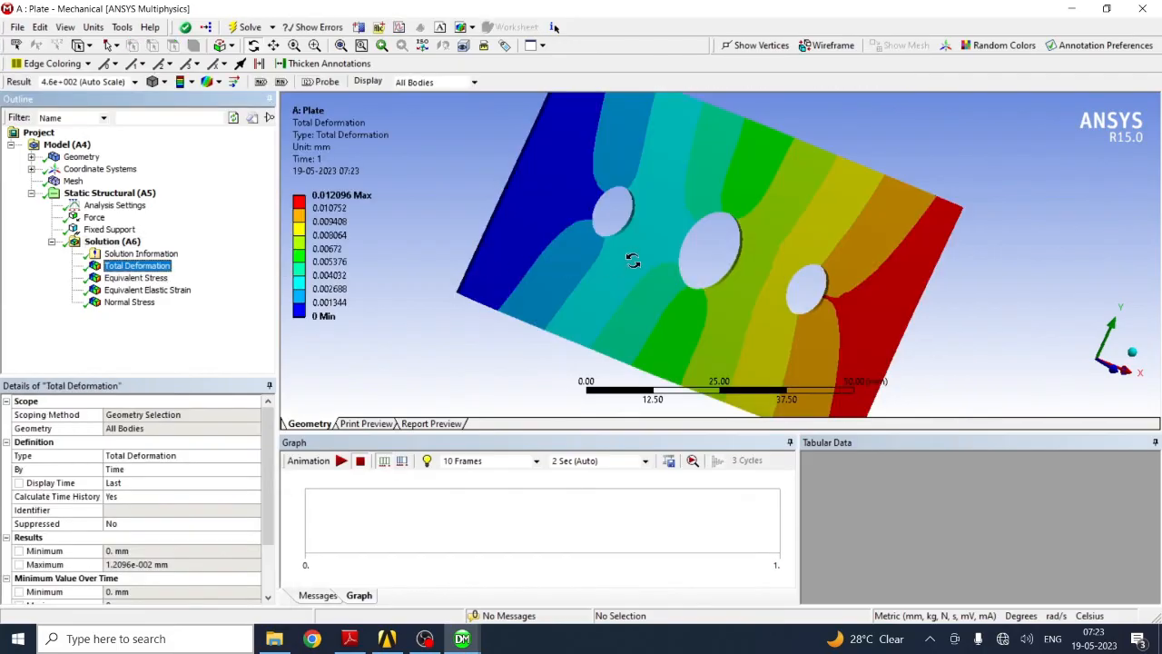
drag(632, 261, 523, 236)
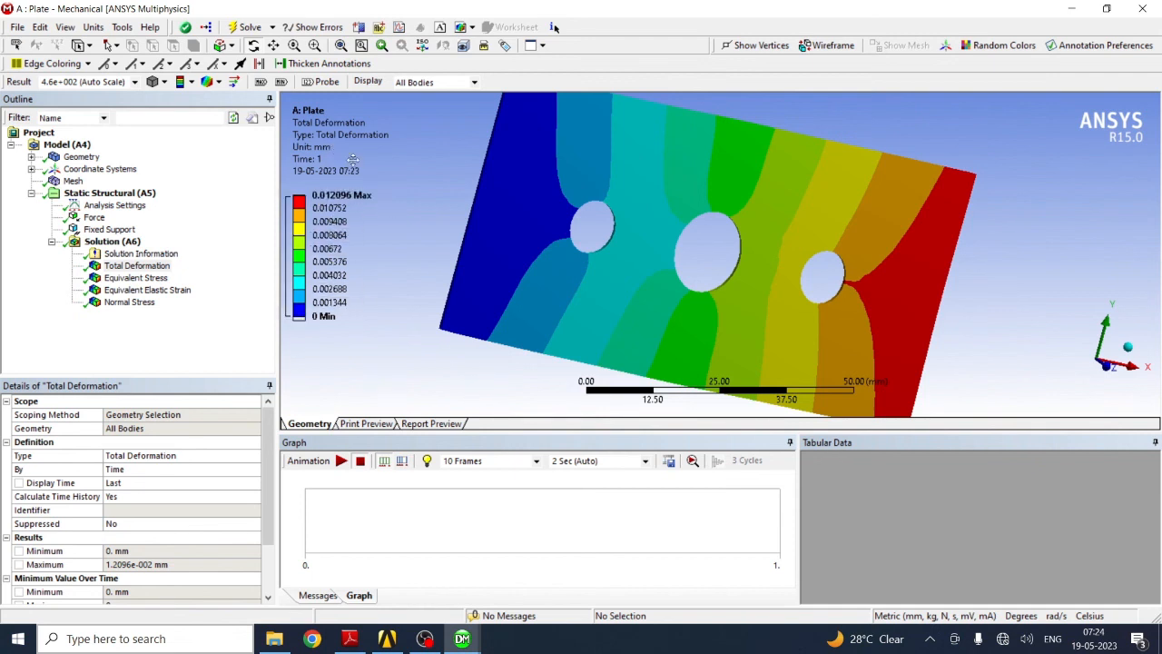
click(261, 82)
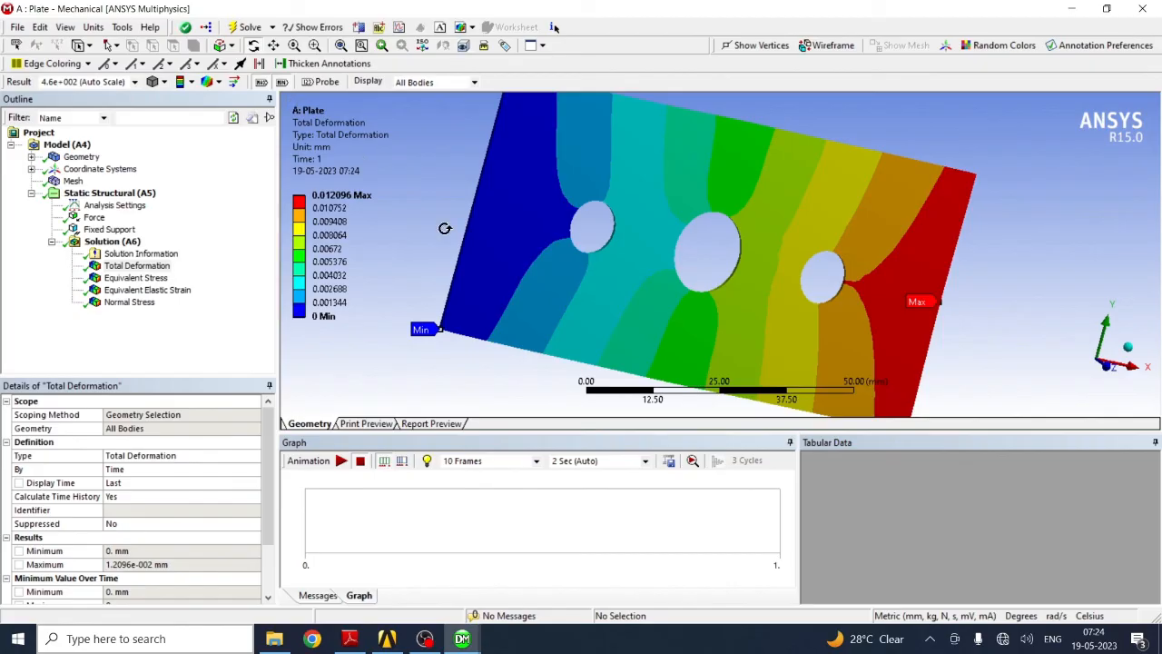
mouse_move(788, 298)
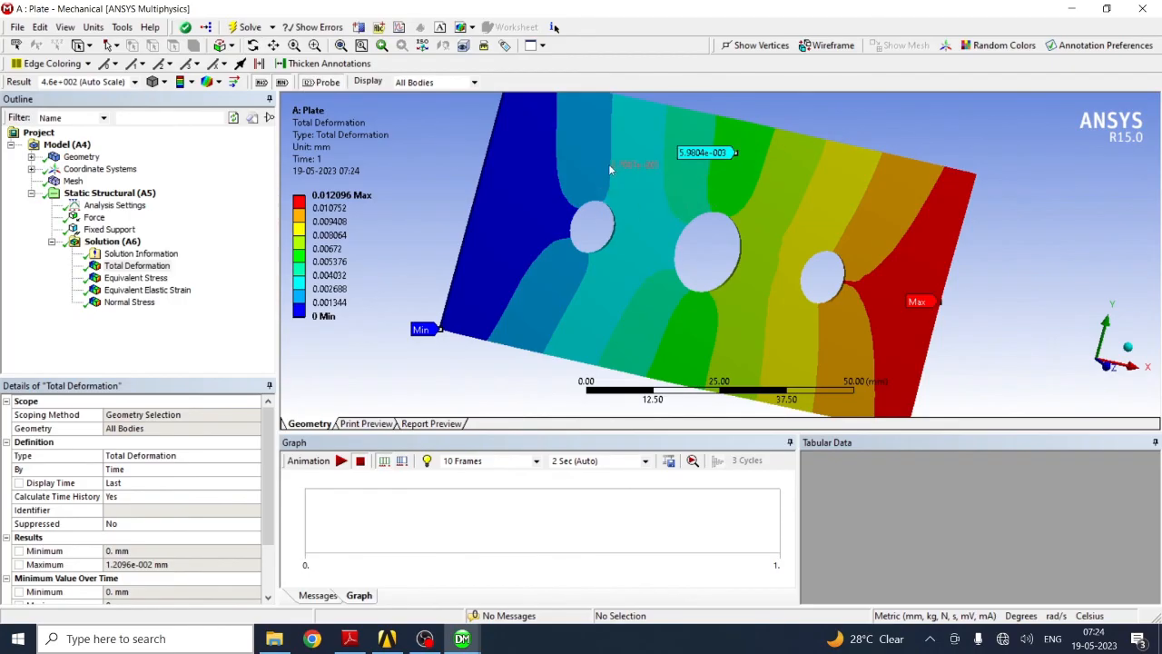
click(772, 349)
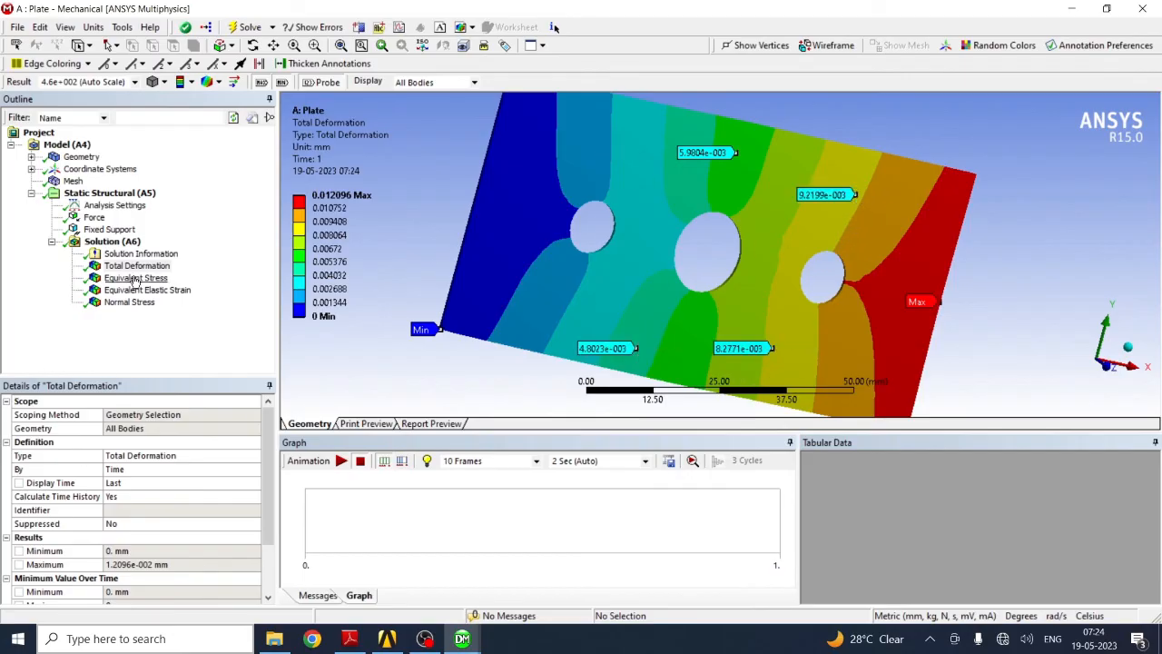
Step: View the equivalent stress, equivalent elastic strain and normal stress contours in turn
click(134, 276)
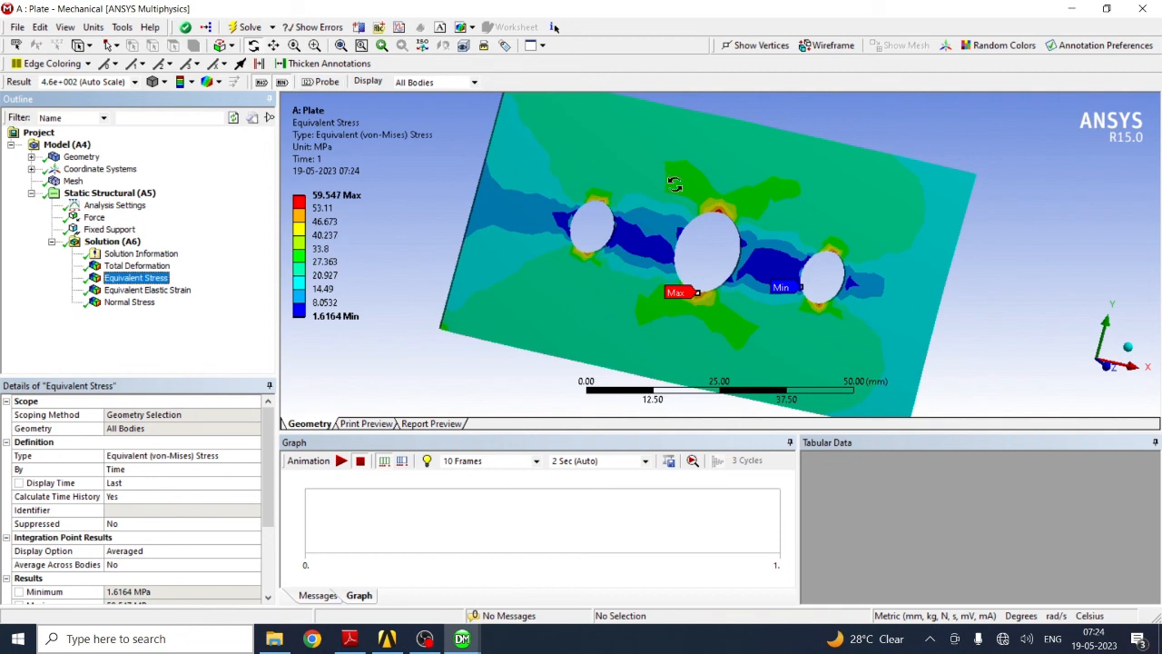
mouse_move(698, 289)
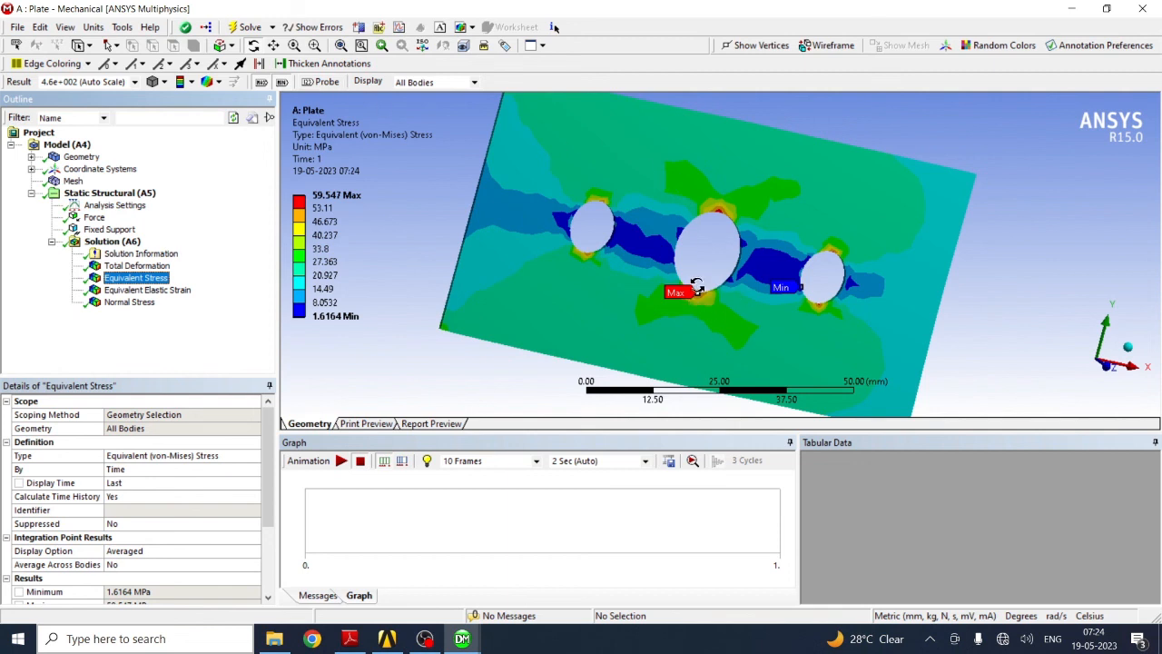
mouse_move(761, 218)
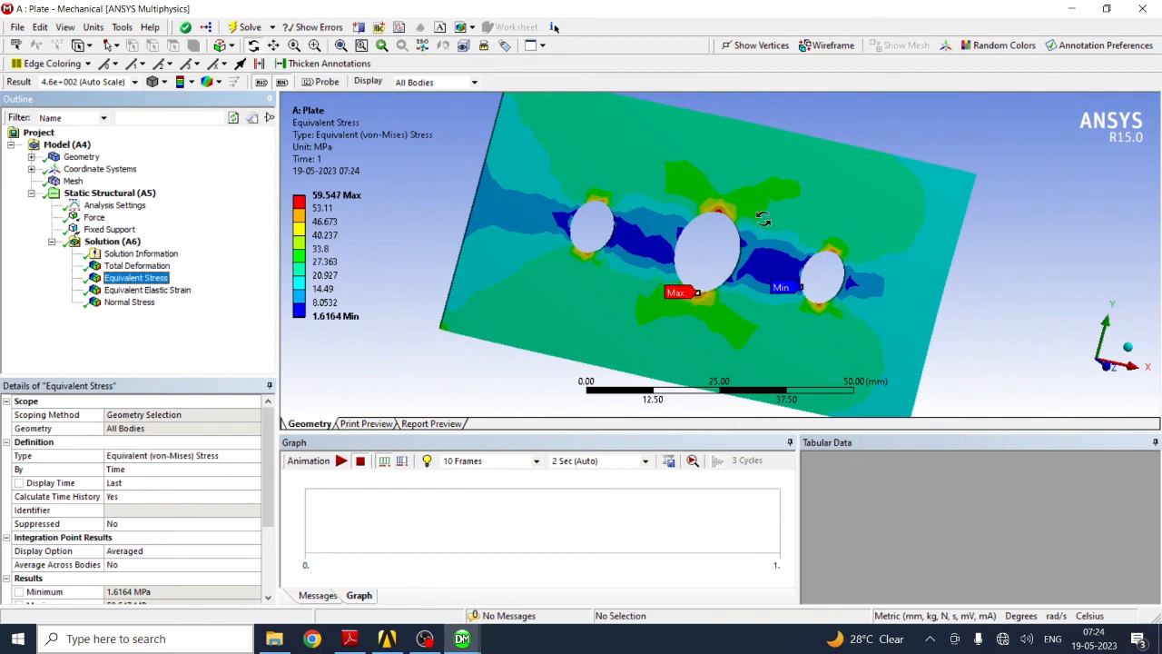
mouse_move(228, 334)
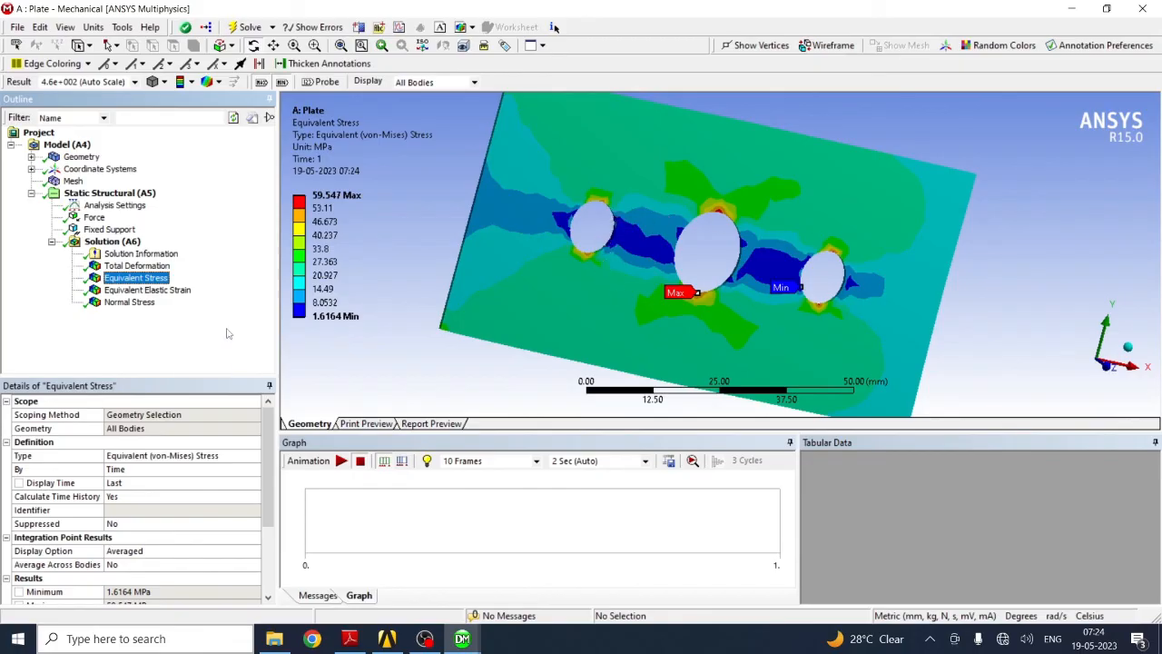
click(147, 290)
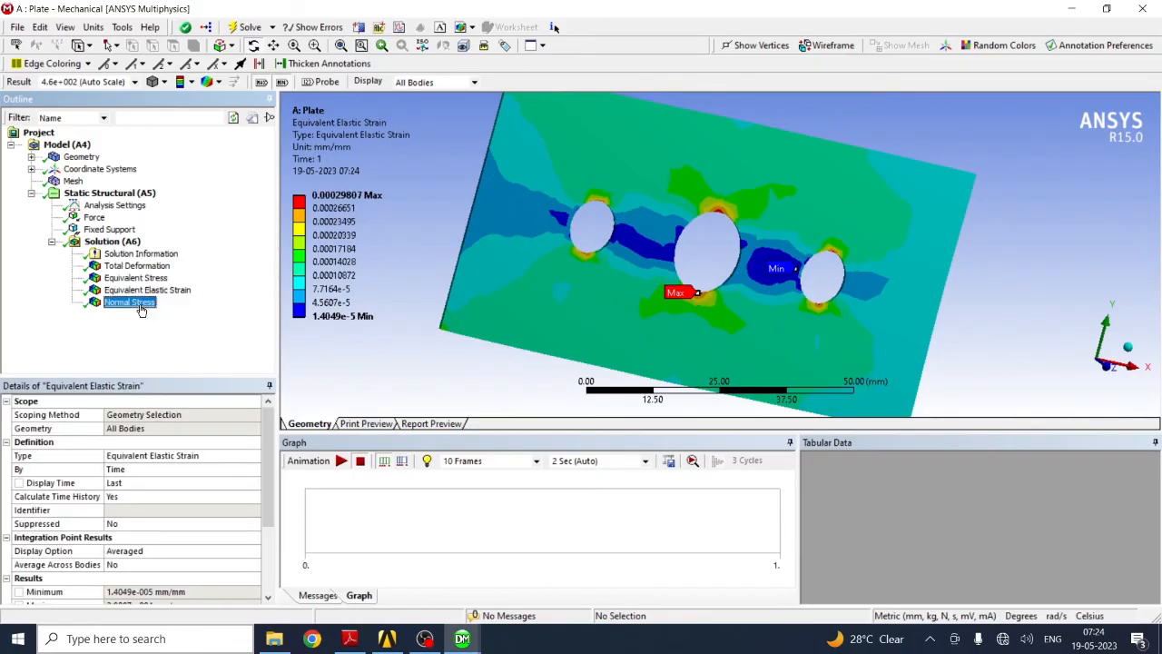
click(131, 302)
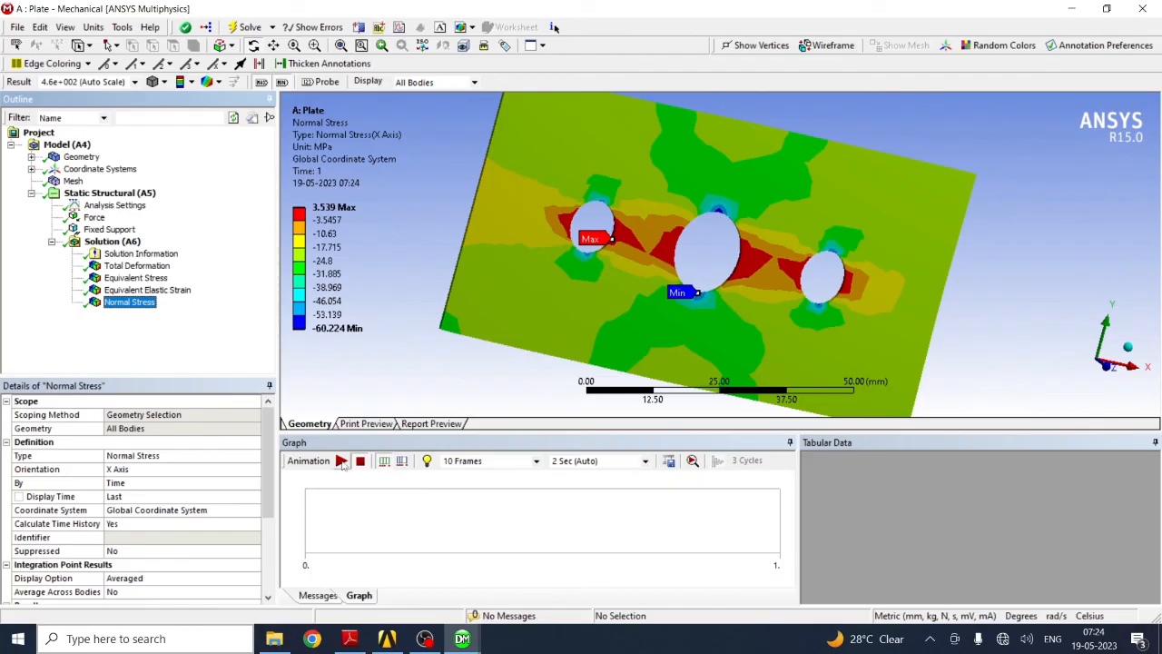
Step: Play the normal stress result animation from the Animation bar
click(346, 462)
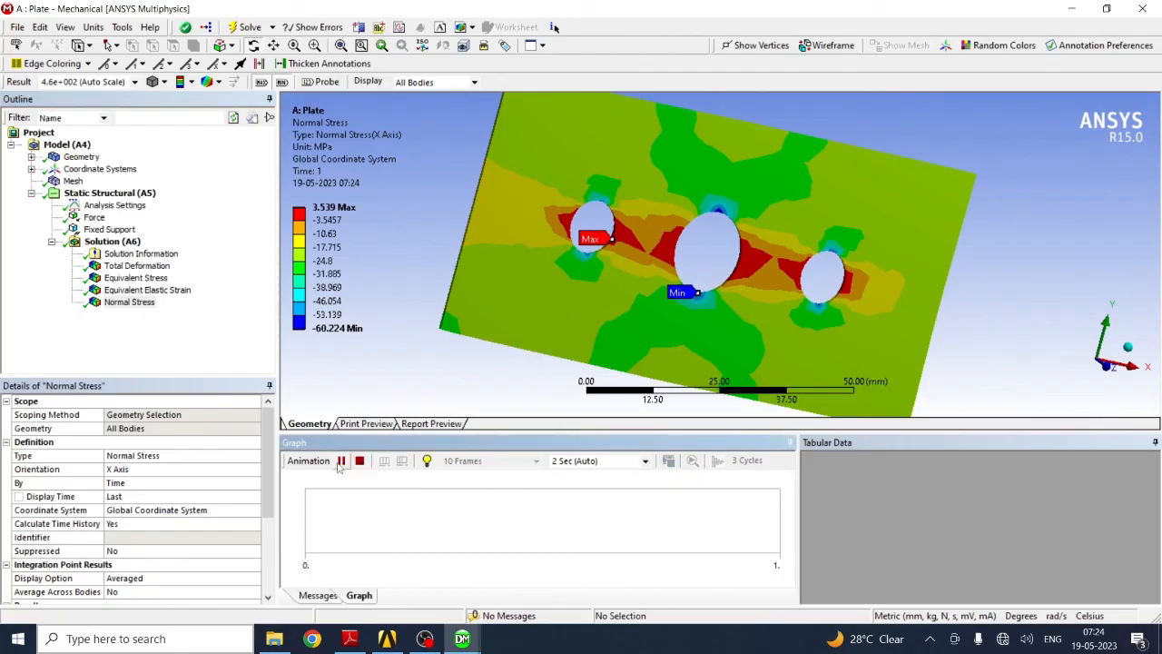
click(341, 462)
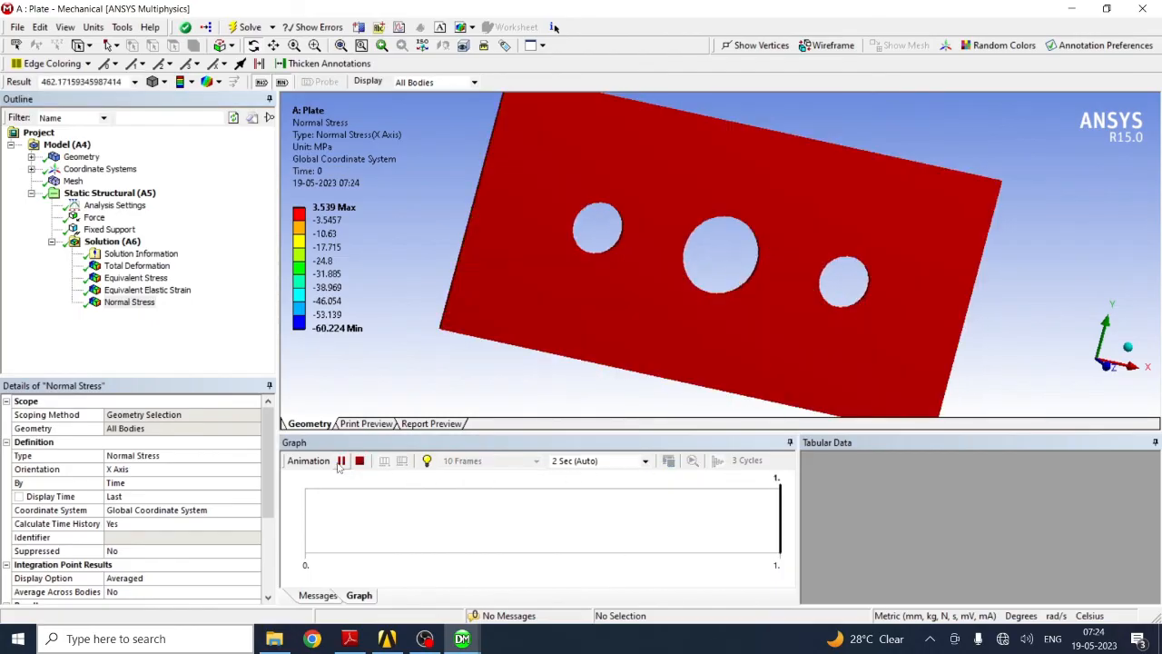
click(342, 461)
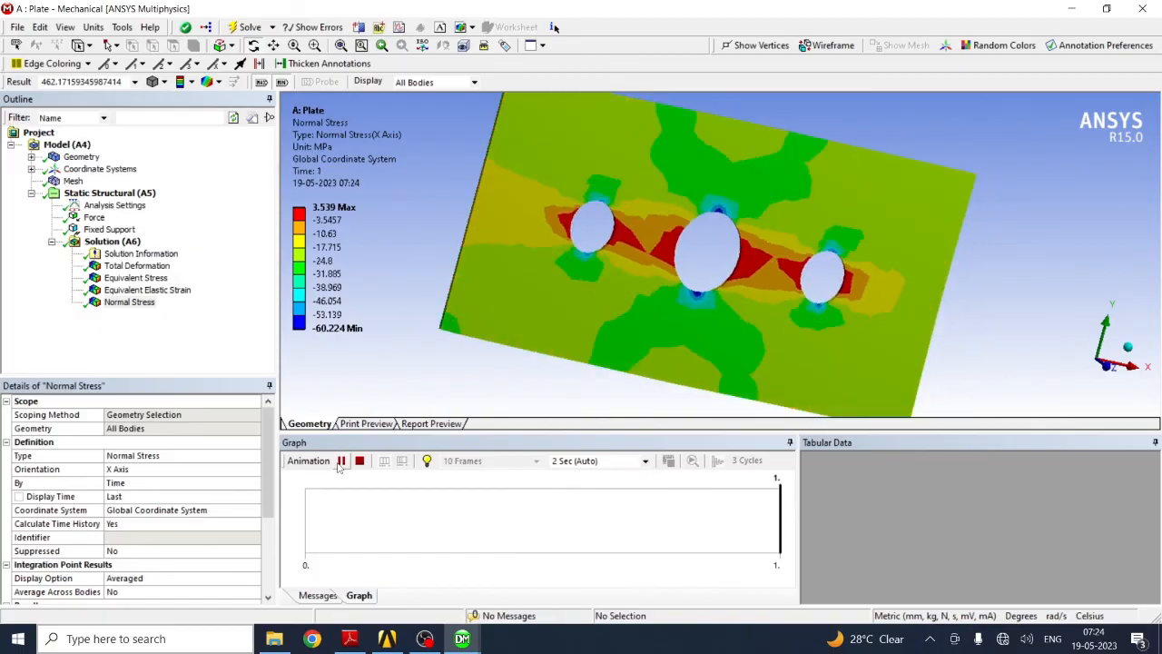
click(349, 462)
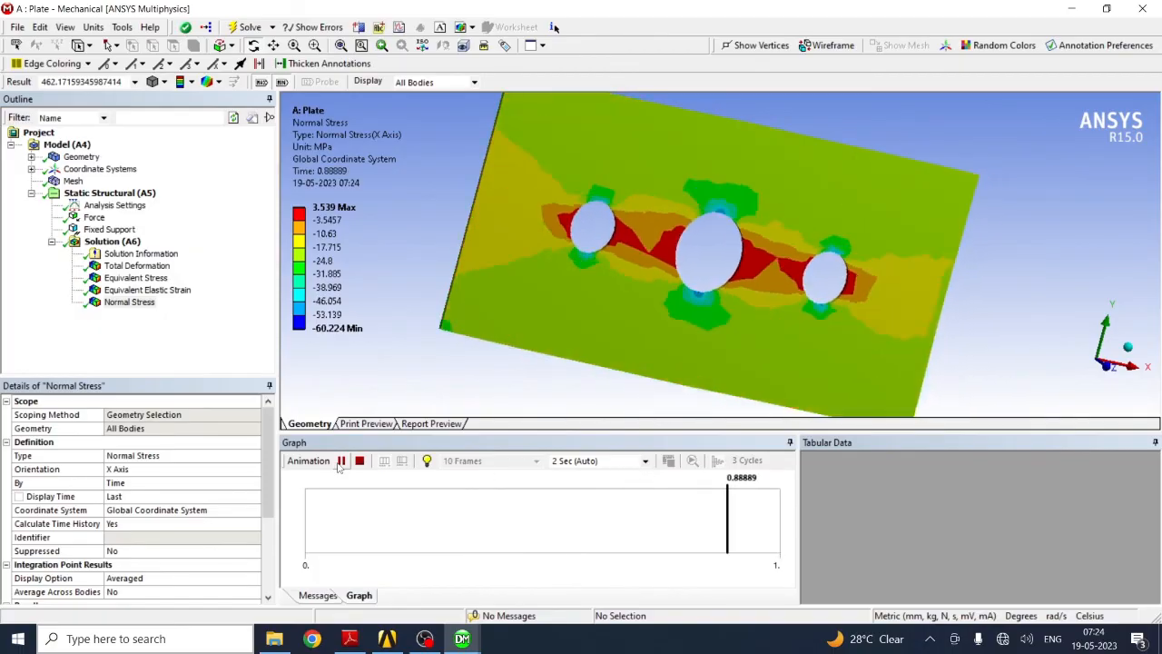